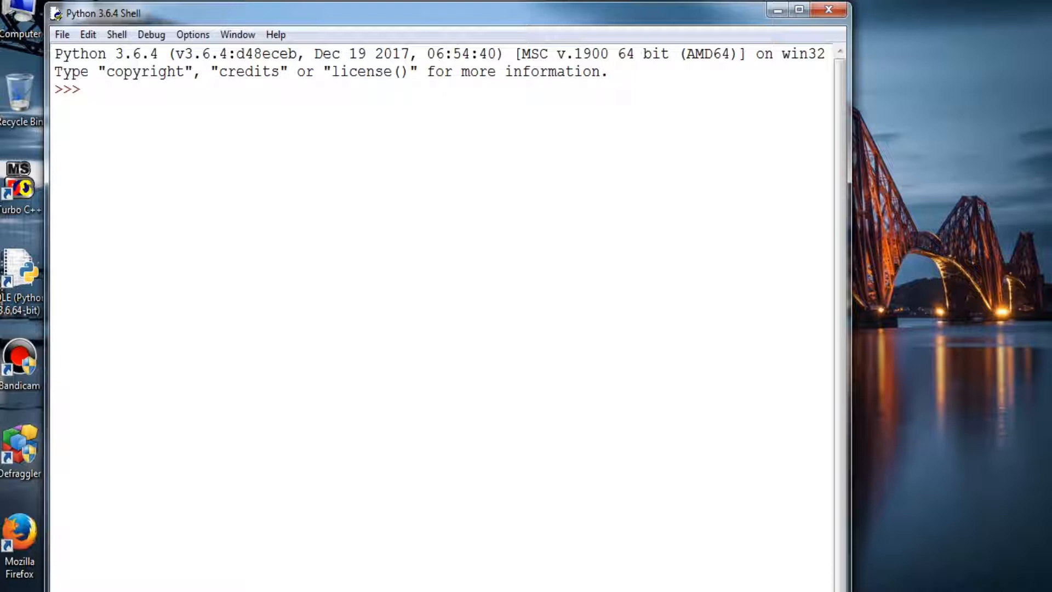
Open a new untitled editor window from the Python 3.6.4 shell
{"action": "left_click", "coordinate": [87, 89]}
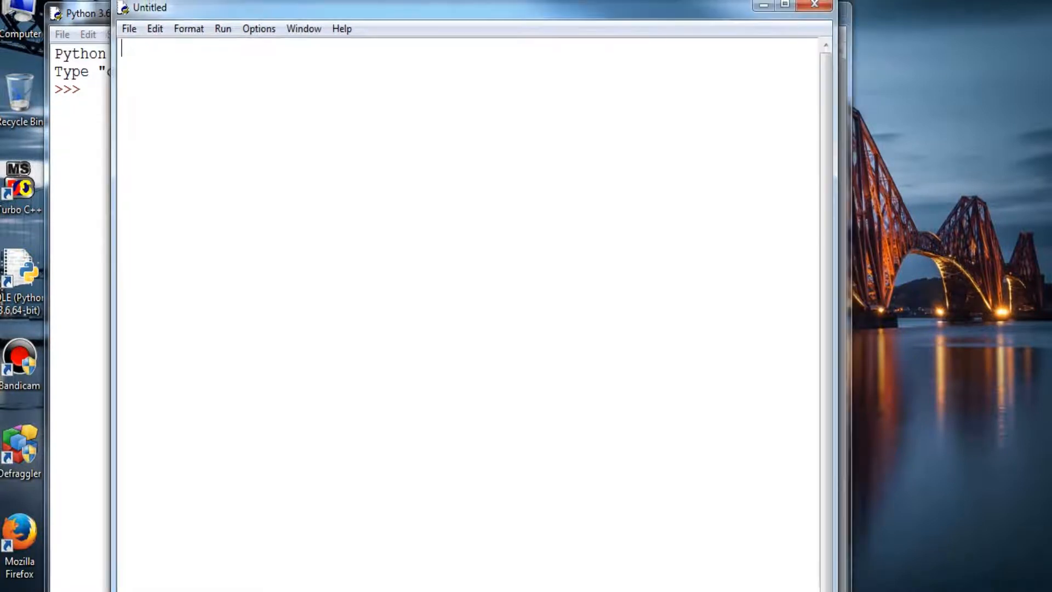
Write 'from tkinter import *' and 'root=Tk()' in the editor
{"action": "type", "text": "from imp"}
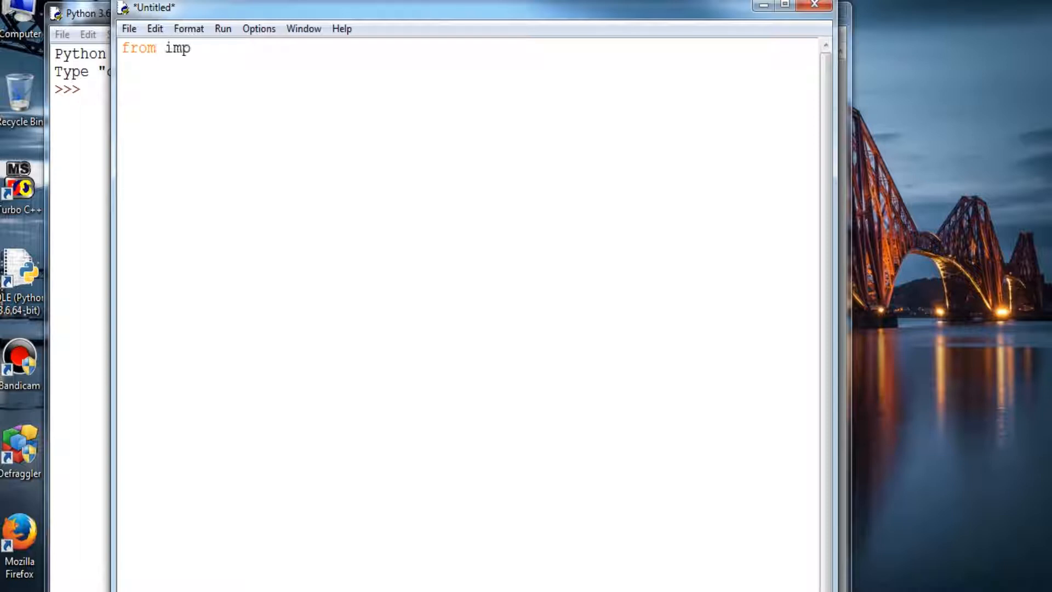
{"action": "type", "text": "o"}
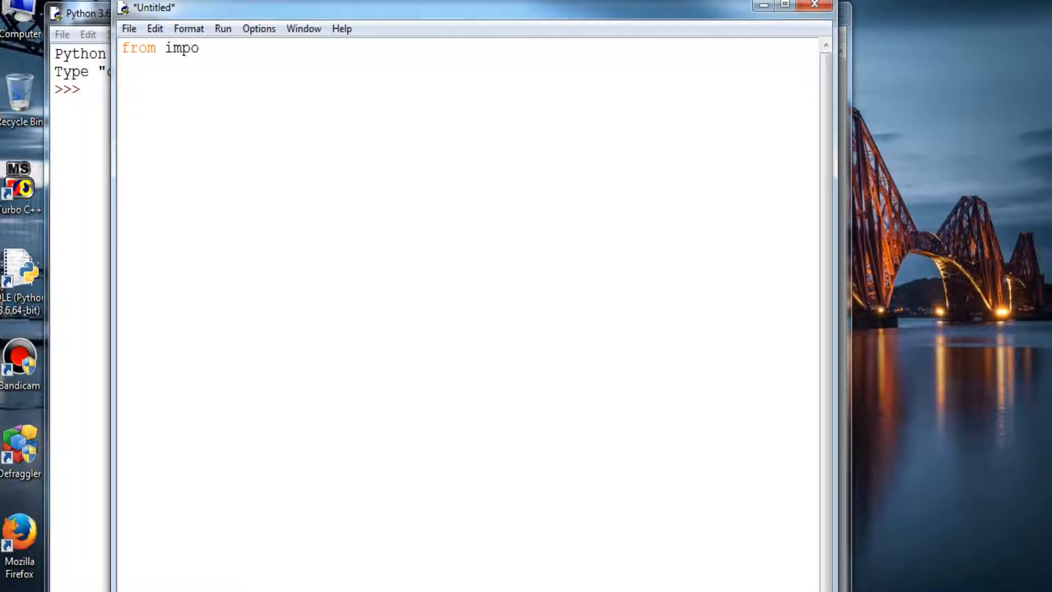
{"action": "type", "text": "rt"}
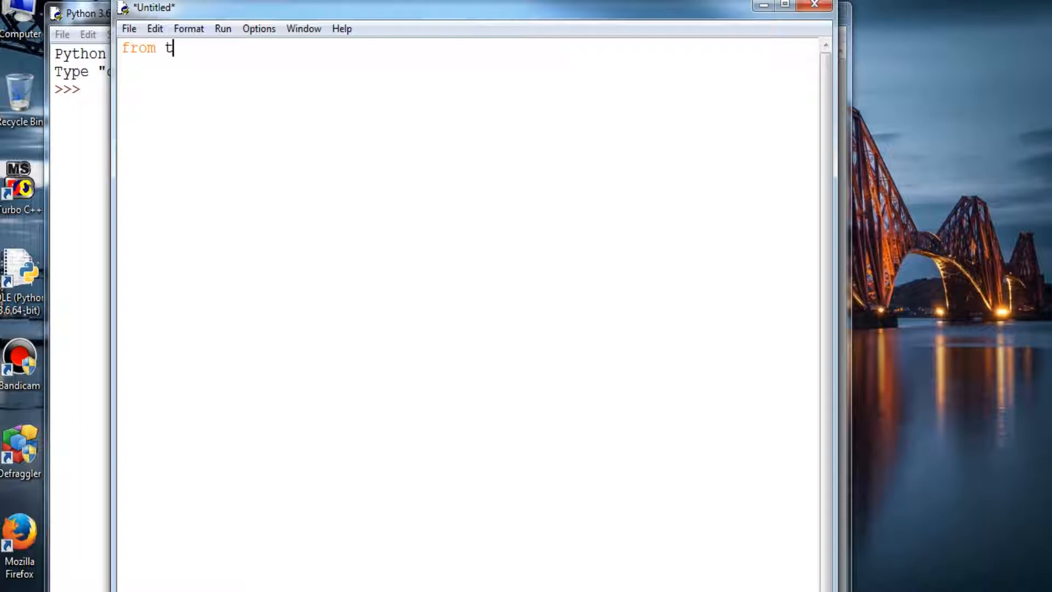
{"action": "type", "text": "kinter i"}
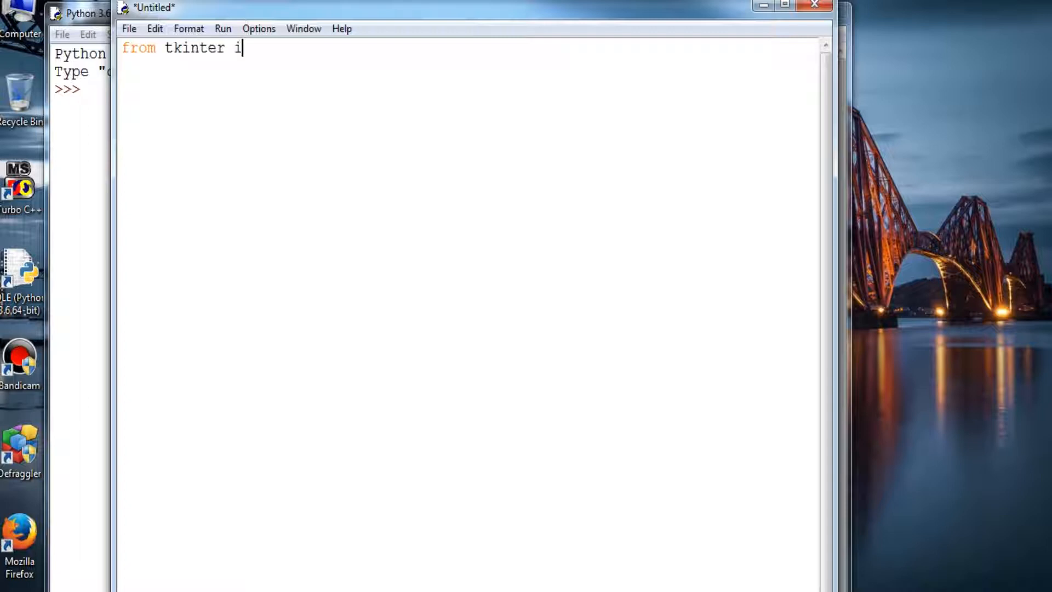
{"action": "type", "text": "mport"}
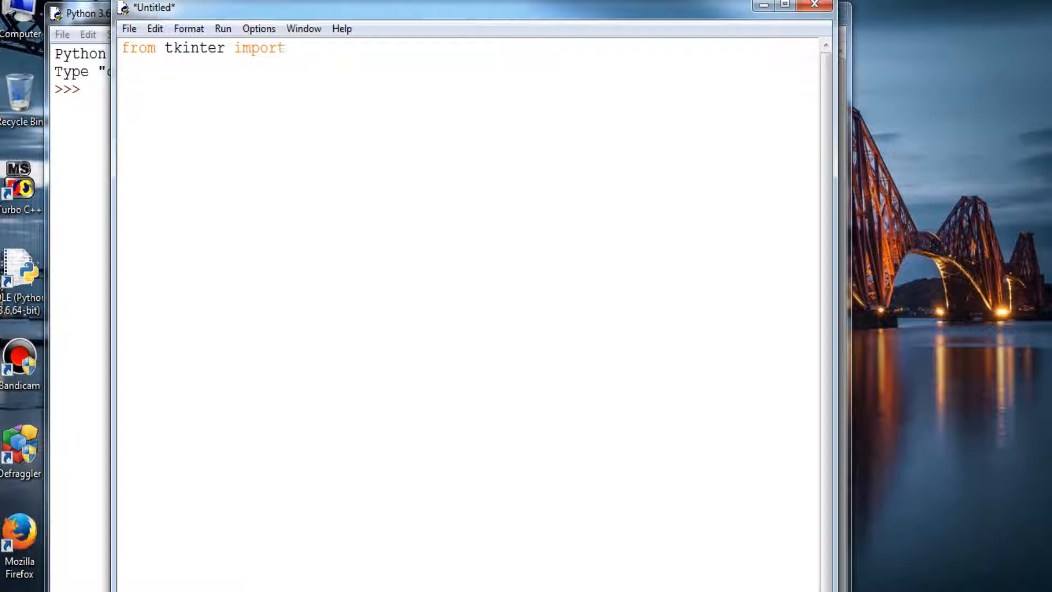
{"action": "type", "text": "*"}
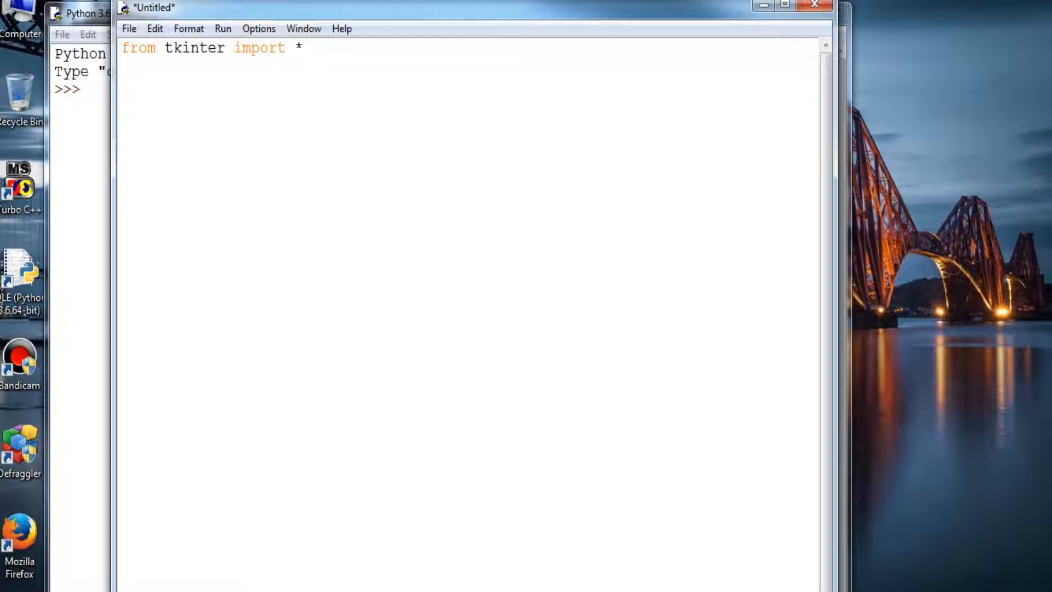
{"action": "type", "text": "r"}
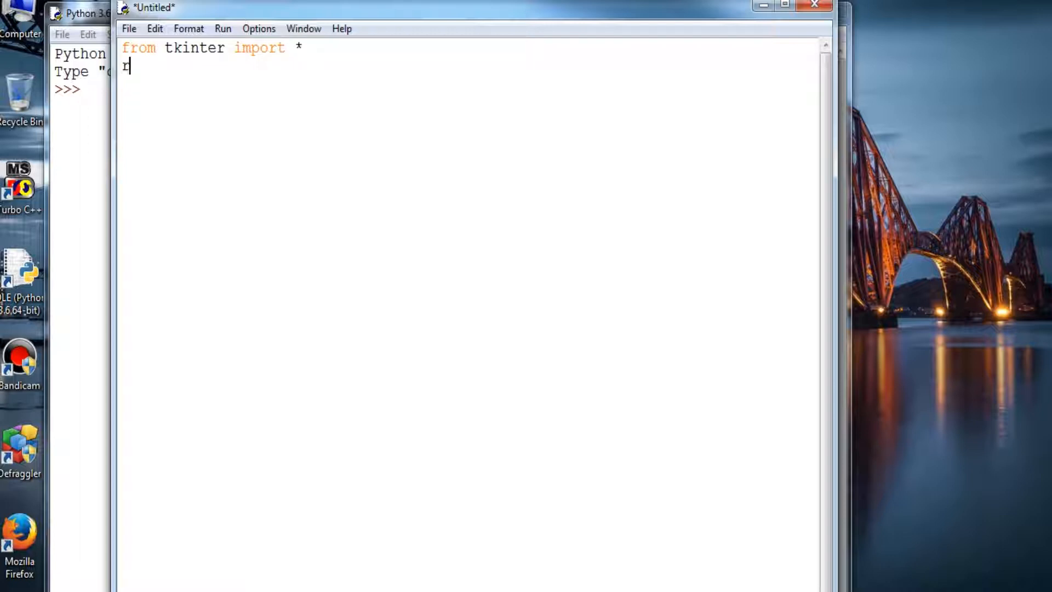
{"action": "type", "text": "oot="}
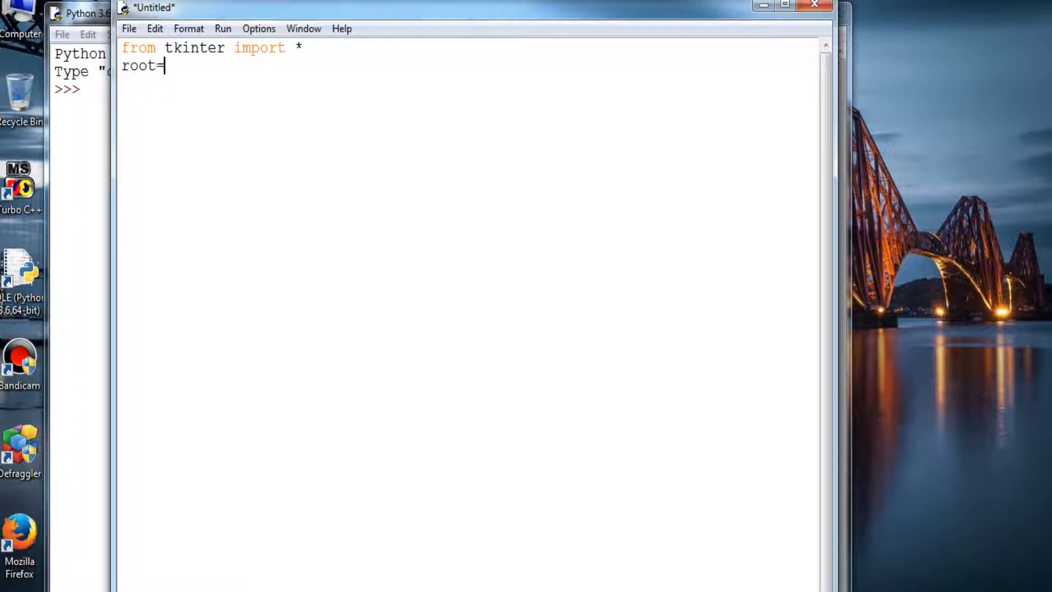
{"action": "type", "text": "Tk()"}
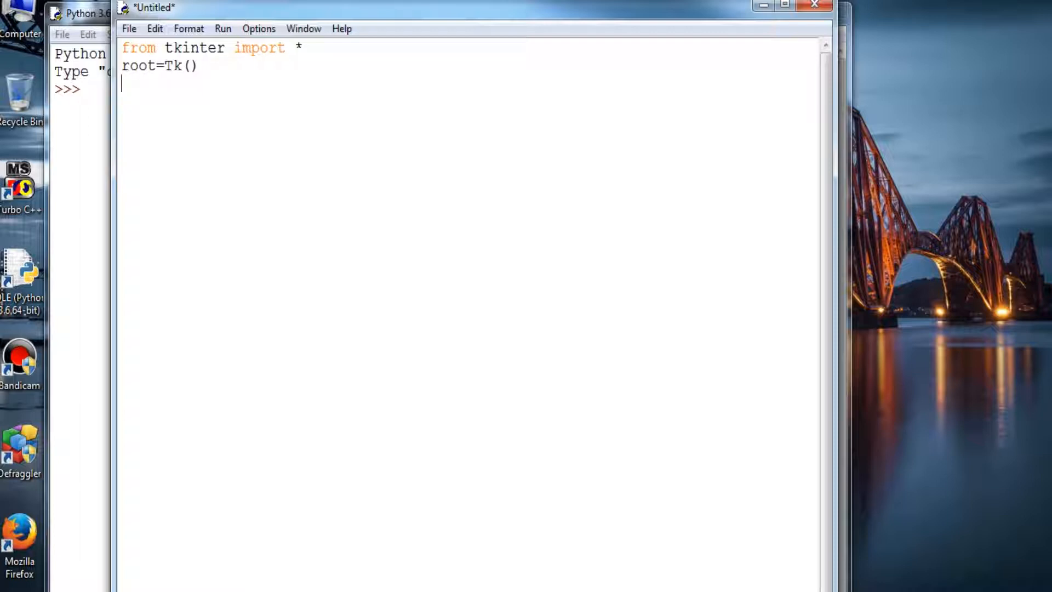
Add root.title("Welcome") to title the main window
{"action": "type", "text": "roo"}
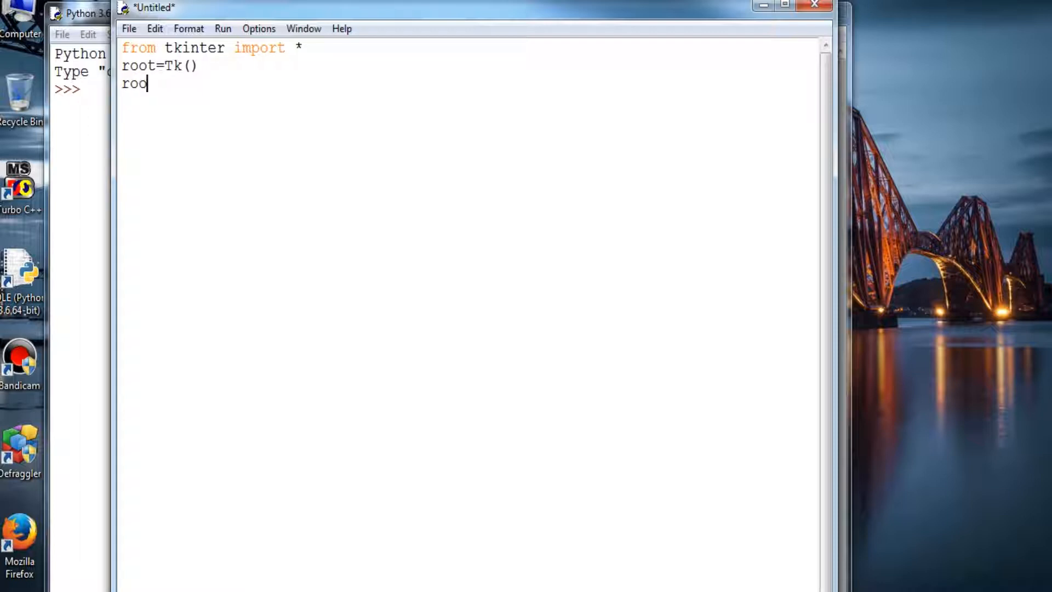
{"action": "type", "text": "t.ti"}
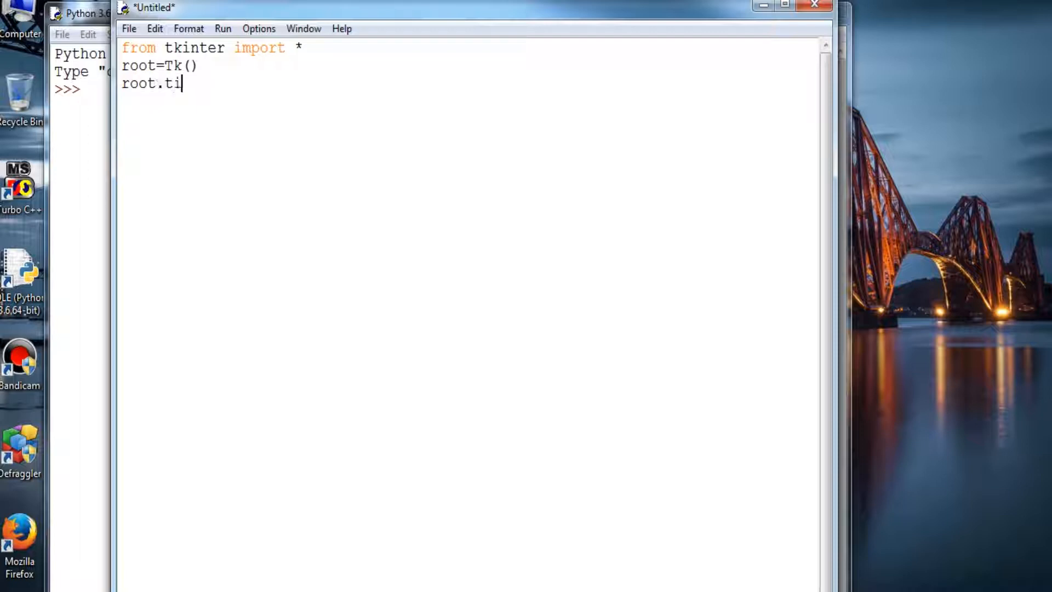
{"action": "type", "text": "tle"}
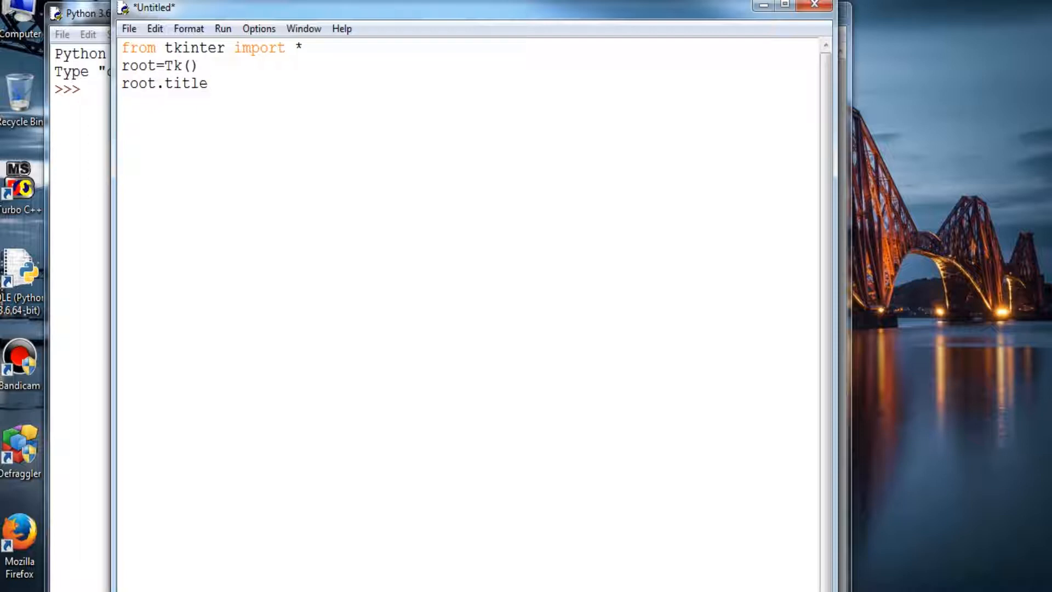
{"action": "type", "text": "("}
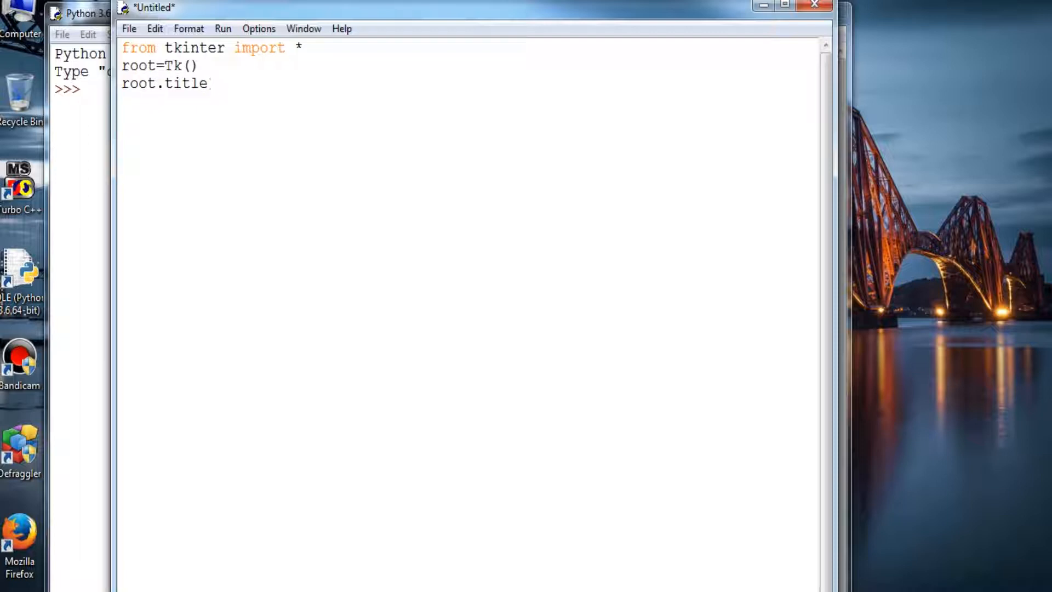
{"action": "type", "text": "(\"W"}
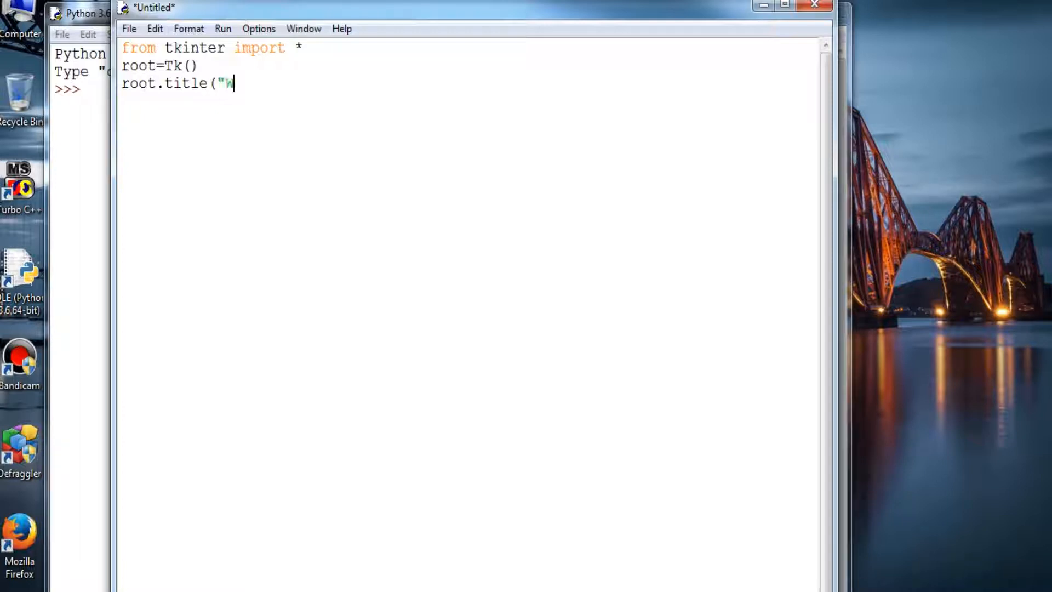
{"action": "type", "text": "elcm"}
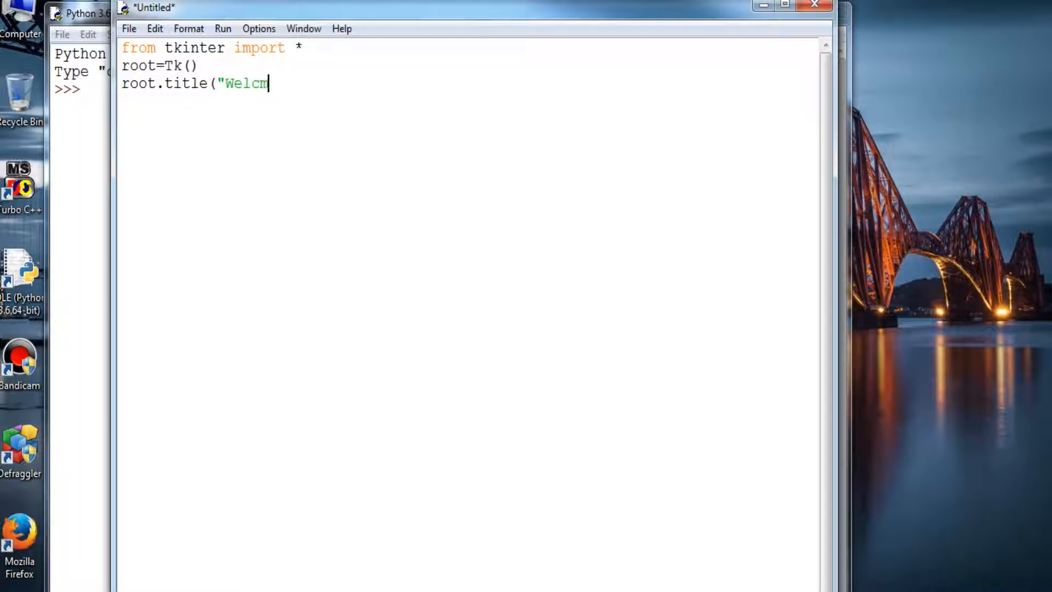
{"action": "type", "text": "ome\""}
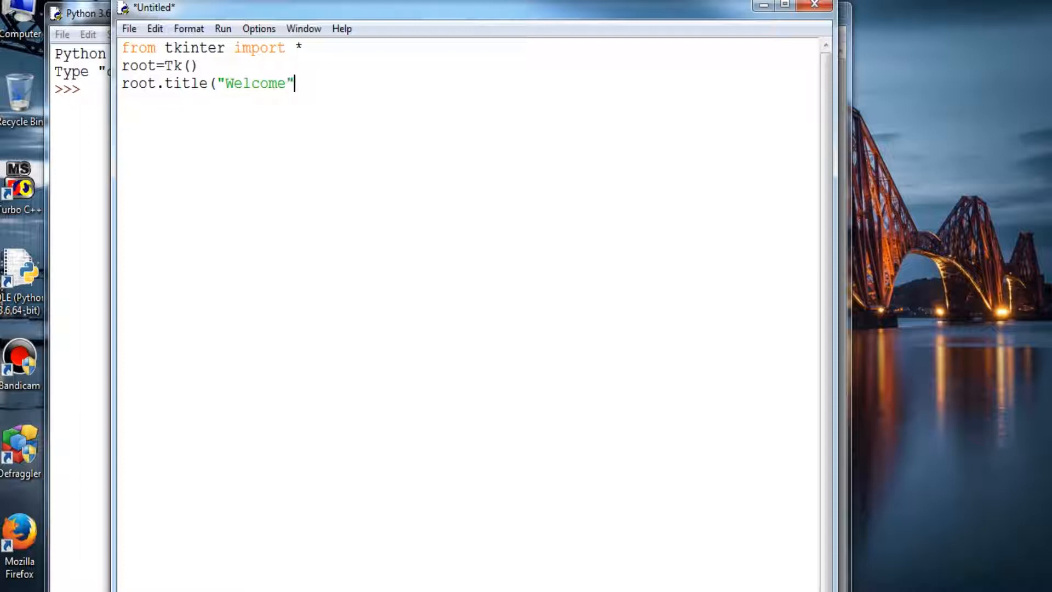
{"action": "type", "text": ")"}
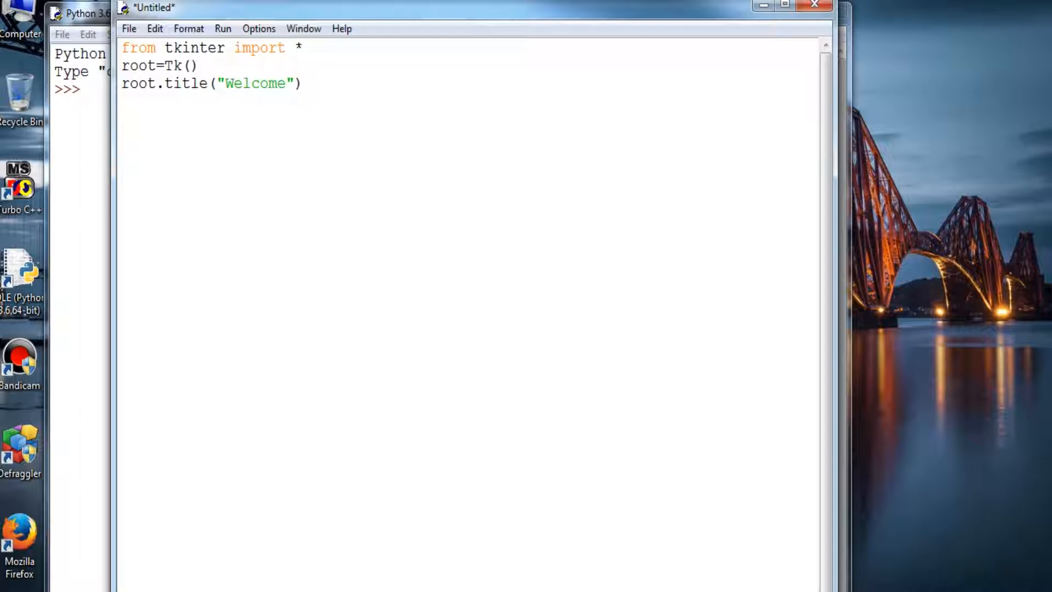
After a blank line, type the partial line 'frame1= Frame(root,'
{"action": "type", "text": "fram"}
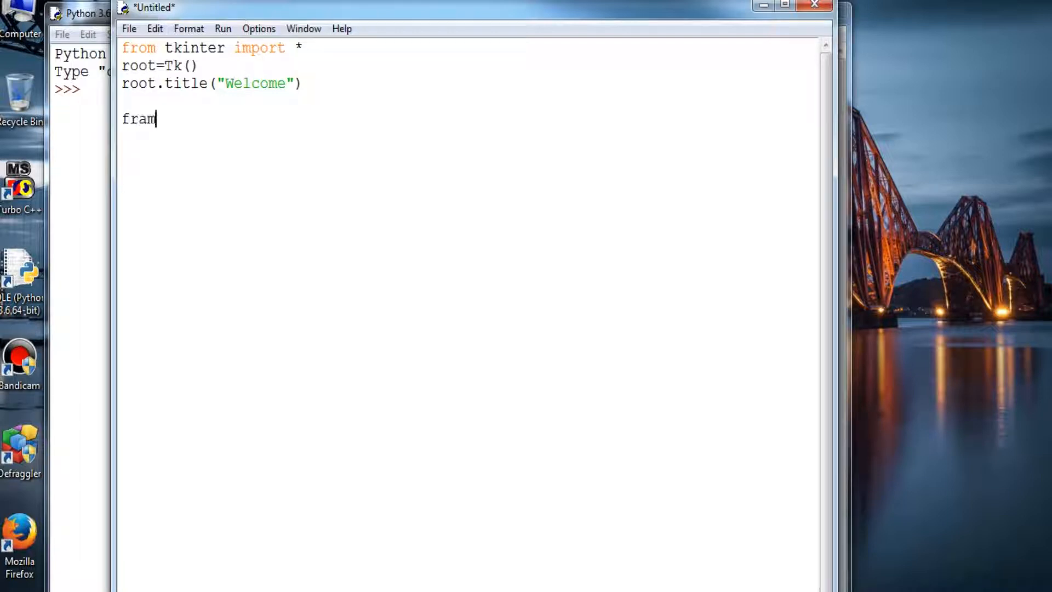
{"action": "type", "text": "e"}
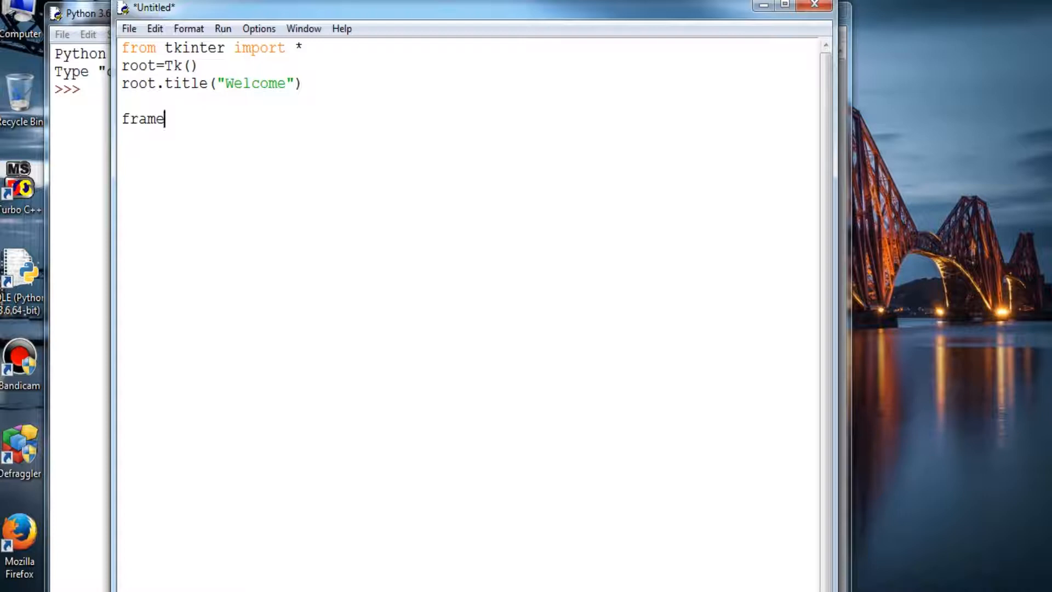
{"action": "type", "text": "e"}
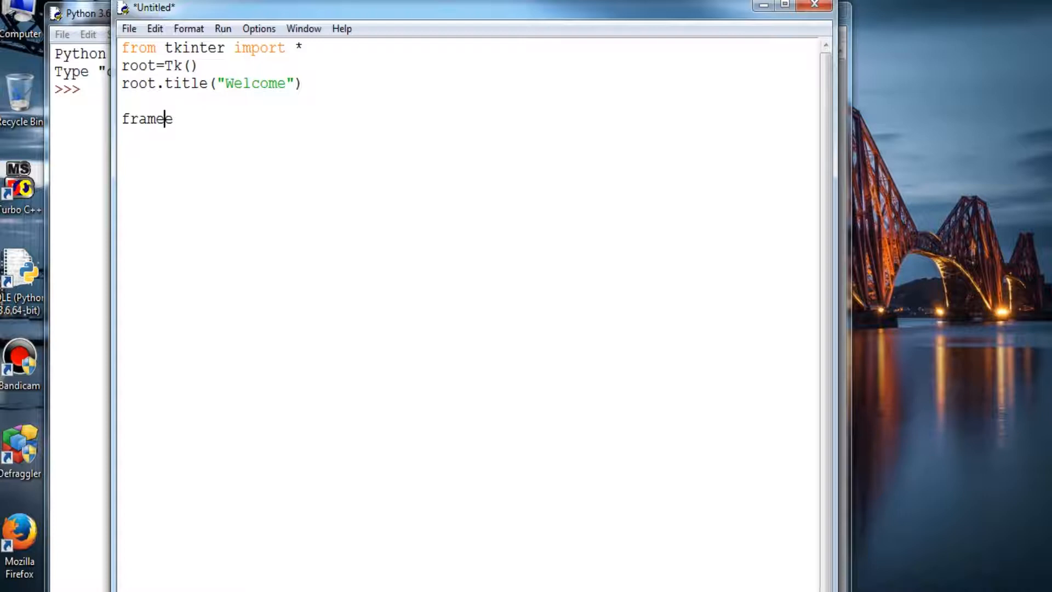
{"action": "type", "text": "1"}
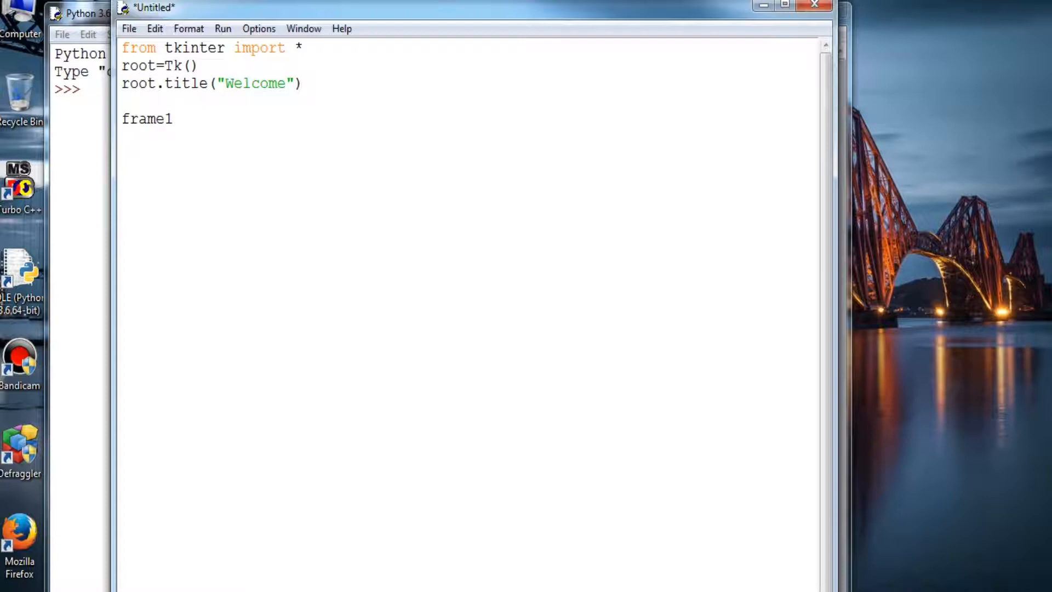
{"action": "type", "text": "="}
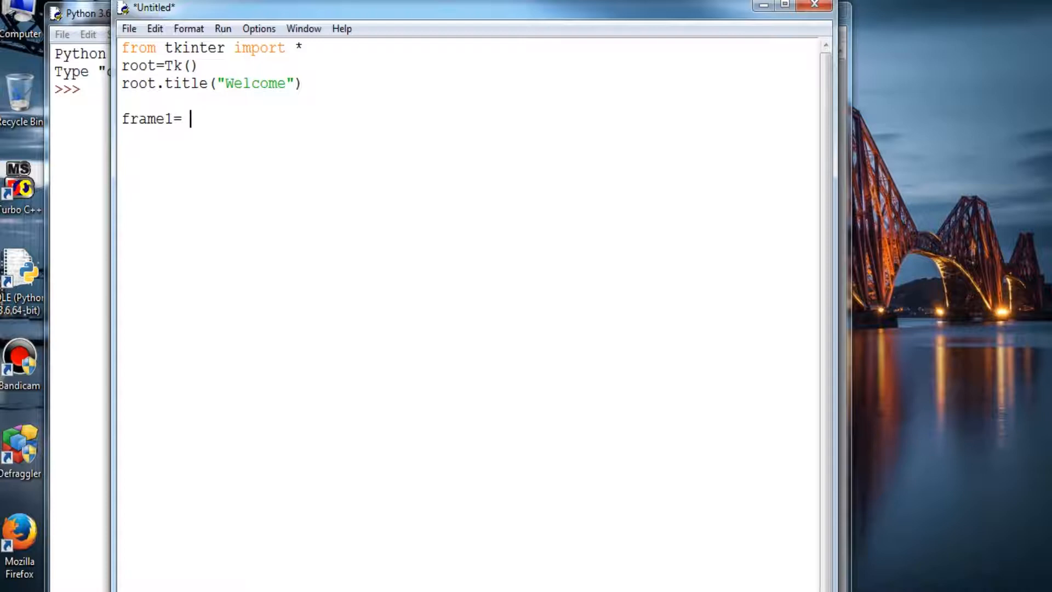
{"action": "type", "text": "Fram"}
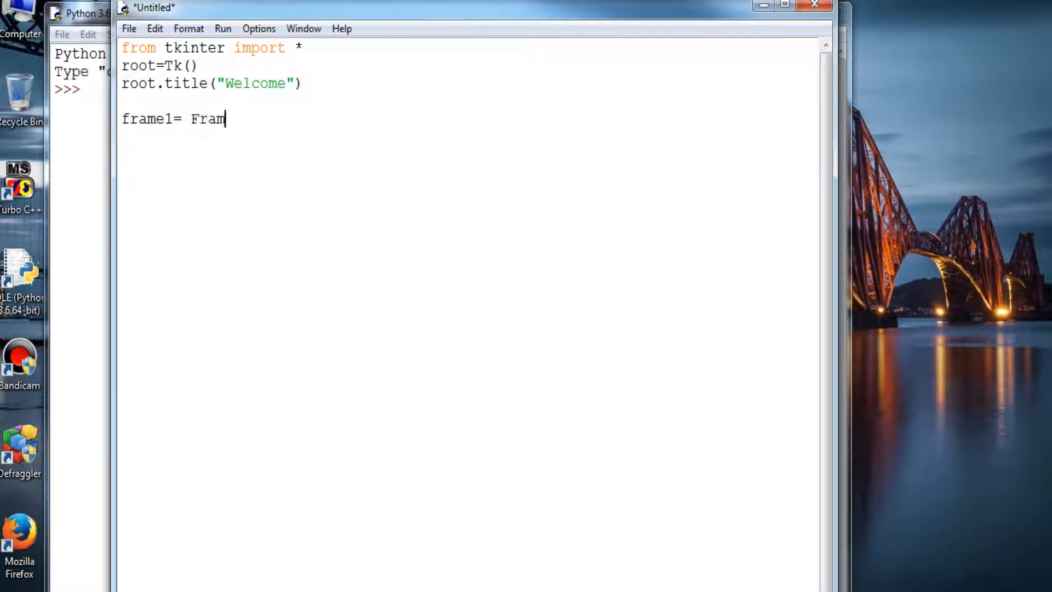
{"action": "type", "text": "e(ro"}
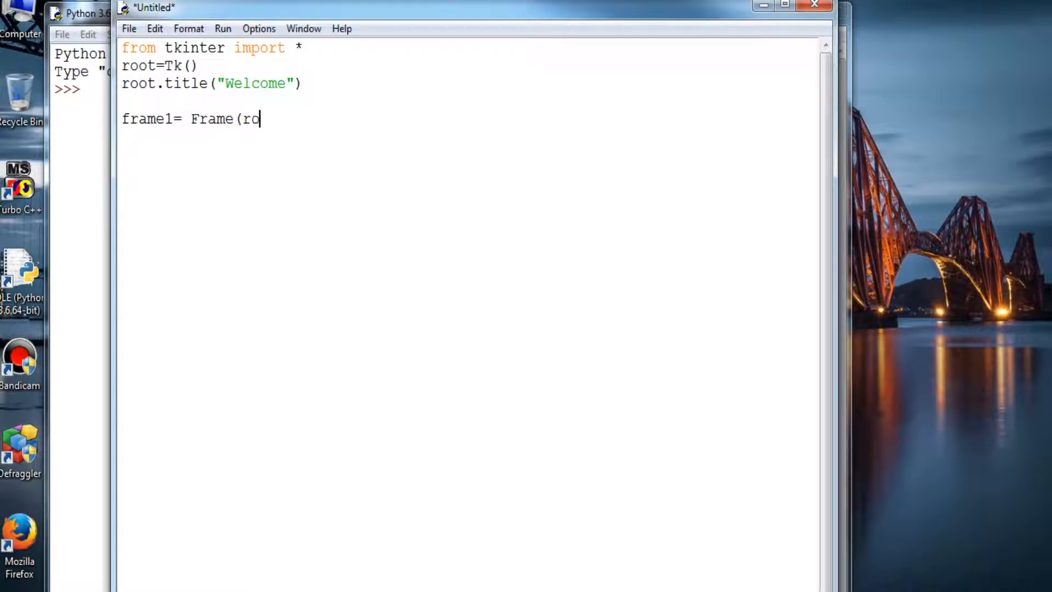
{"action": "type", "text": "ot,"}
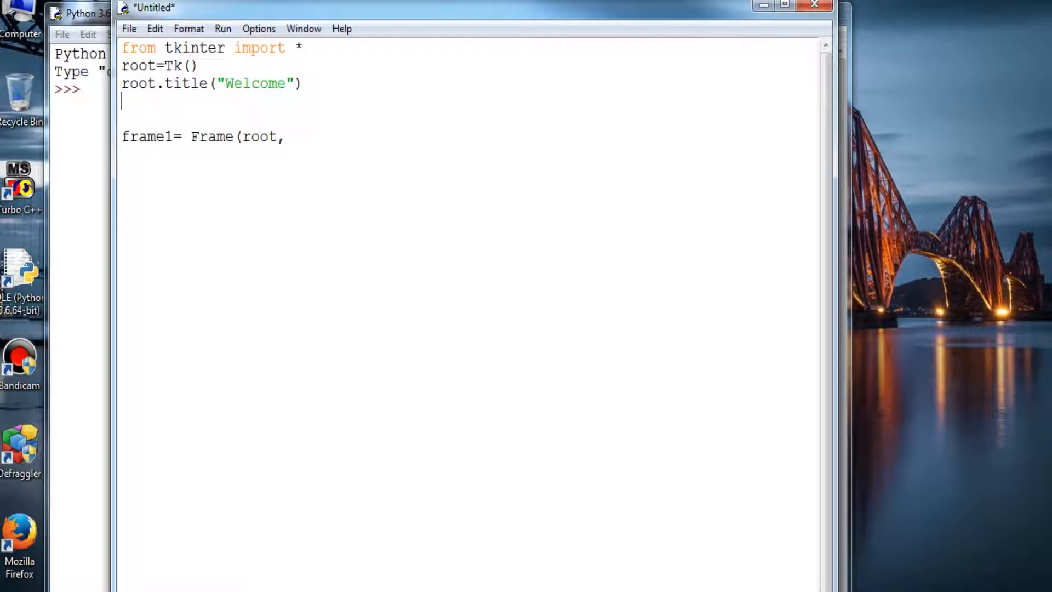
Add root.geometry('500x500') to size the Welcome window 500 by 500
{"action": "type", "text": "root."}
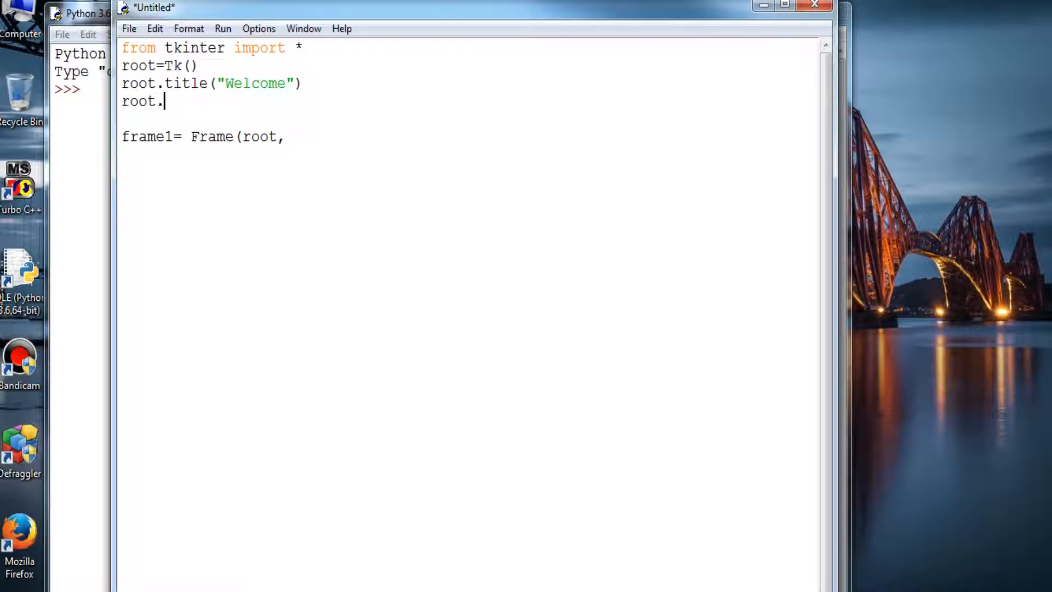
{"action": "type", "text": "geomet"}
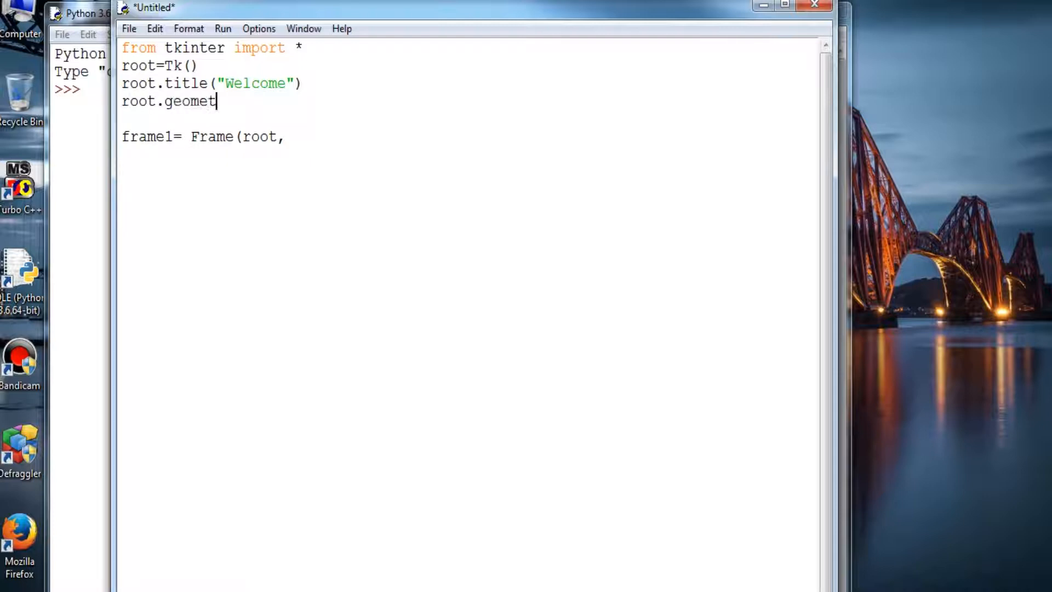
{"action": "type", "text": "ry("}
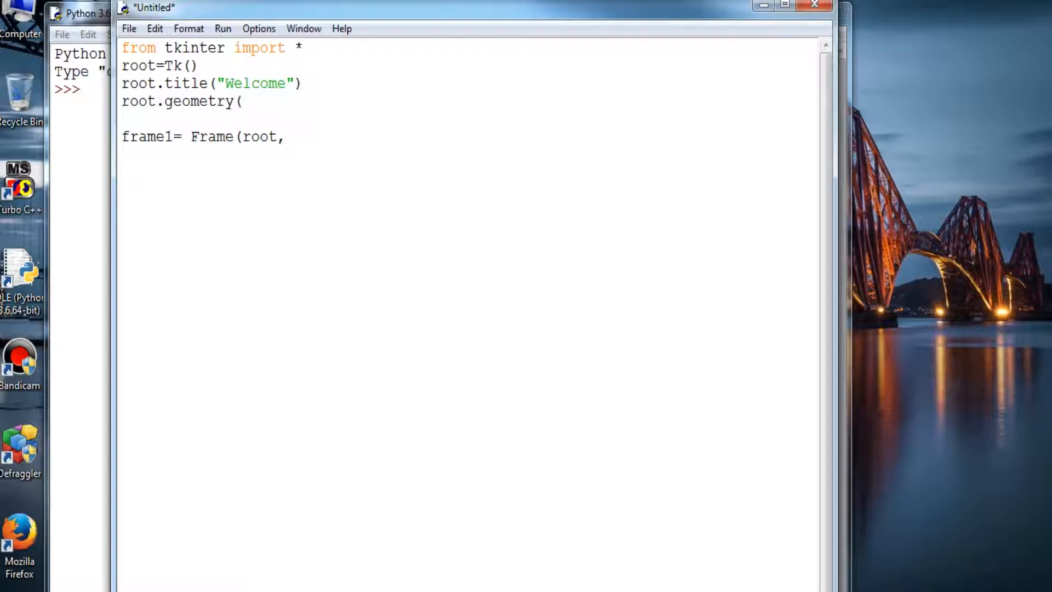
{"action": "type", "text": "500"}
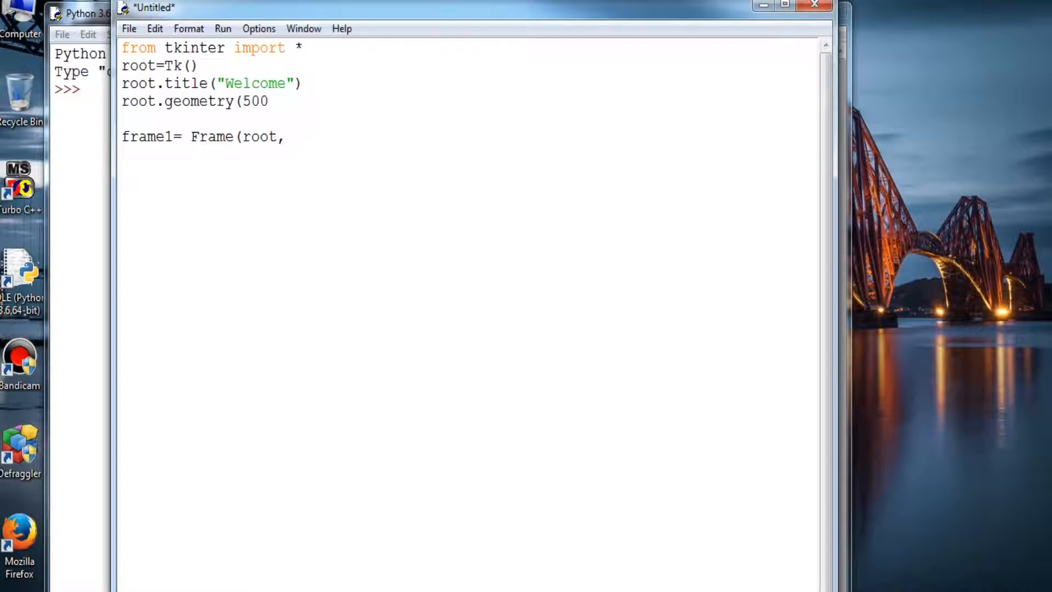
{"action": "type", "text": "'"}
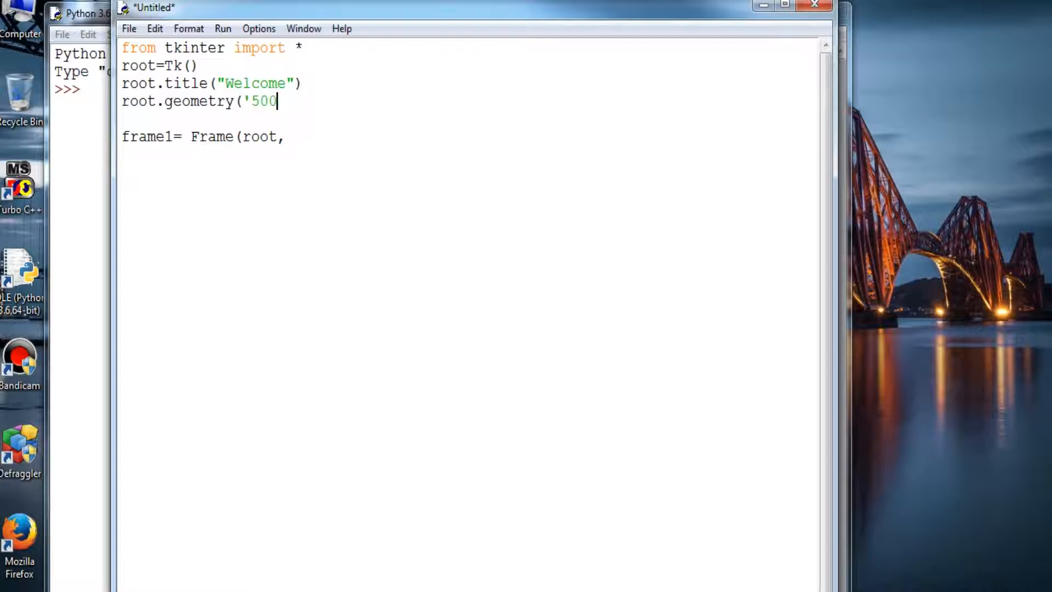
{"action": "type", "text": "x500"}
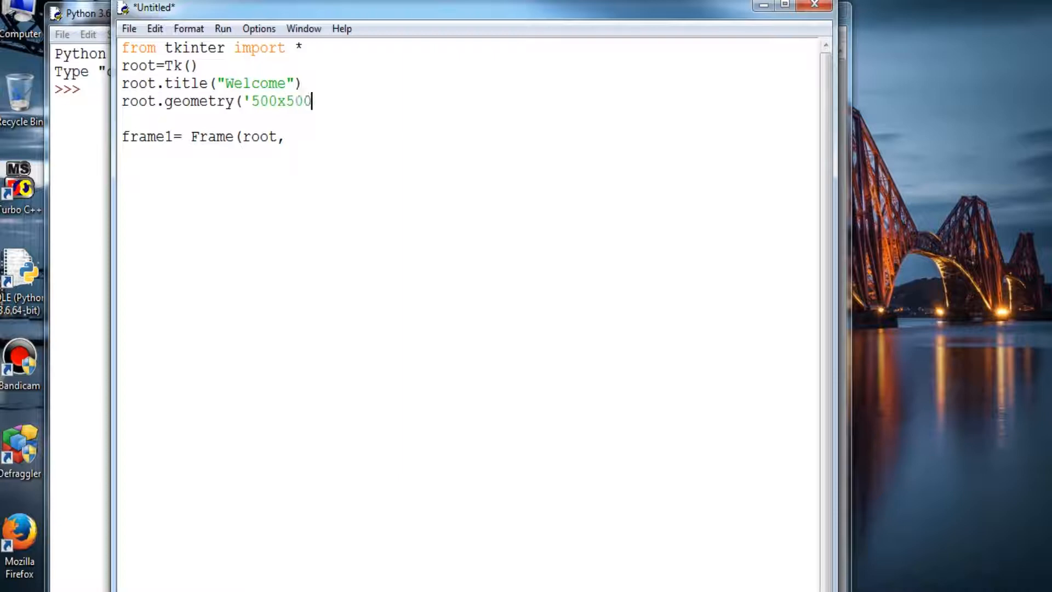
{"action": "type", "text": "')"}
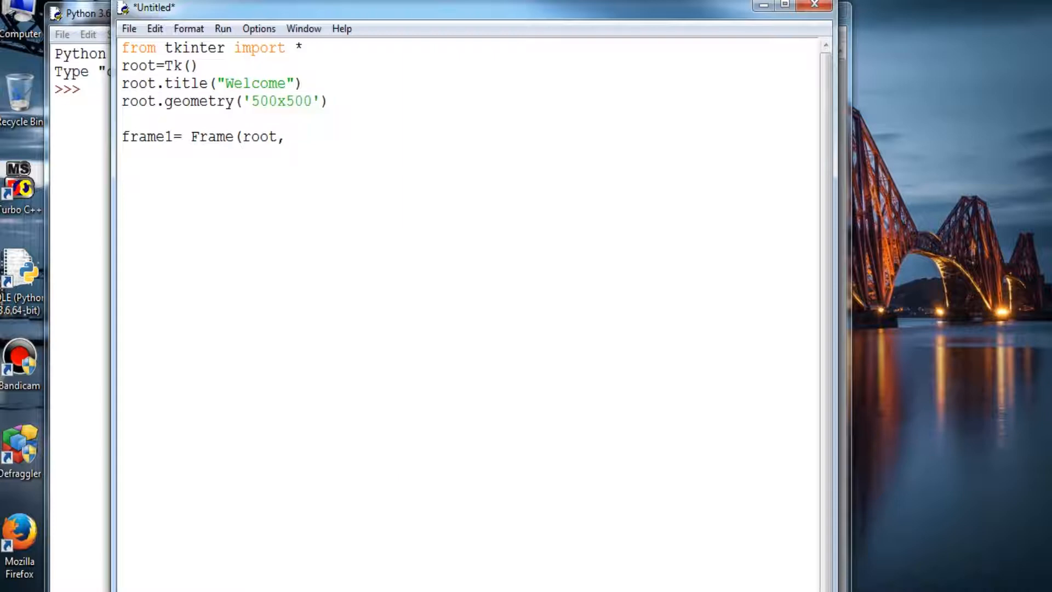
Complete frame1 with width=500, height=500 and bg='powder blue'
{"action": "type", "text": "widt"}
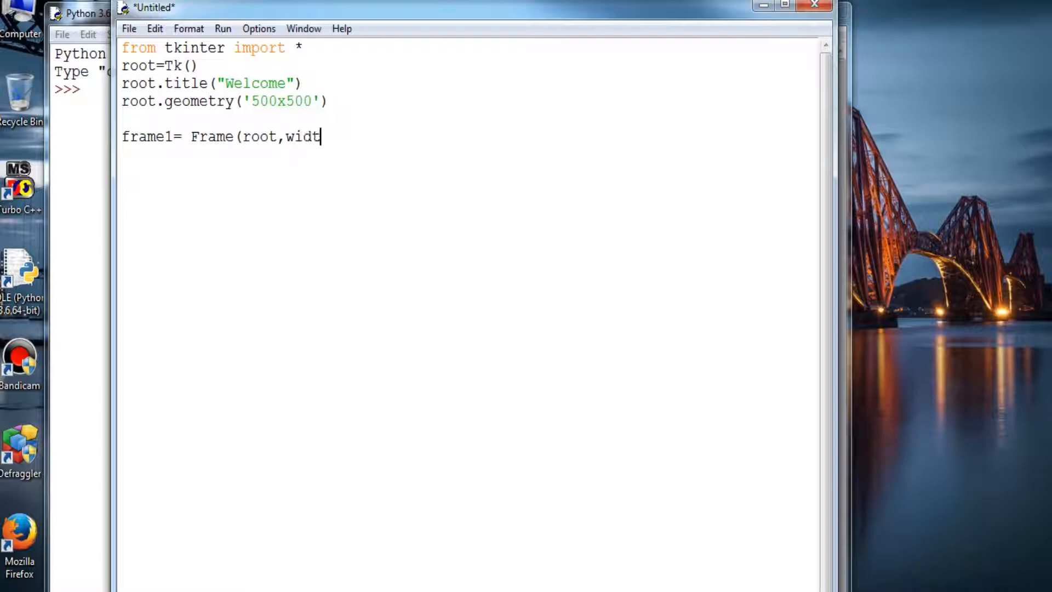
{"action": "type", "text": "h="}
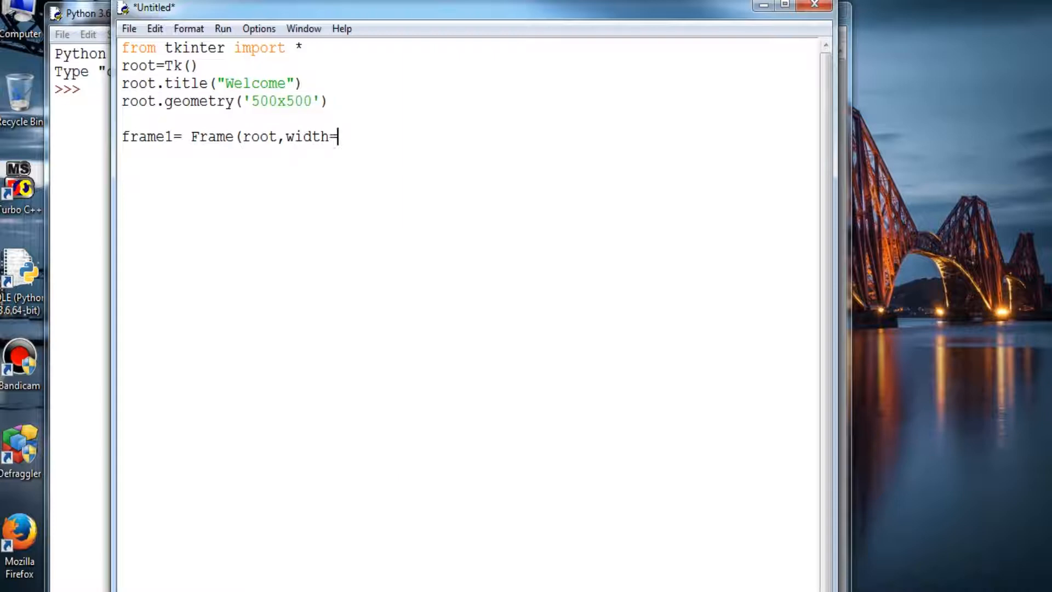
{"action": "type", "text": "500"}
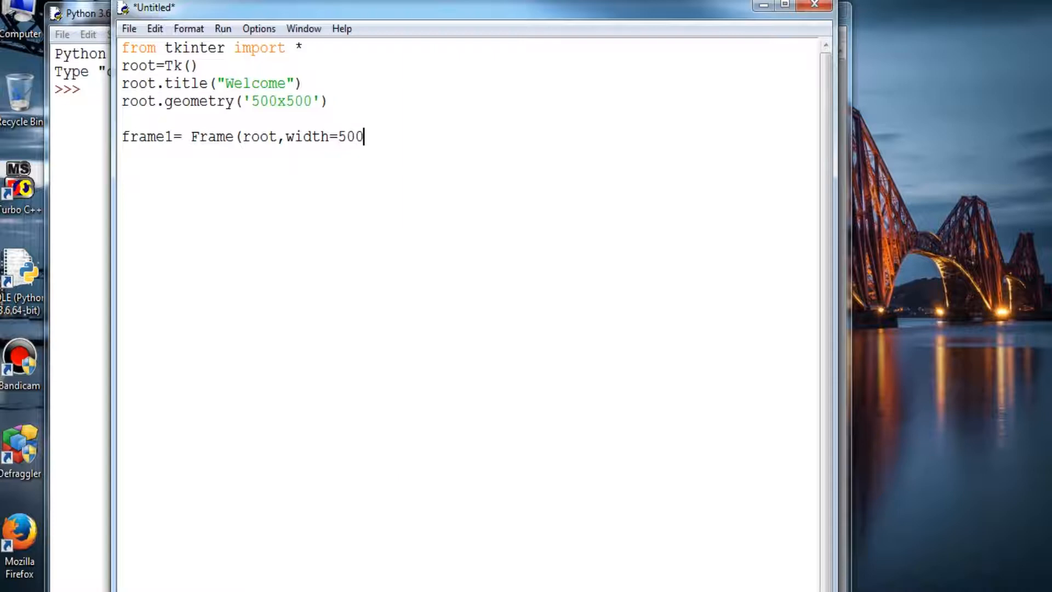
{"action": "type", "text": ","}
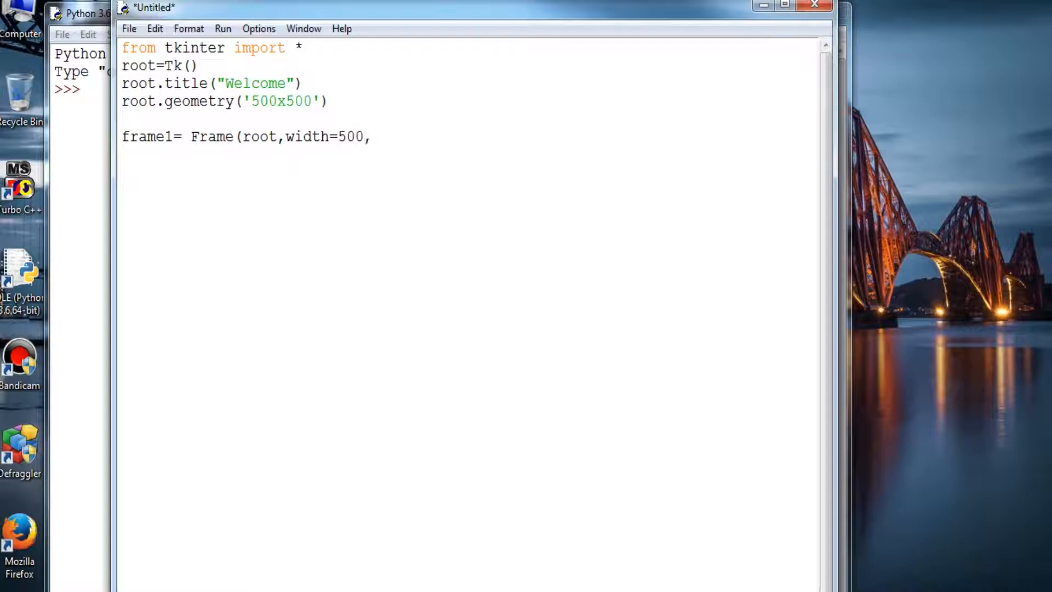
{"action": "type", "text": ",height"}
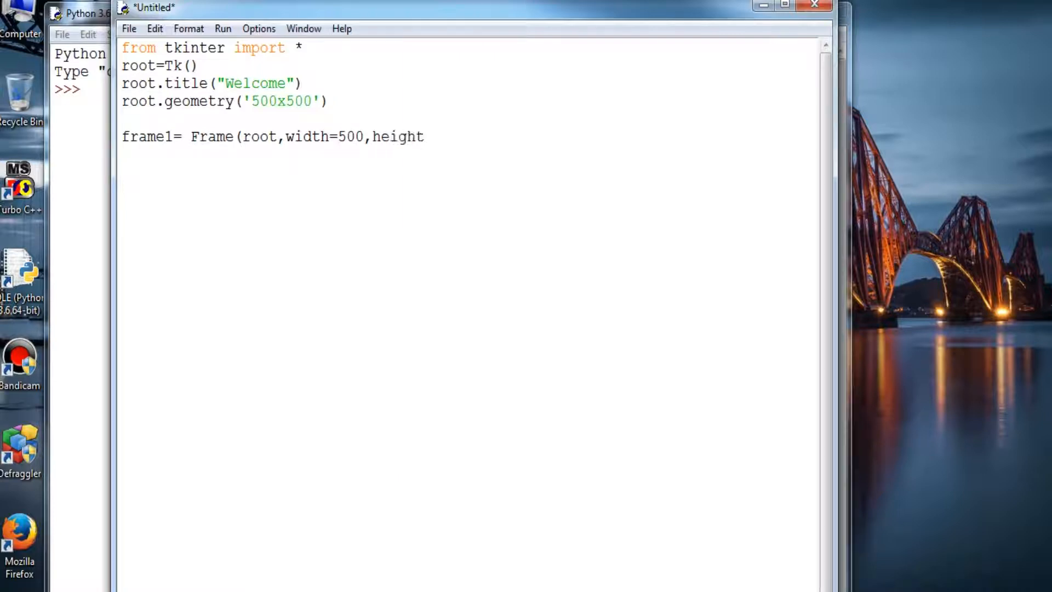
{"action": "type", "text": "=500"}
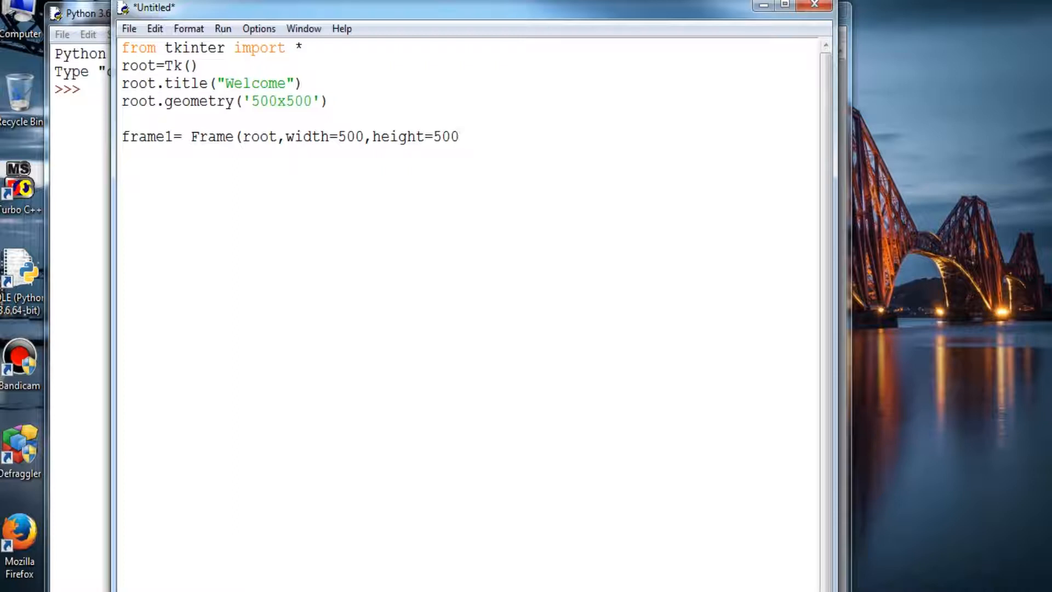
{"action": "type", "text": ",bg"}
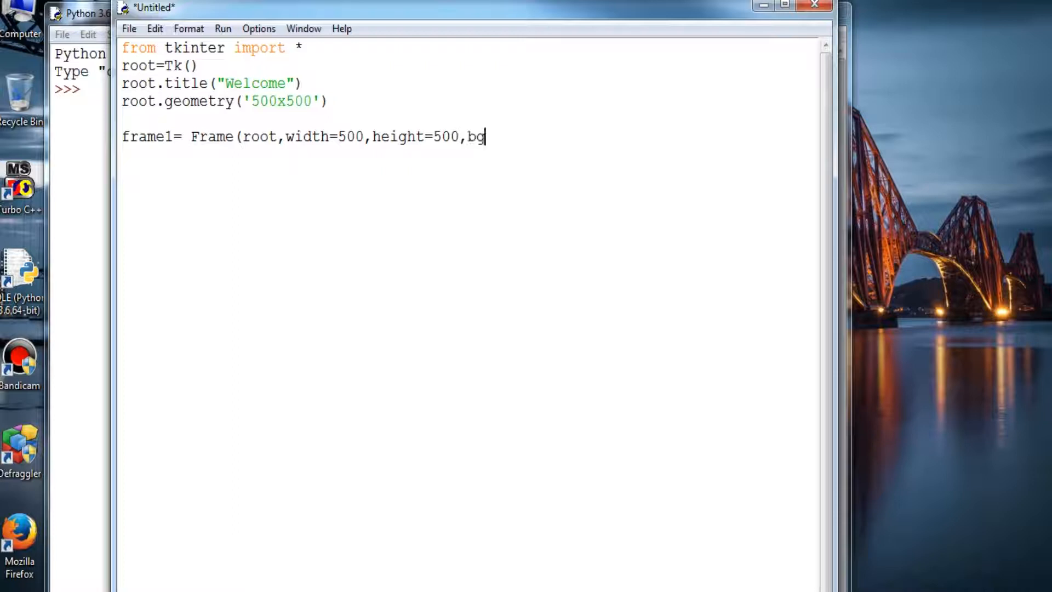
{"action": "type", "text": "="}
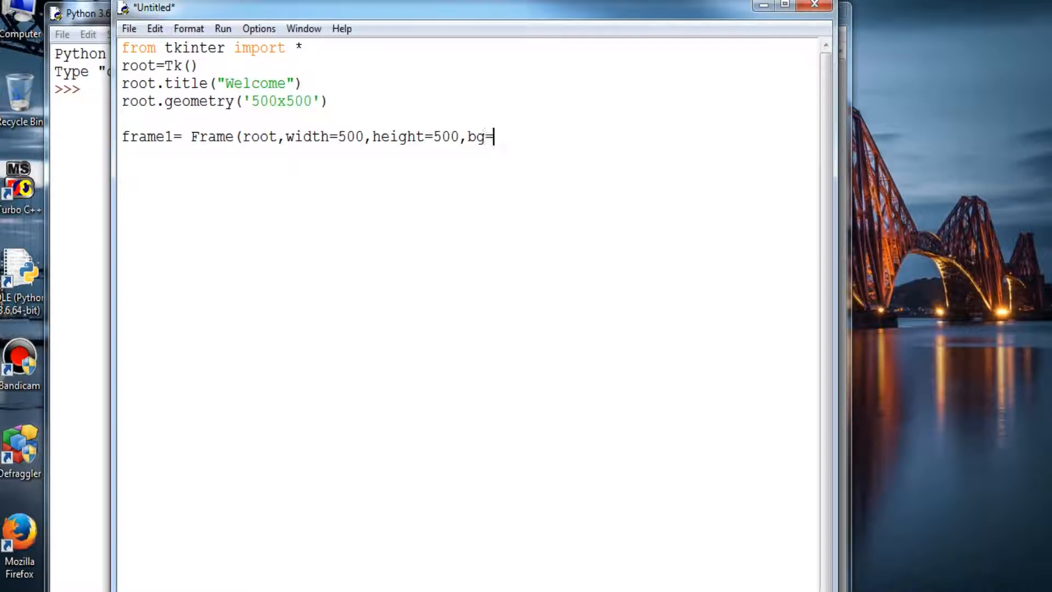
{"action": "type", "text": "'"}
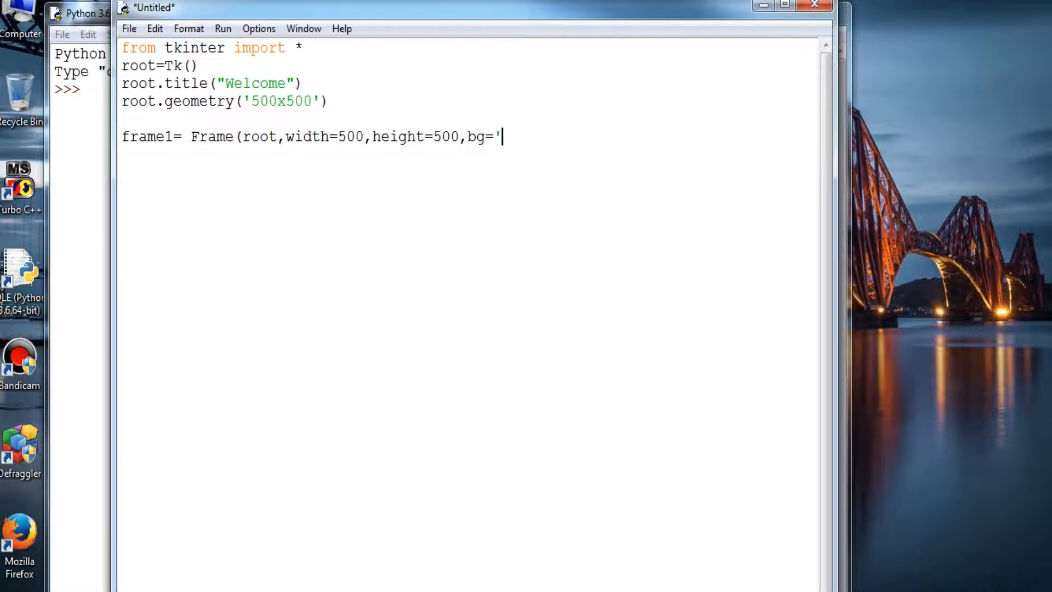
{"action": "type", "text": "pi"}
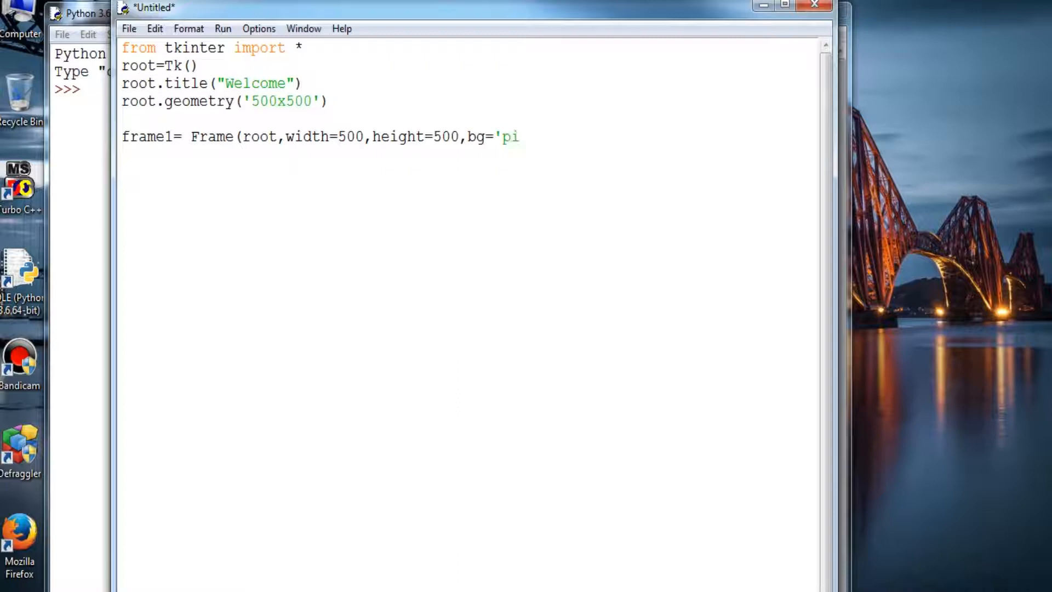
{"action": "type", "text": "wde"}
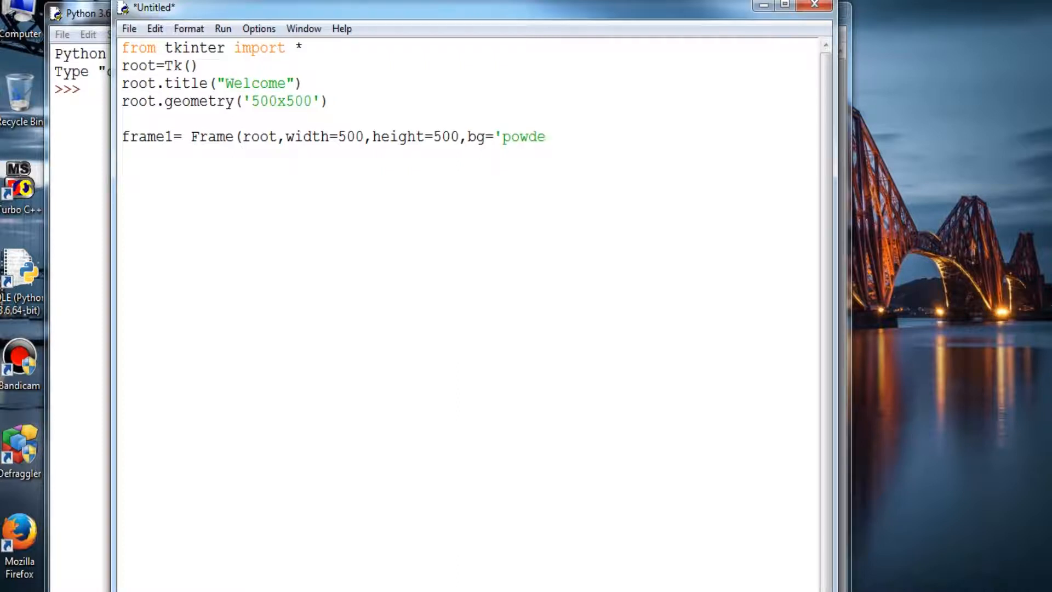
{"action": "type", "text": "r bl"}
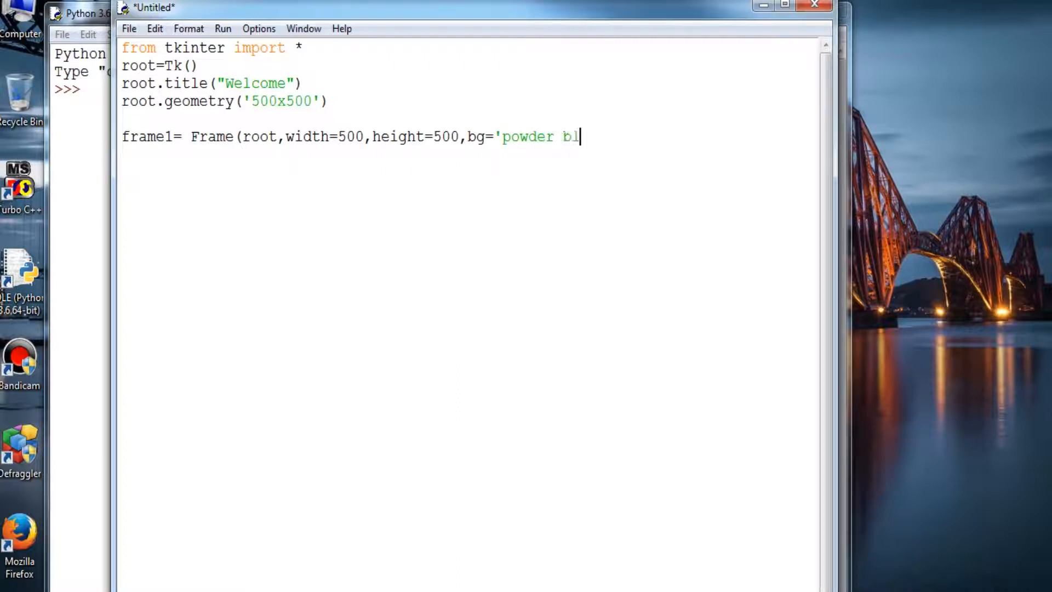
{"action": "type", "text": "ue')"}
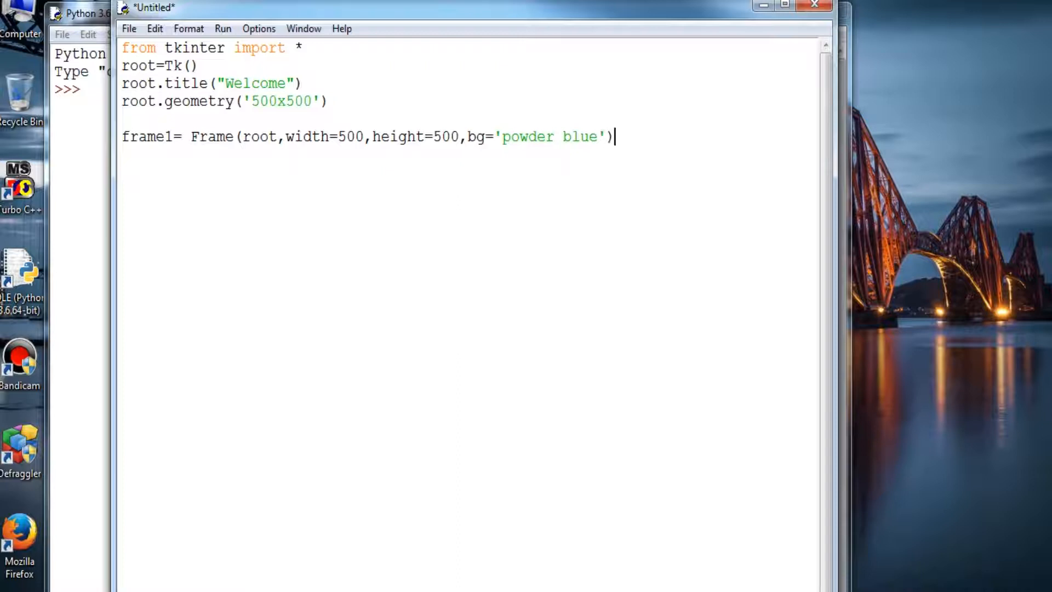
Add frame1.pack(side=LEFT) to pack the frame on the left
{"action": "type", "text": "frame"}
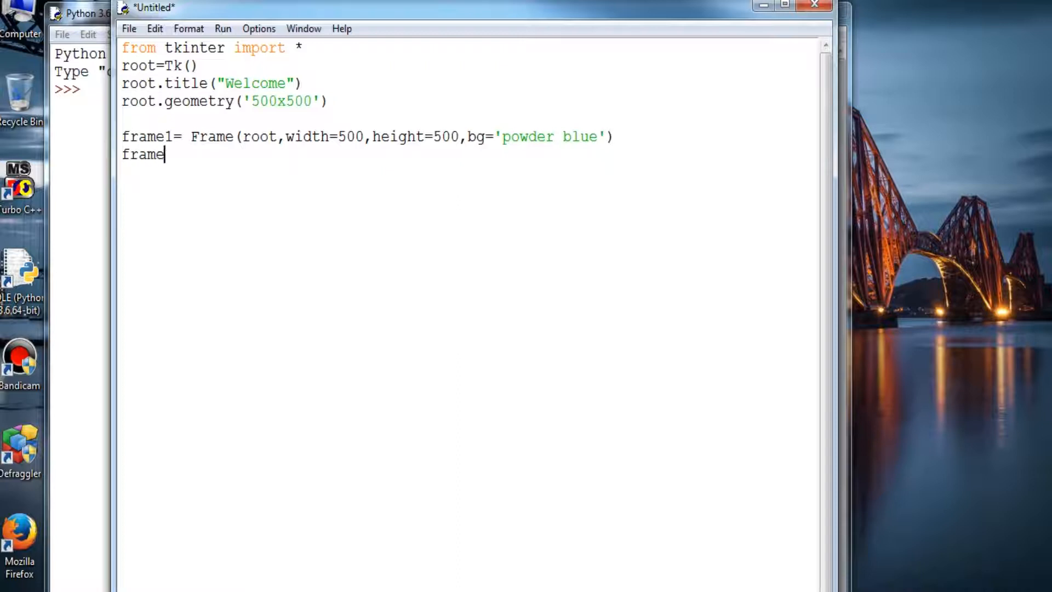
{"action": "type", "text": "1."}
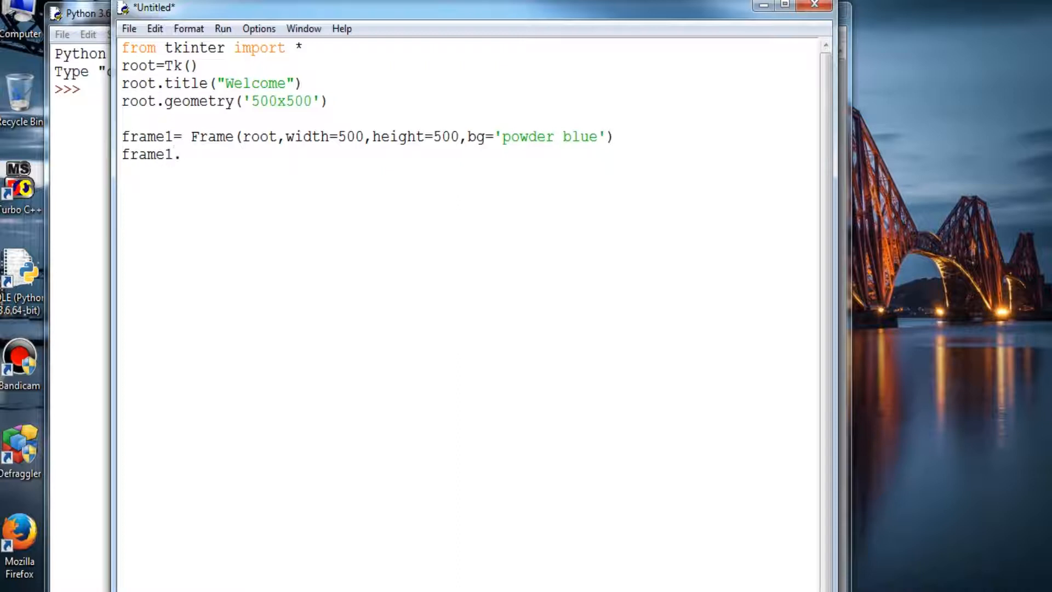
{"action": "type", "text": "pa"}
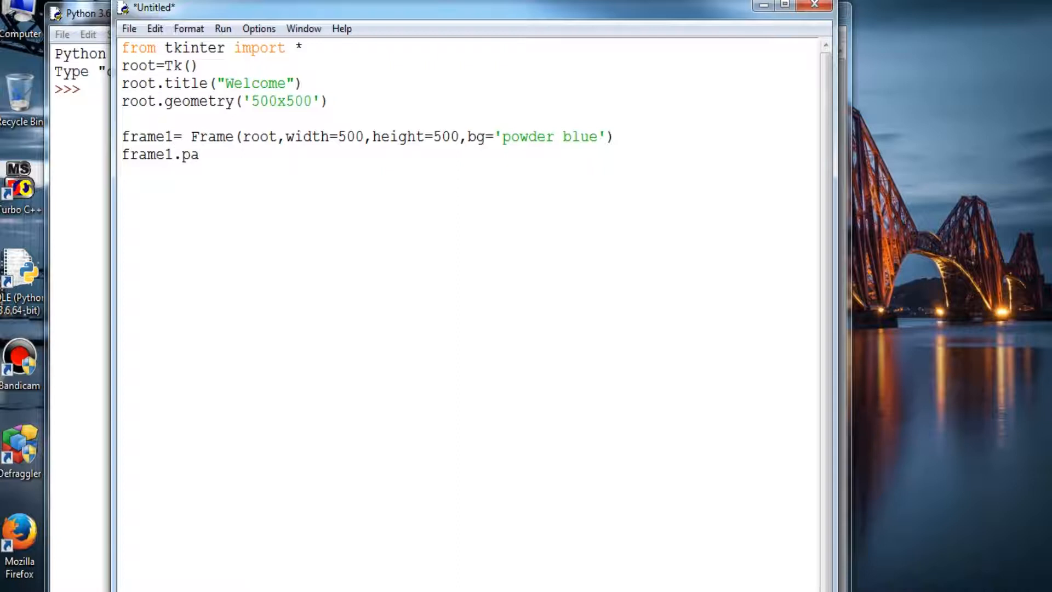
{"action": "type", "text": "ck"}
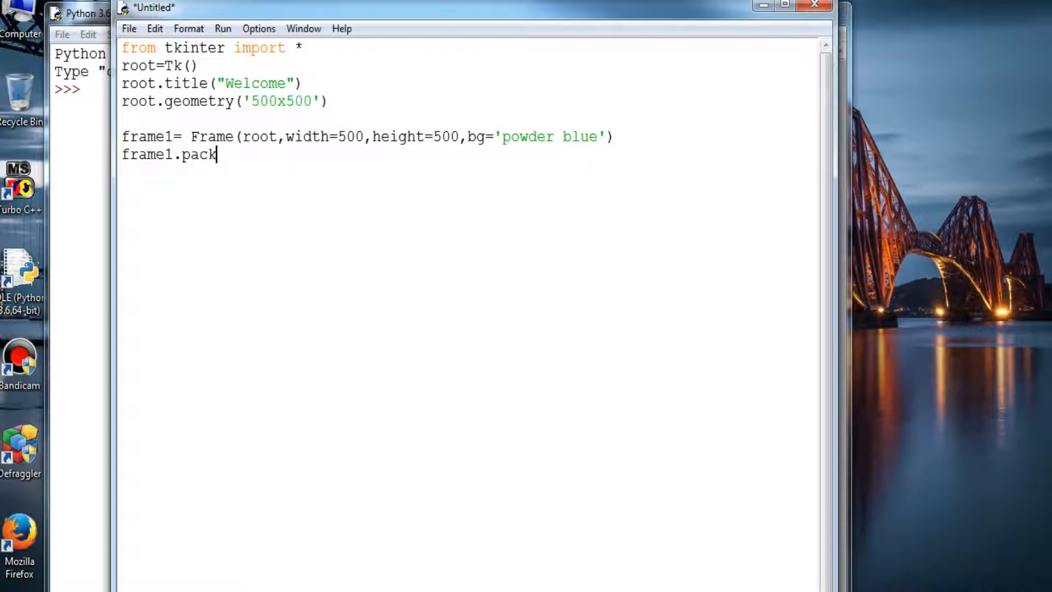
{"action": "type", "text": "(side"}
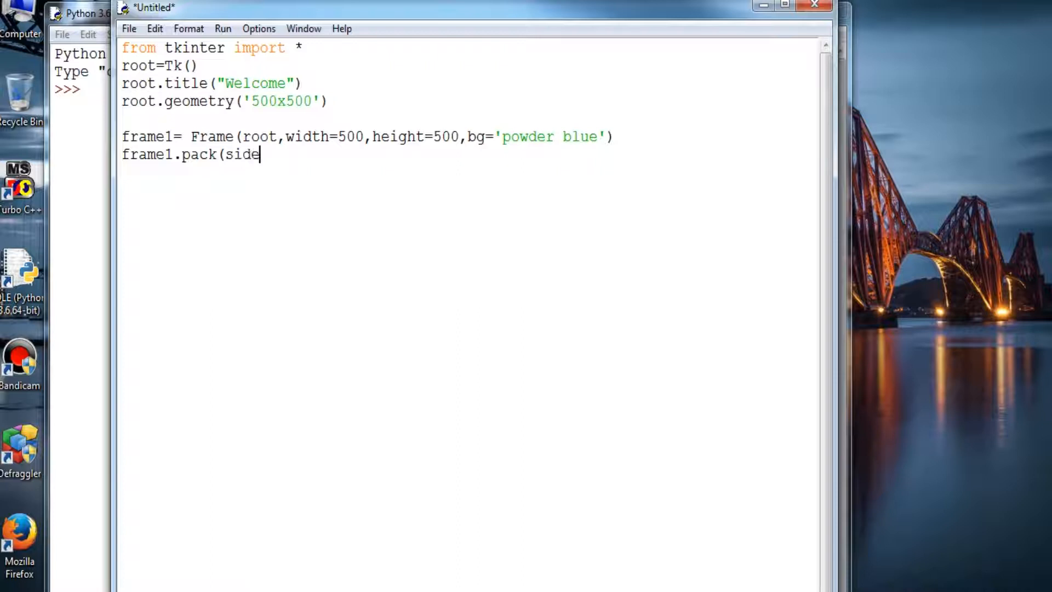
{"action": "type", "text": "=LEFT"}
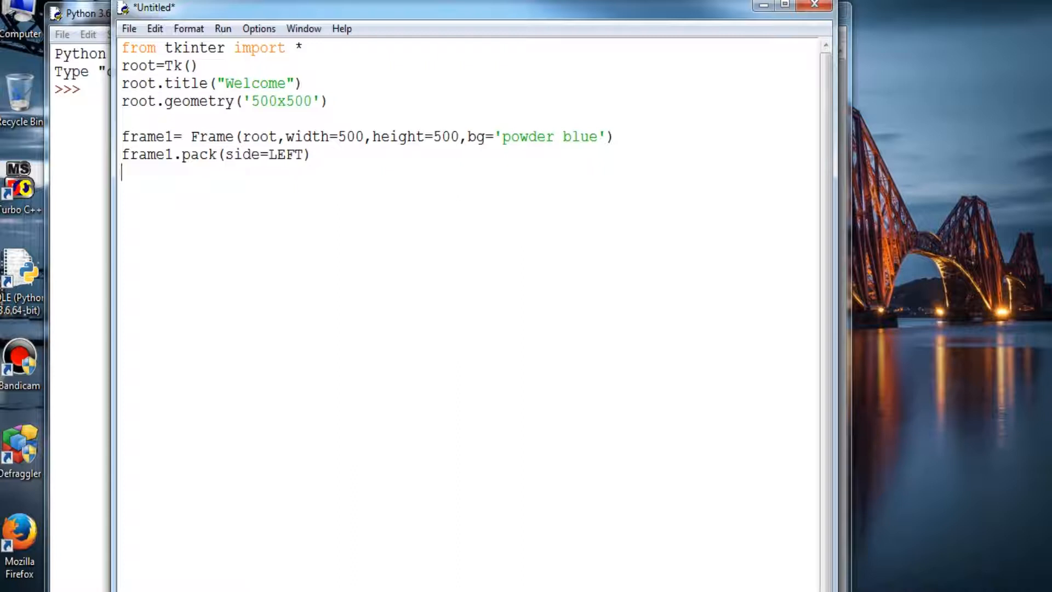
End the script with root.mainloop()
{"action": "type", "text": "roo"}
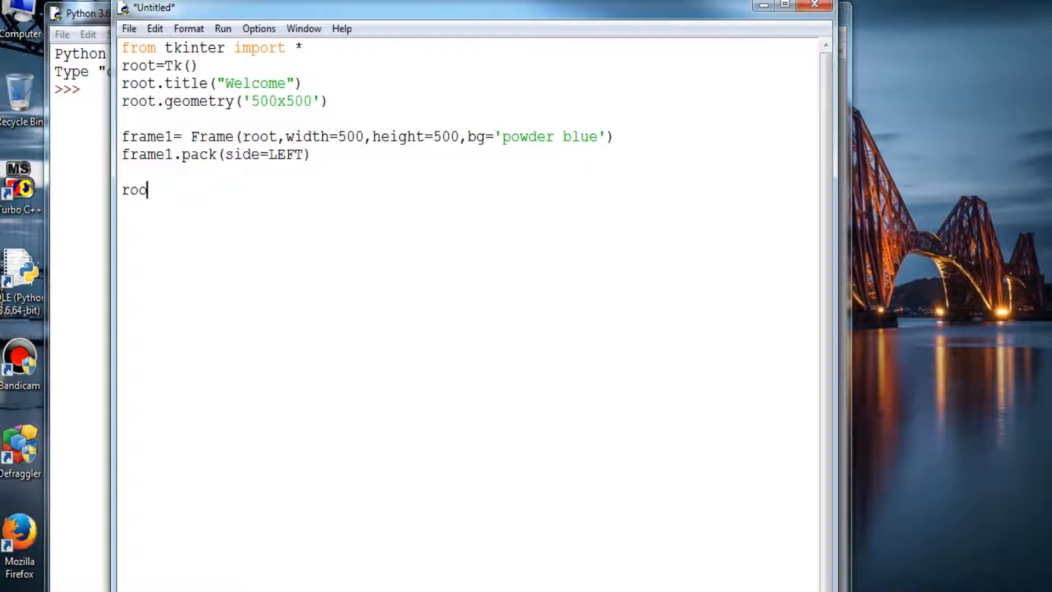
{"action": "type", "text": "t."}
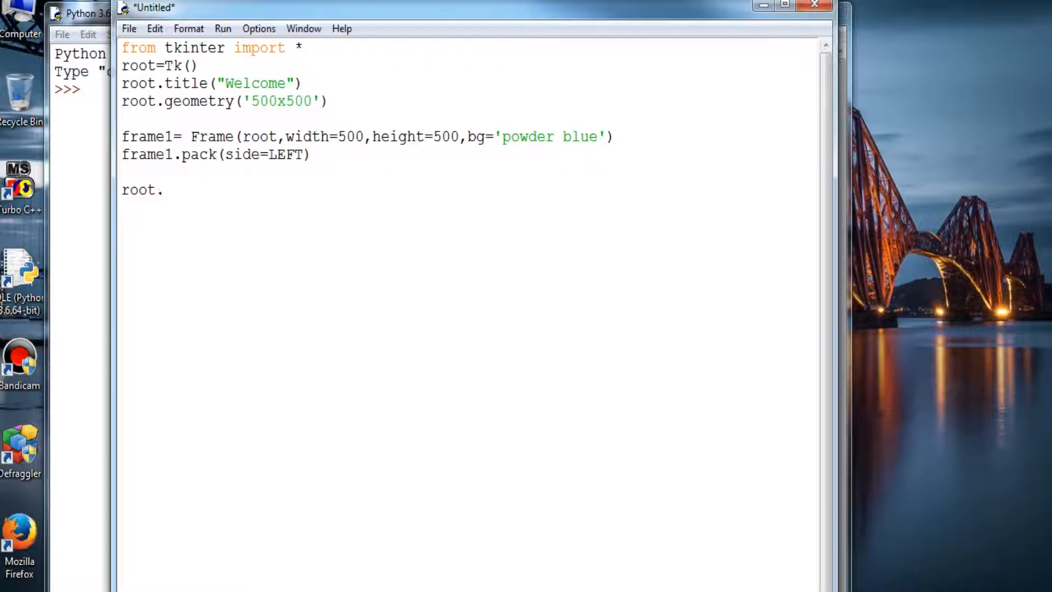
{"action": "type", "text": "mainloop"}
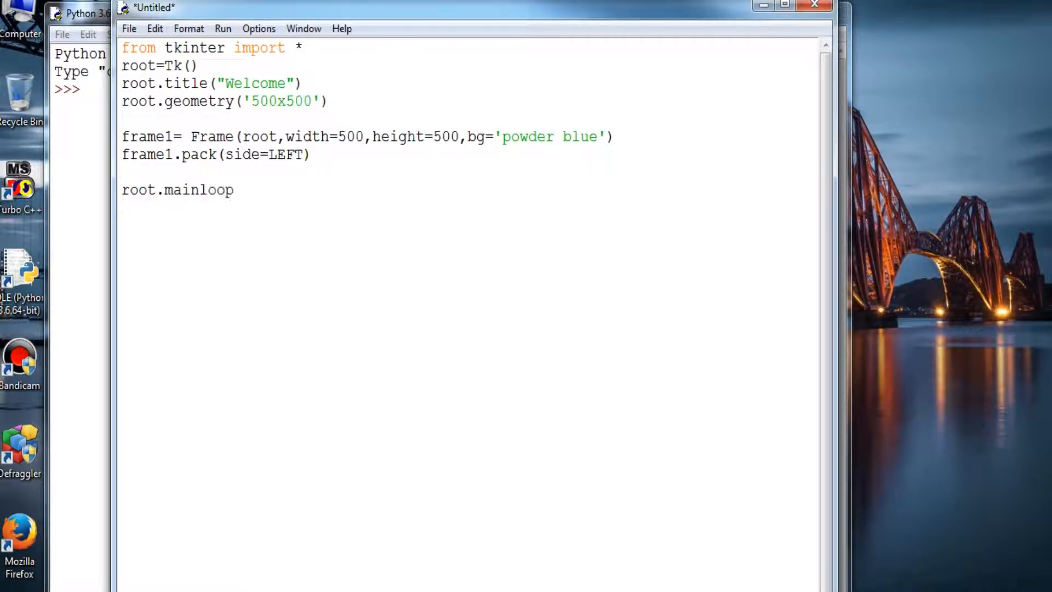
{"action": "type", "text": "()"}
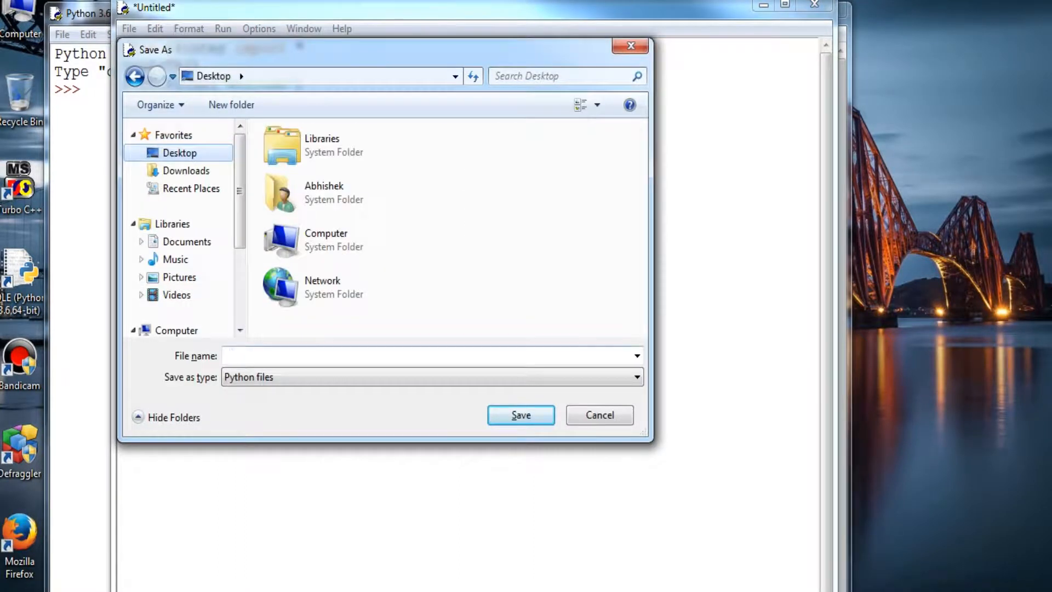
Save the script as dd with the Python files type
{"action": "left_click", "coordinate": [634, 377]}
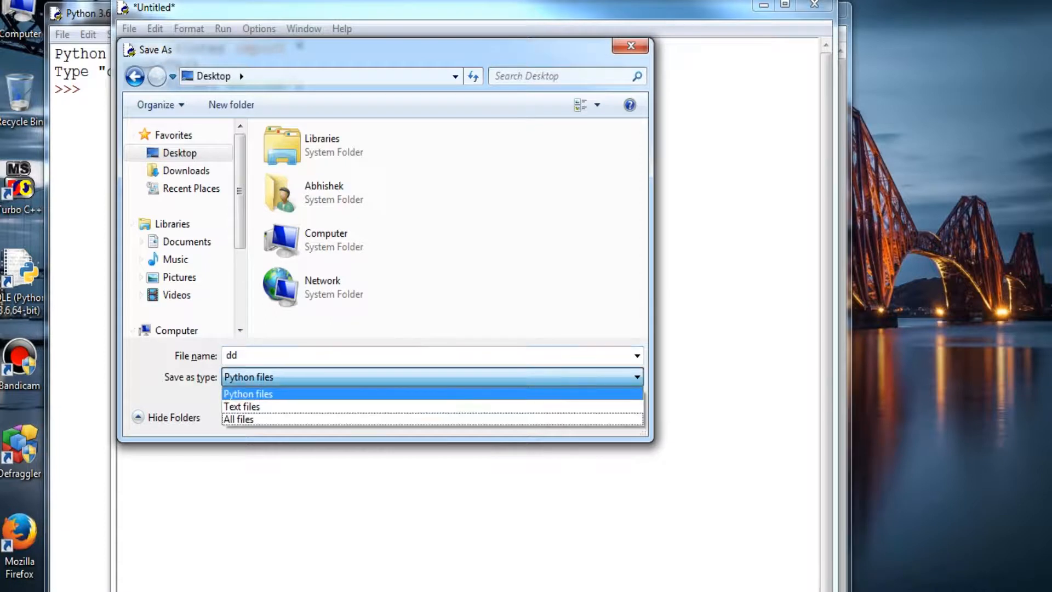
{"action": "left_click", "coordinate": [248, 394]}
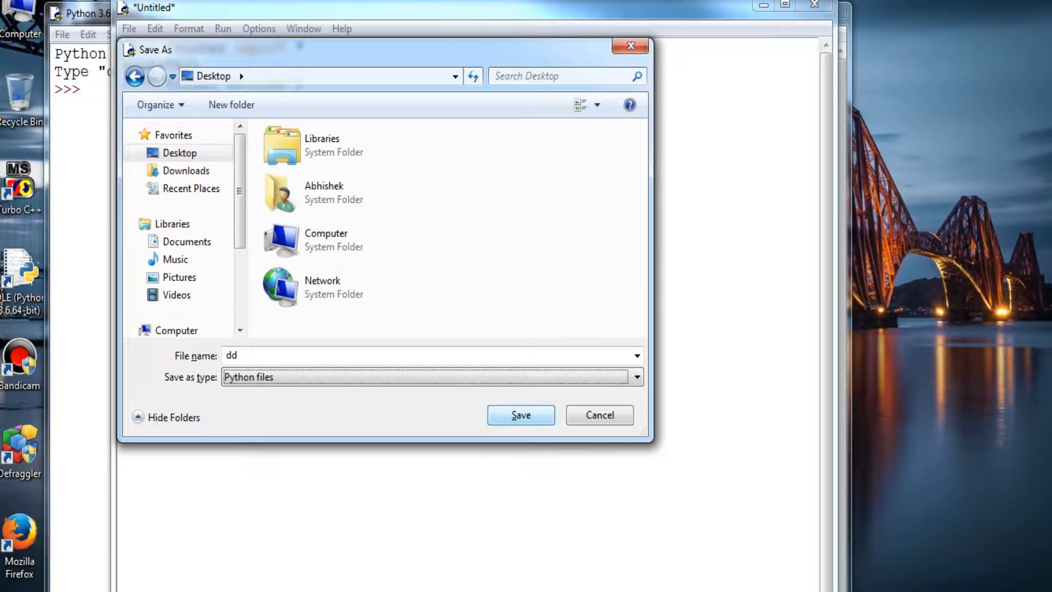
{"action": "left_click", "coordinate": [520, 414]}
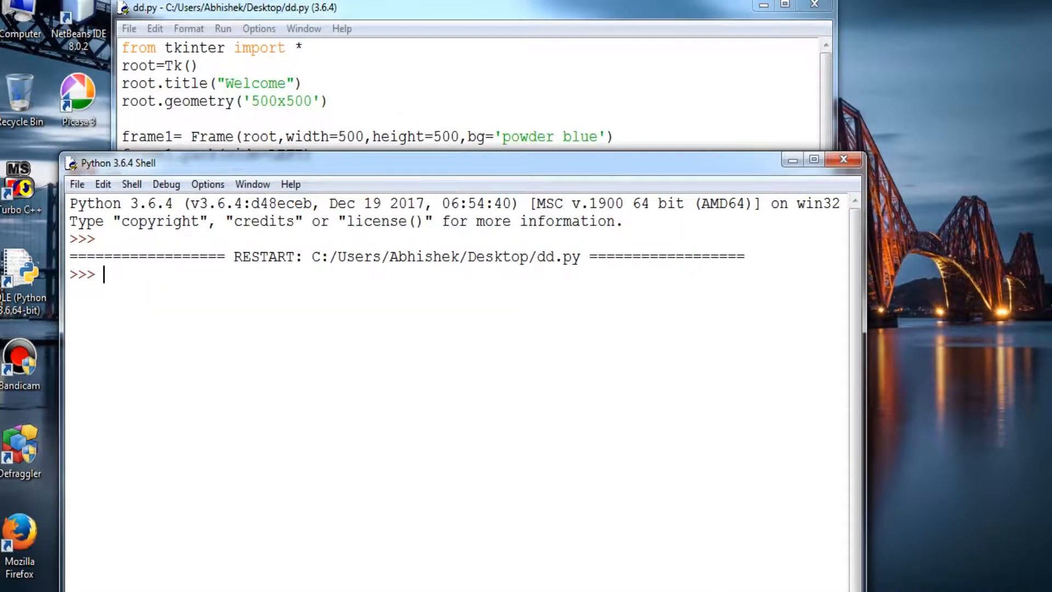
Run dd.py via Run Module, then close the powder-blue Welcome window
{"action": "left_click", "coordinate": [223, 28]}
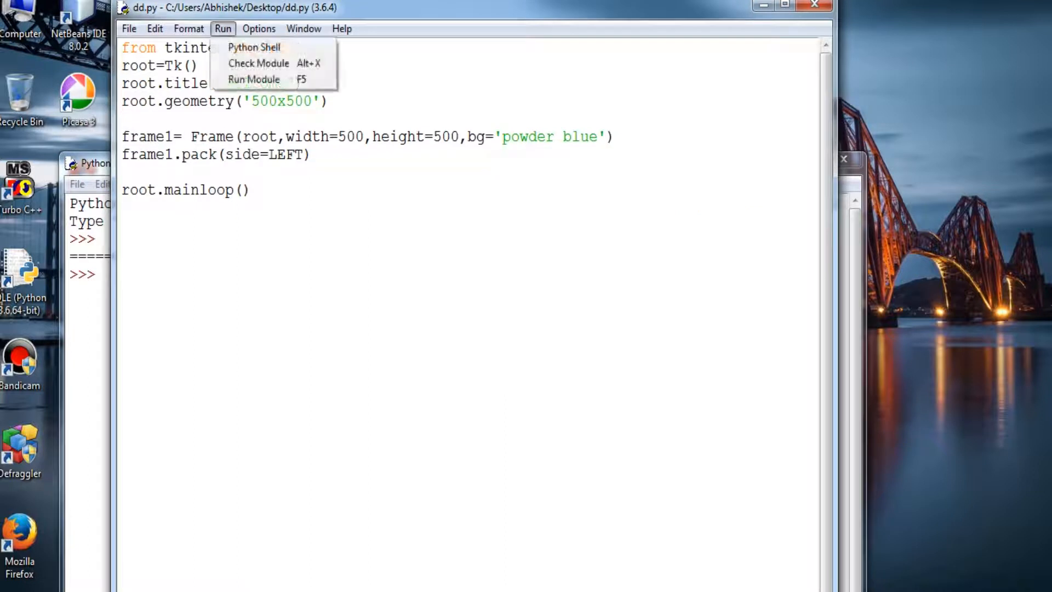
{"action": "left_click", "coordinate": [254, 79]}
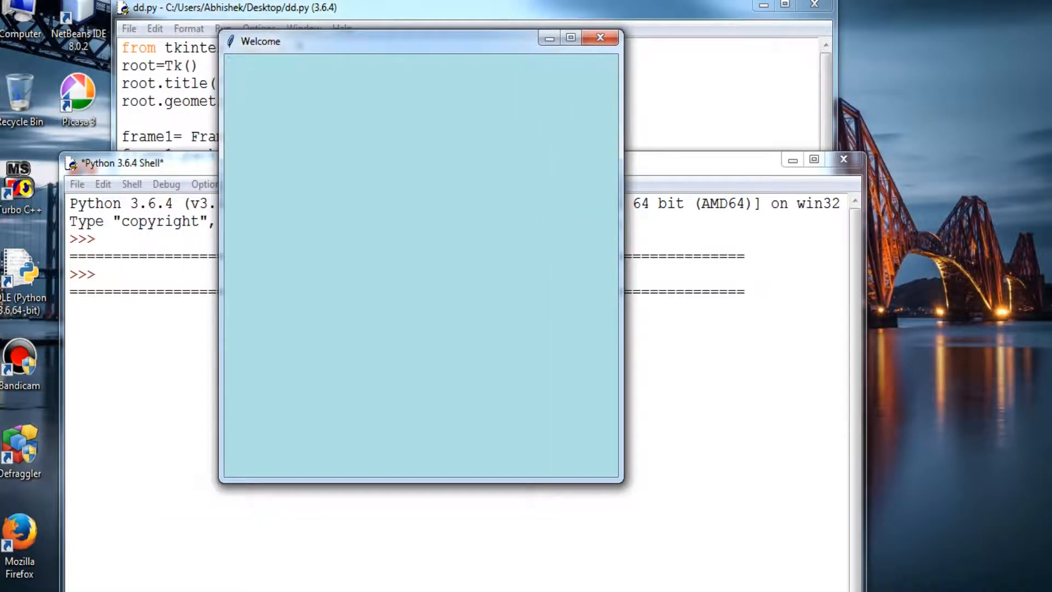
{"action": "left_click", "coordinate": [600, 37]}
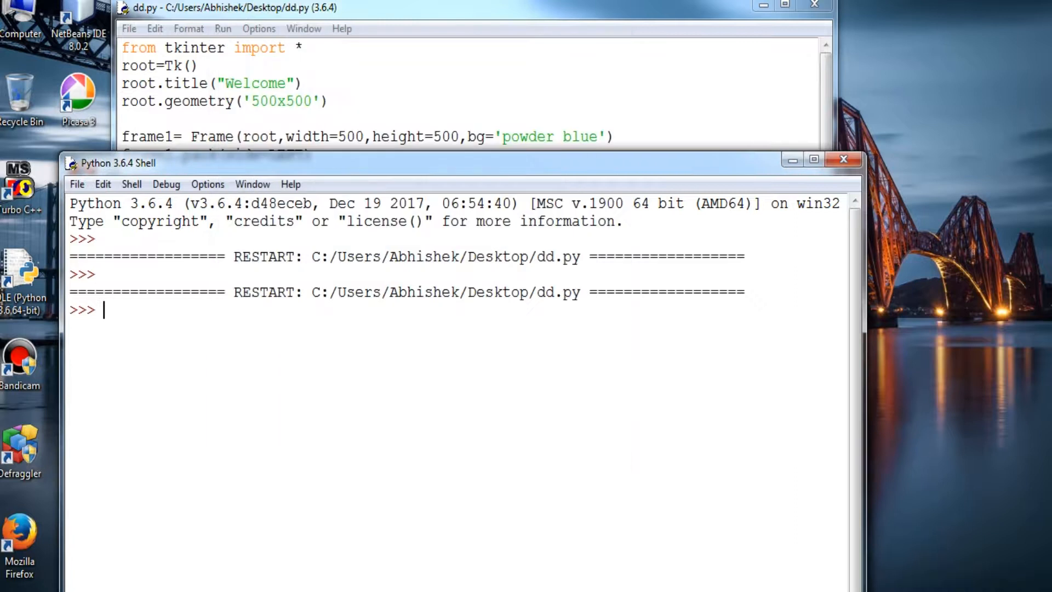
Show the tkinter help documentation in the shell's help() utility
{"action": "type", "text": "help"}
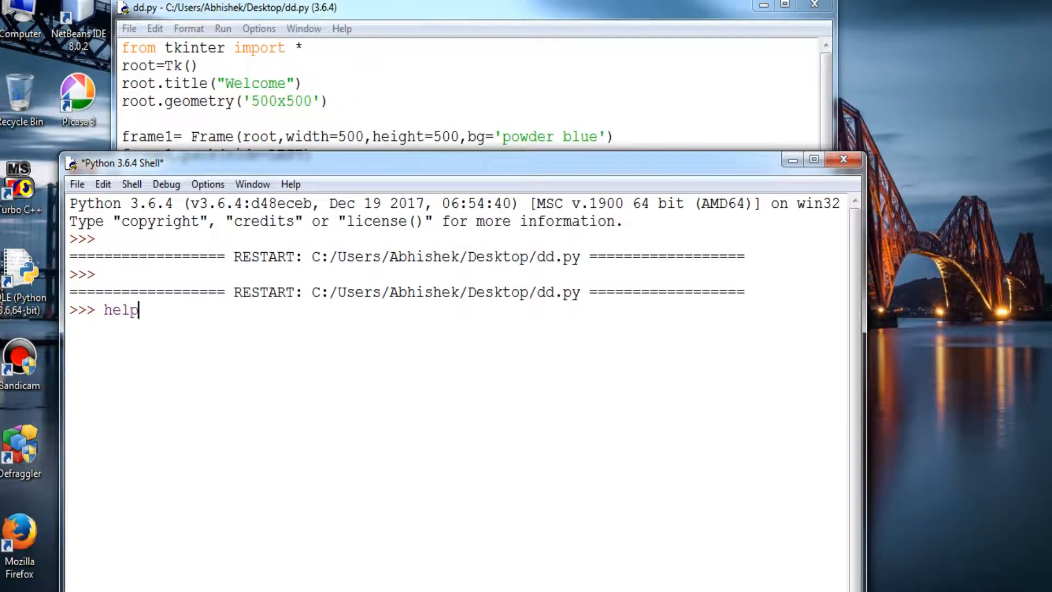
{"action": "type", "text": "("}
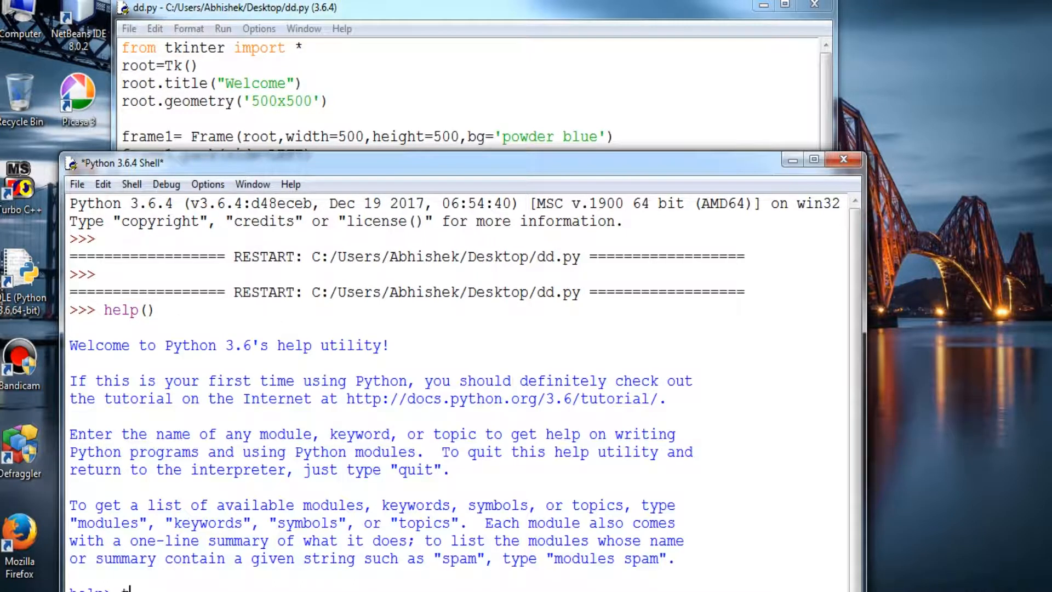
{"action": "type", "text": "kinter"}
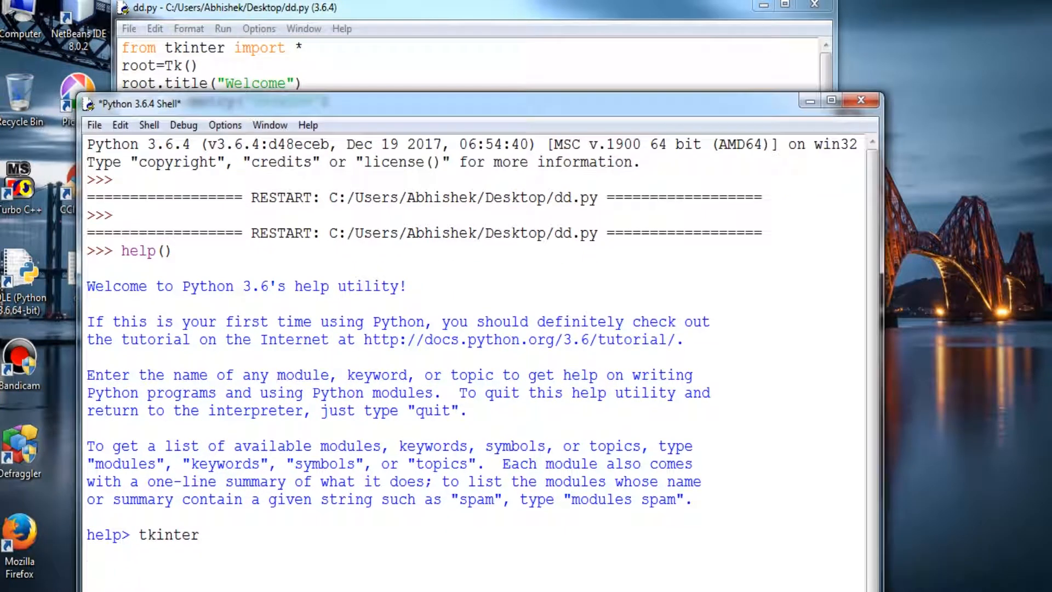
{"action": "key", "text": "enter"}
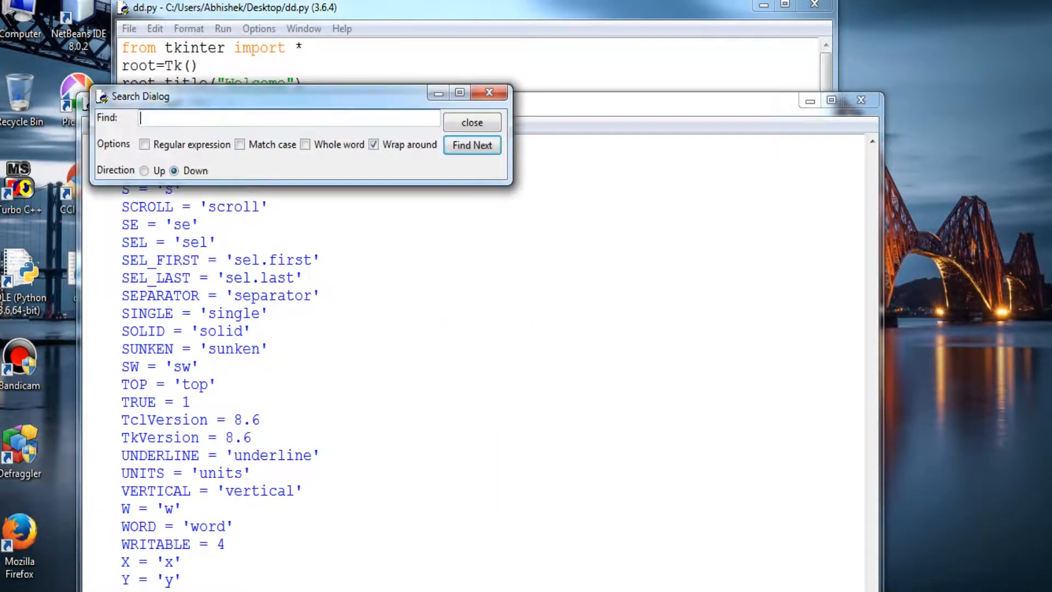
Search the docs for 'frame' twice, then close the shell and confirm kill
{"action": "type", "text": "frame"}
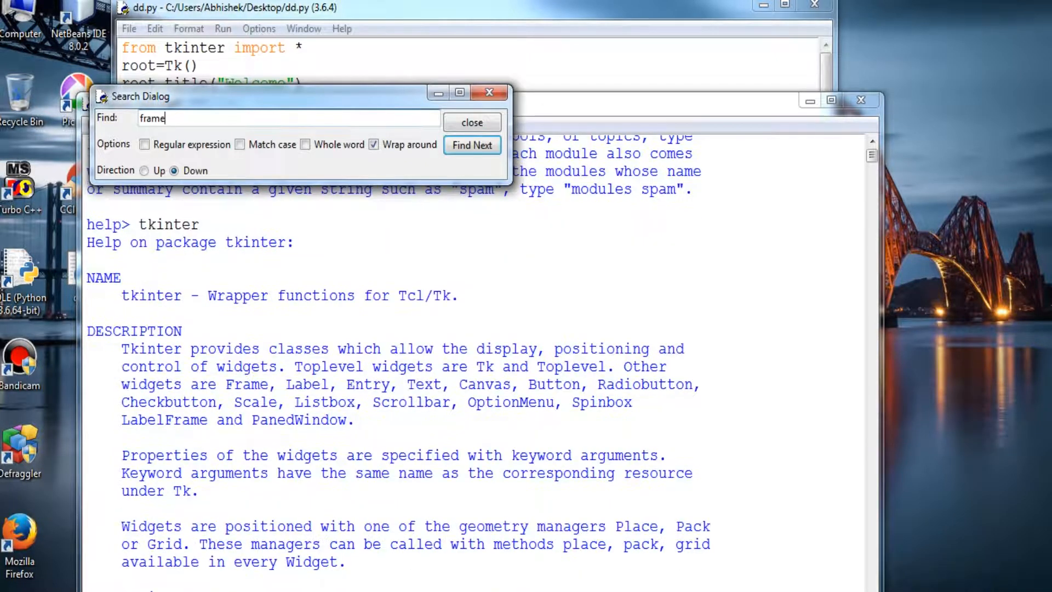
{"action": "left_click", "coordinate": [472, 146]}
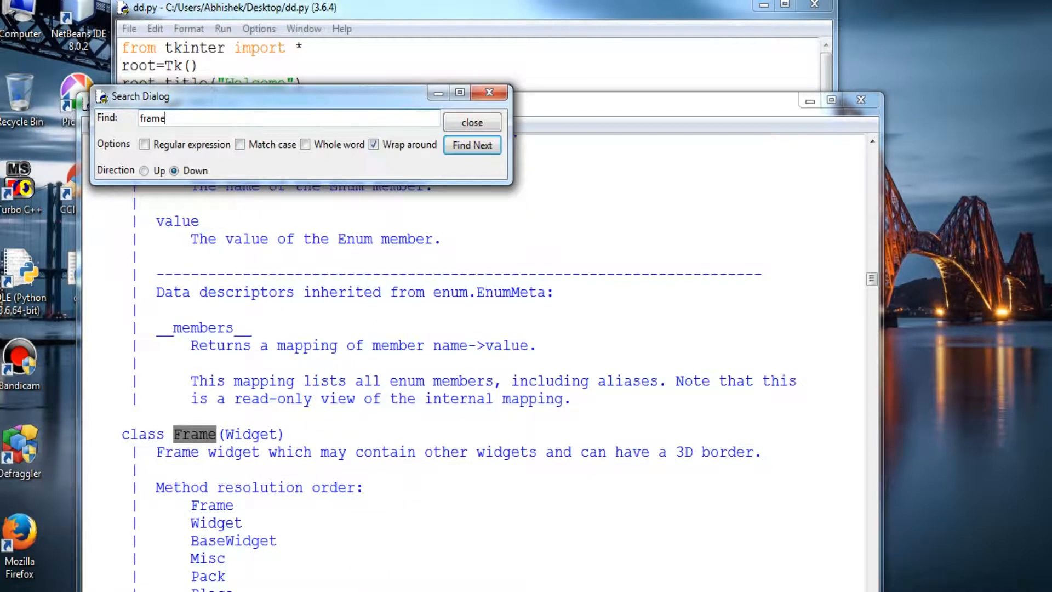
{"action": "left_click", "coordinate": [472, 145]}
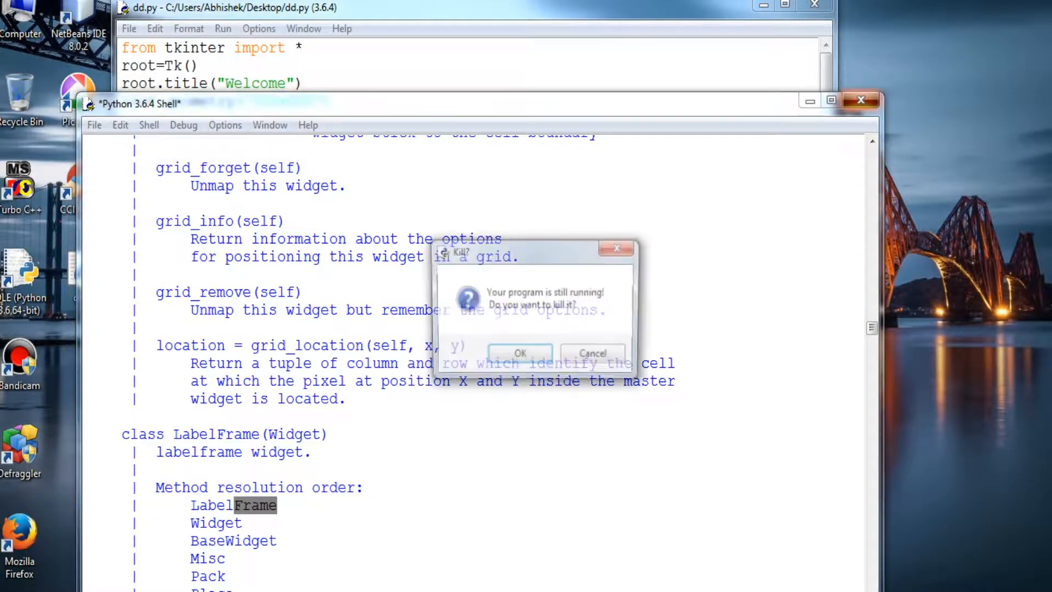
{"action": "left_click", "coordinate": [520, 353]}
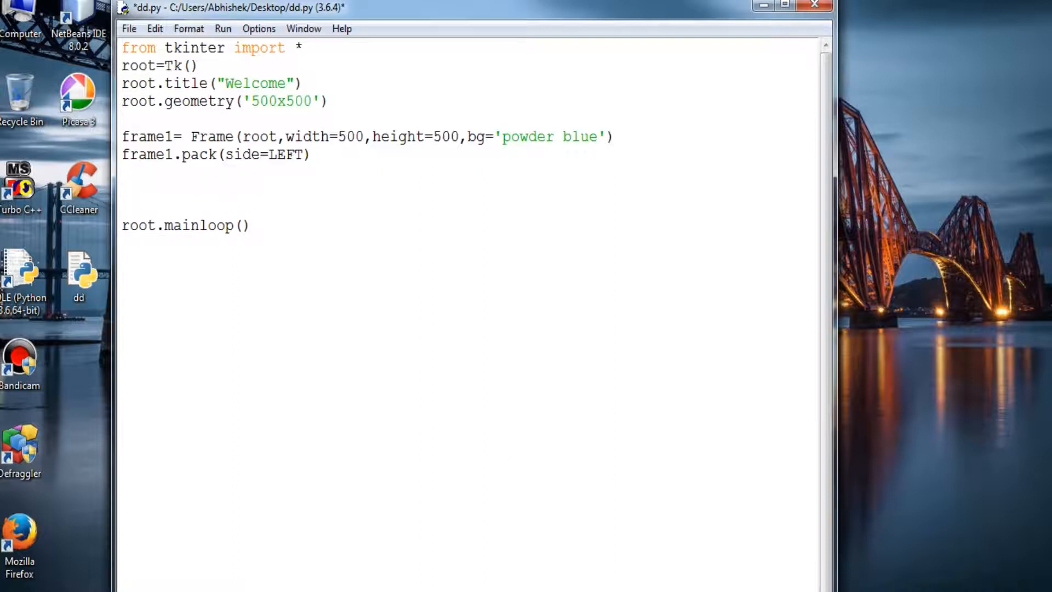
Create a label with lab1=Label(root,width=4)
{"action": "type", "text": "lab1"}
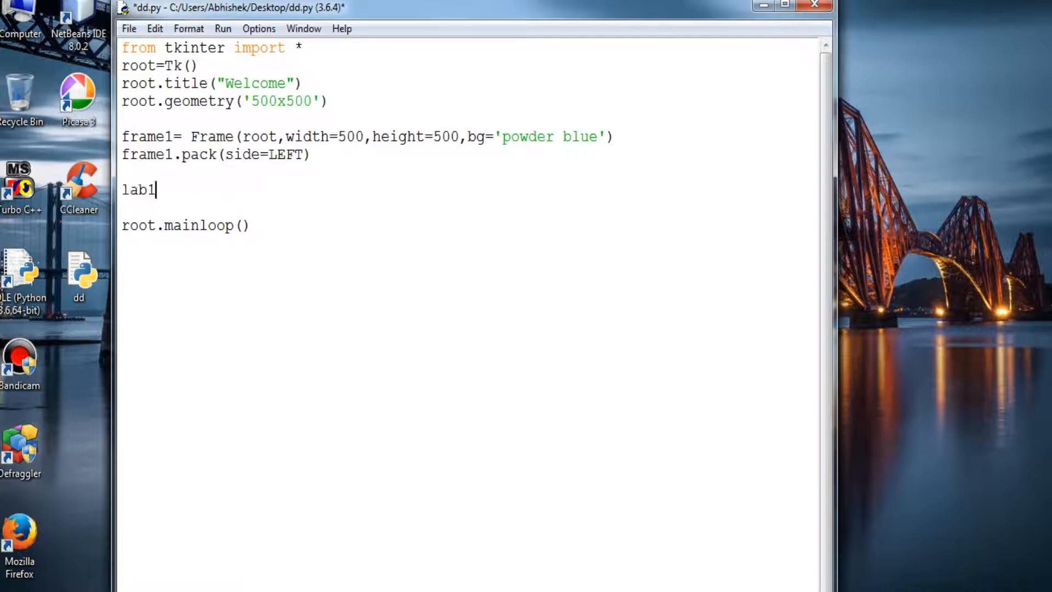
{"action": "type", "text": "=L"}
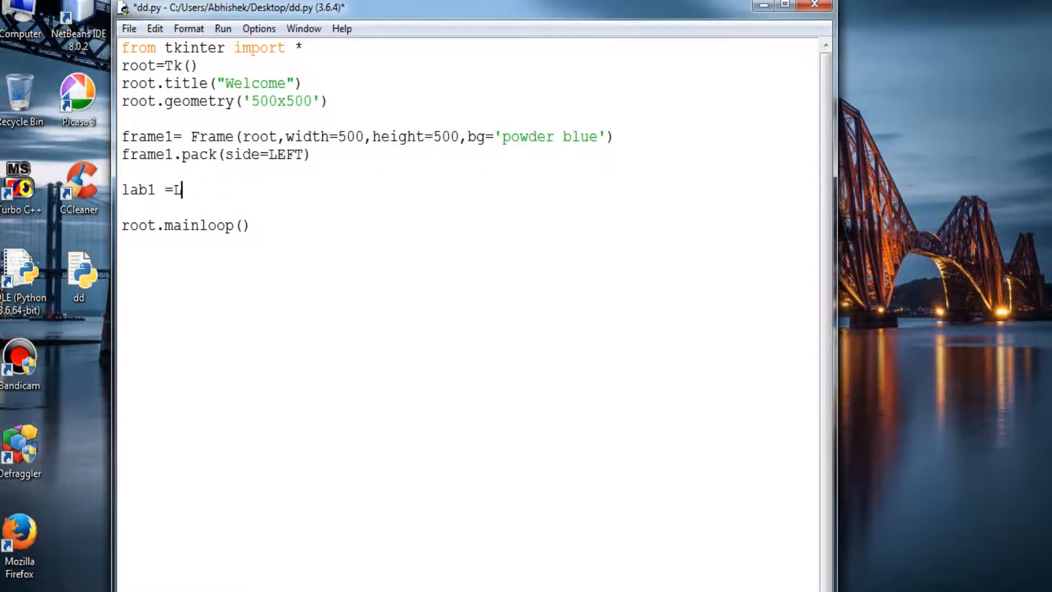
{"action": "type", "text": "a"}
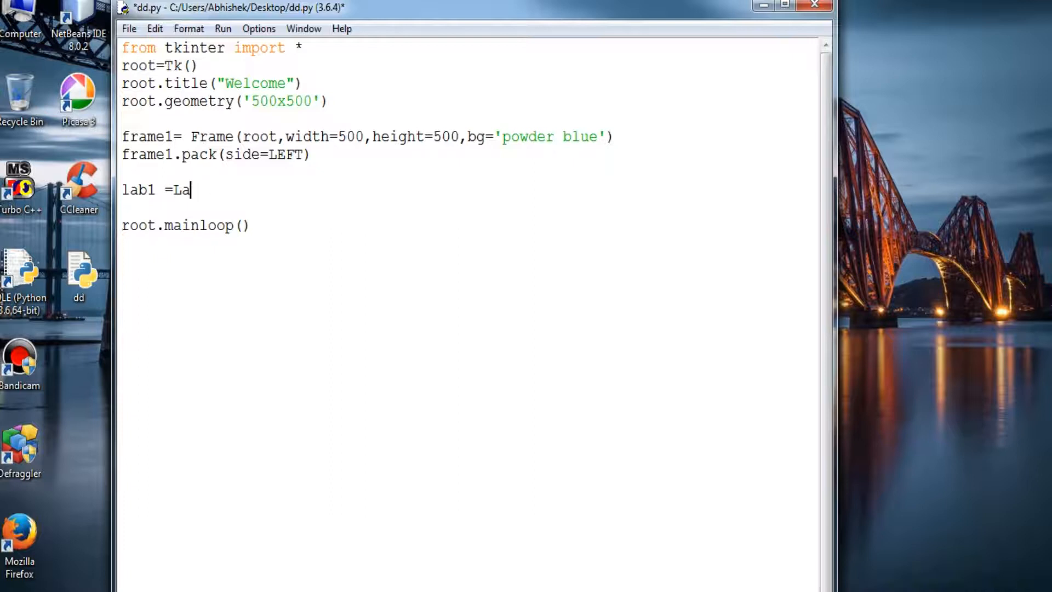
{"action": "type", "text": "bel("}
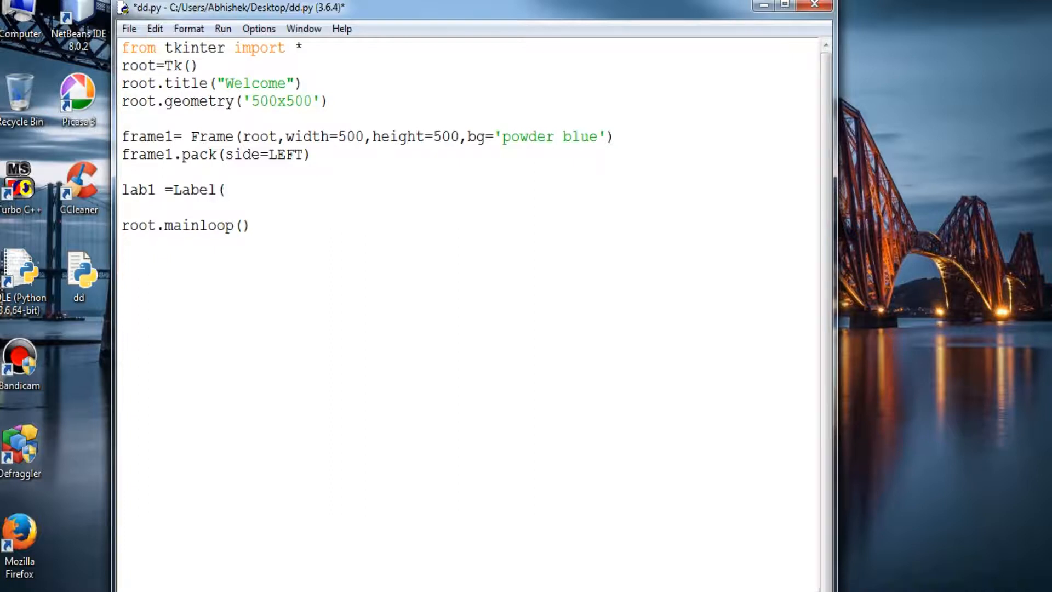
{"action": "type", "text": "root,"}
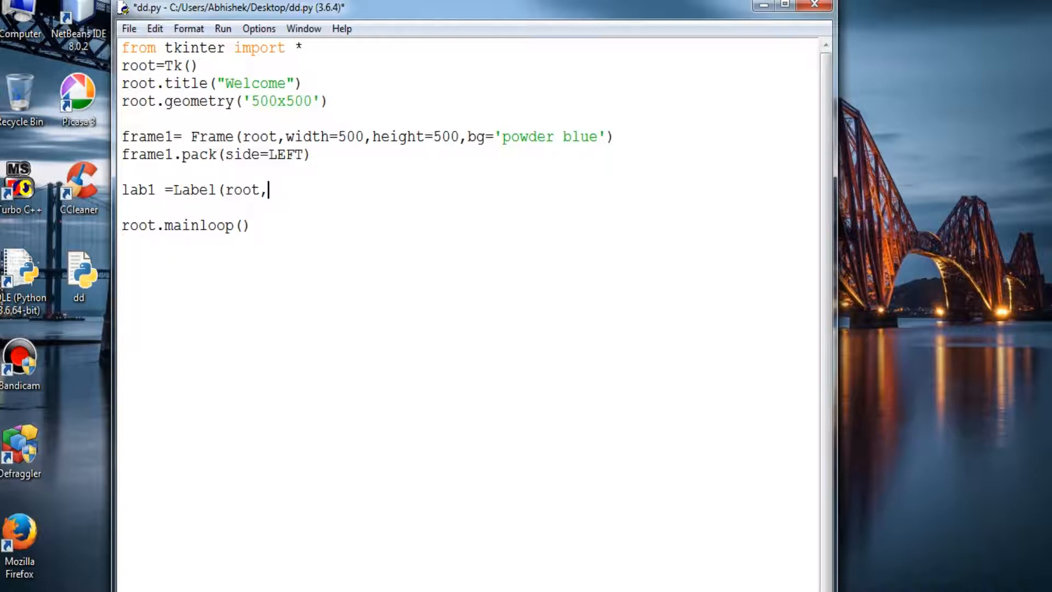
{"action": "type", "text": "wid"}
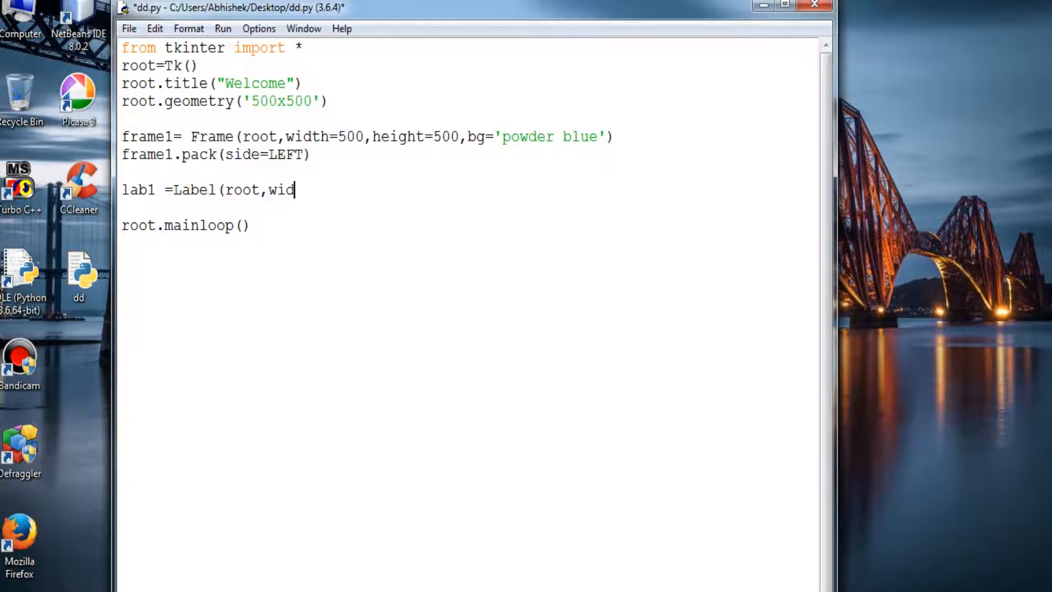
{"action": "type", "text": "th=4"}
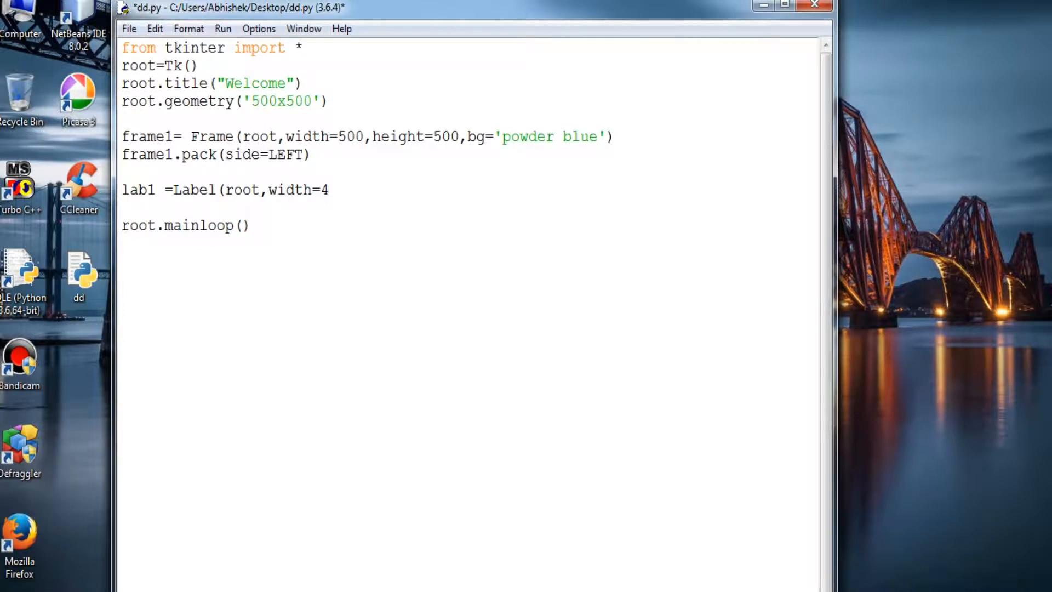
{"action": "type", "text": ")"}
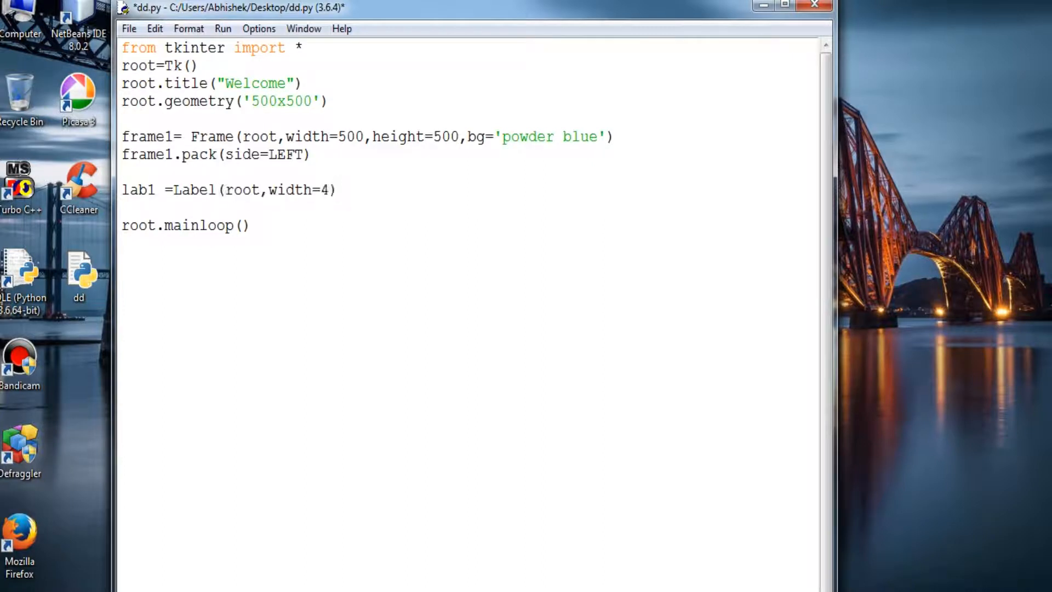
Give lab1 the text 'Name'
{"action": "type", "text": "lab1"}
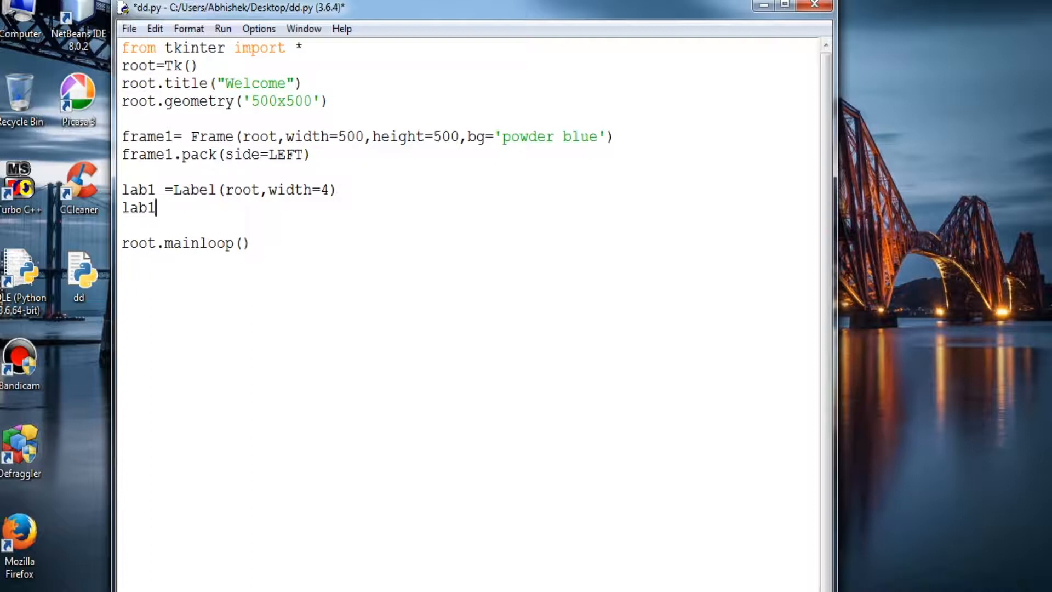
{"action": "type", "text": ".lp"}
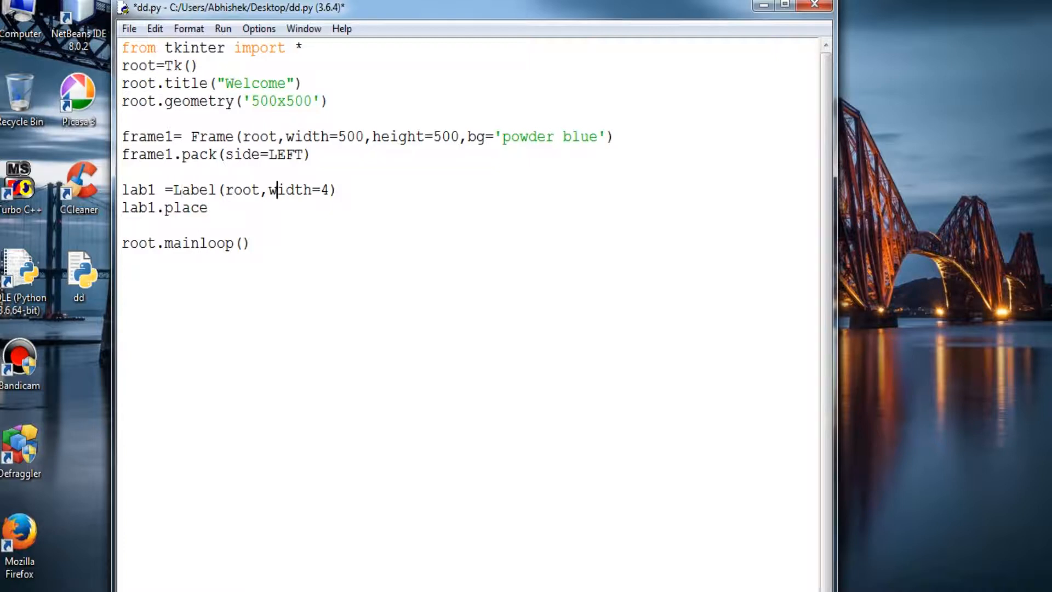
{"action": "type", "text": "text"}
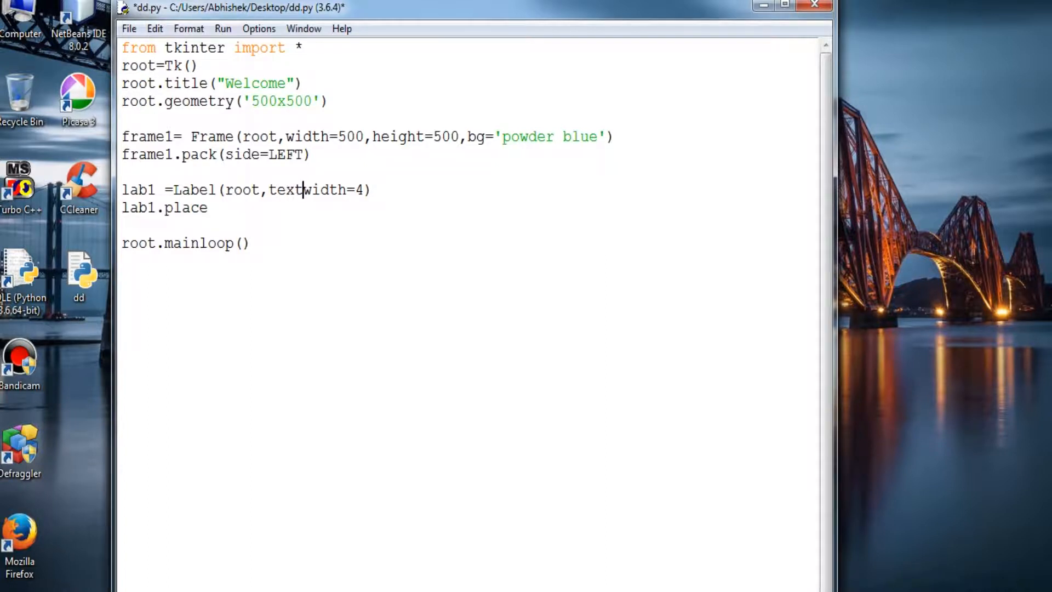
{"action": "type", "text": "="}
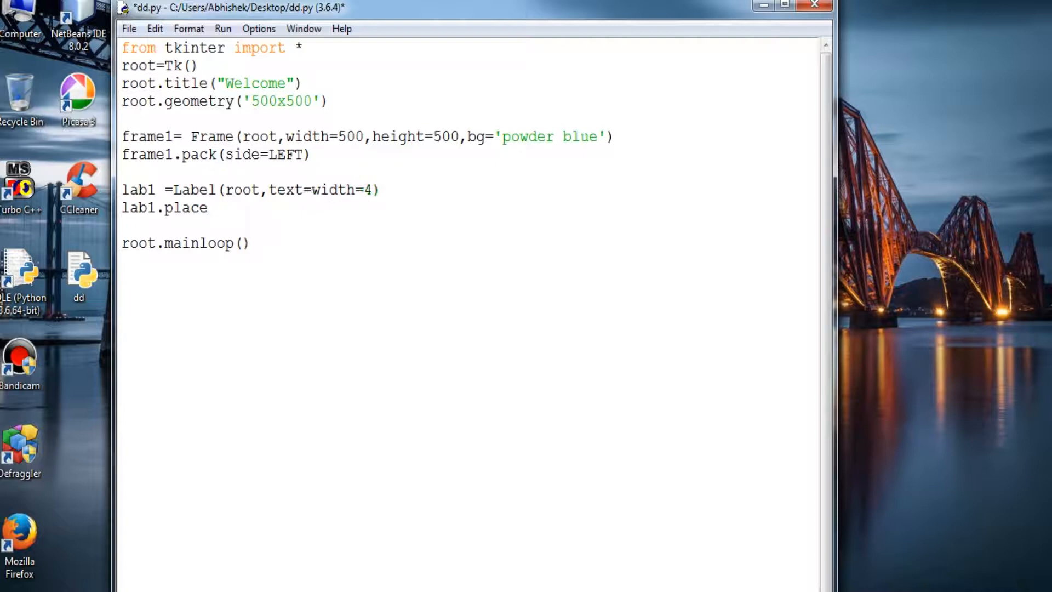
{"action": "type", "text": "=;"}
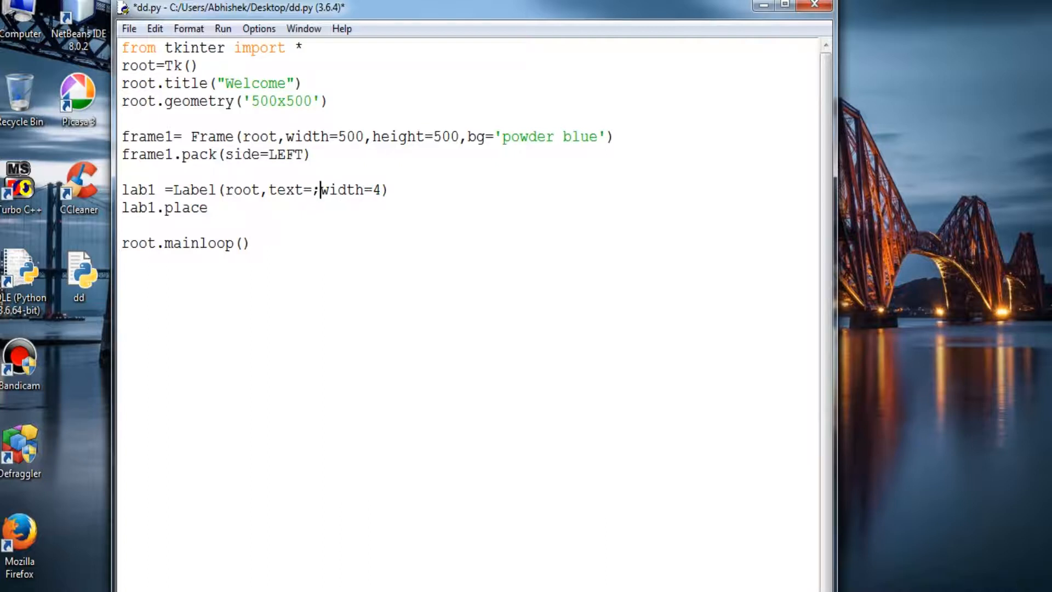
{"action": "type", "text": "'"}
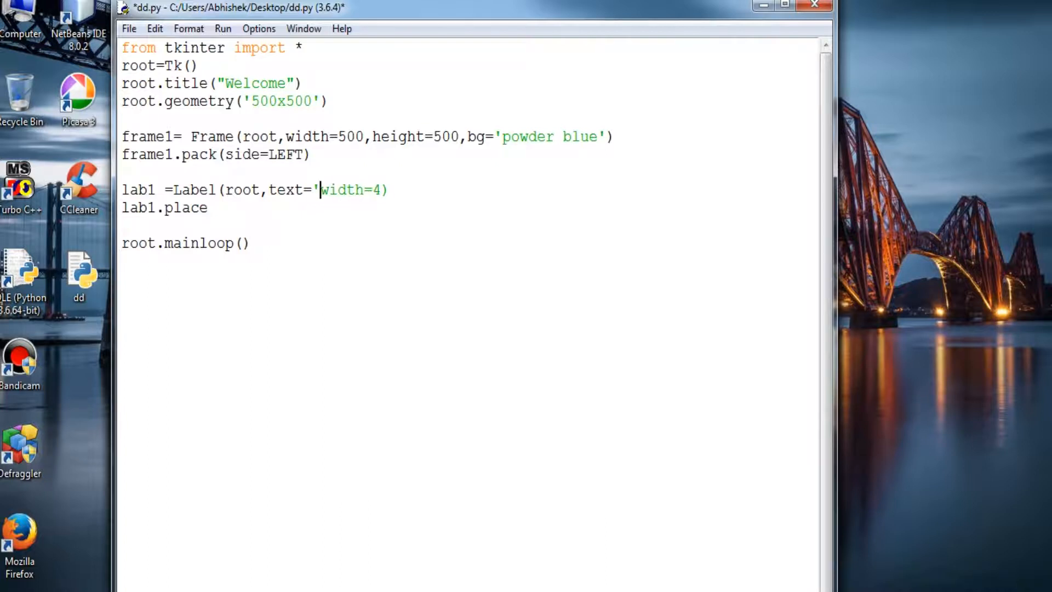
{"action": "type", "text": "Name'"}
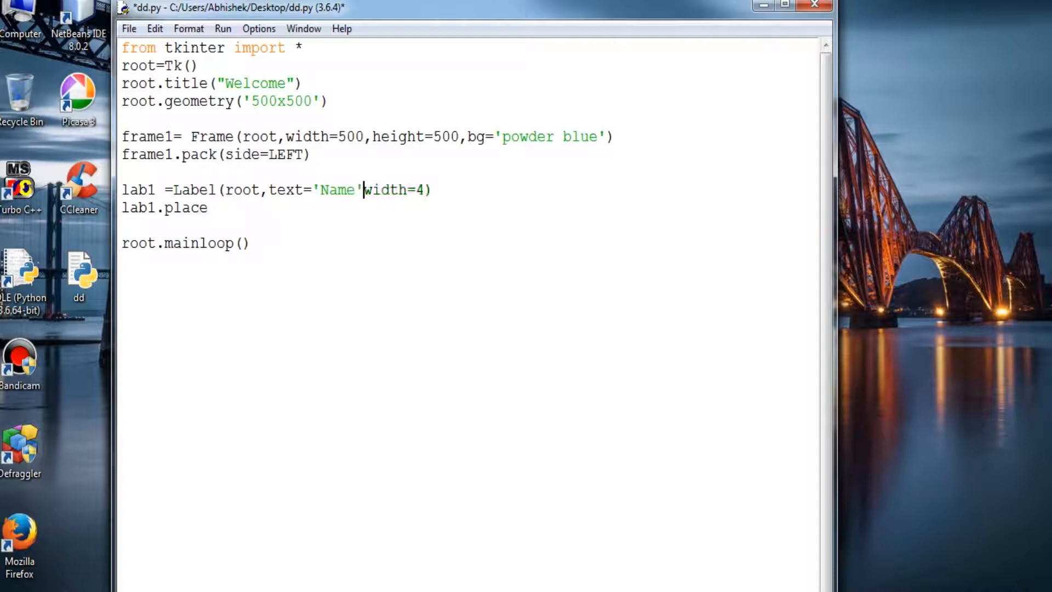
{"action": "type", "text": ","}
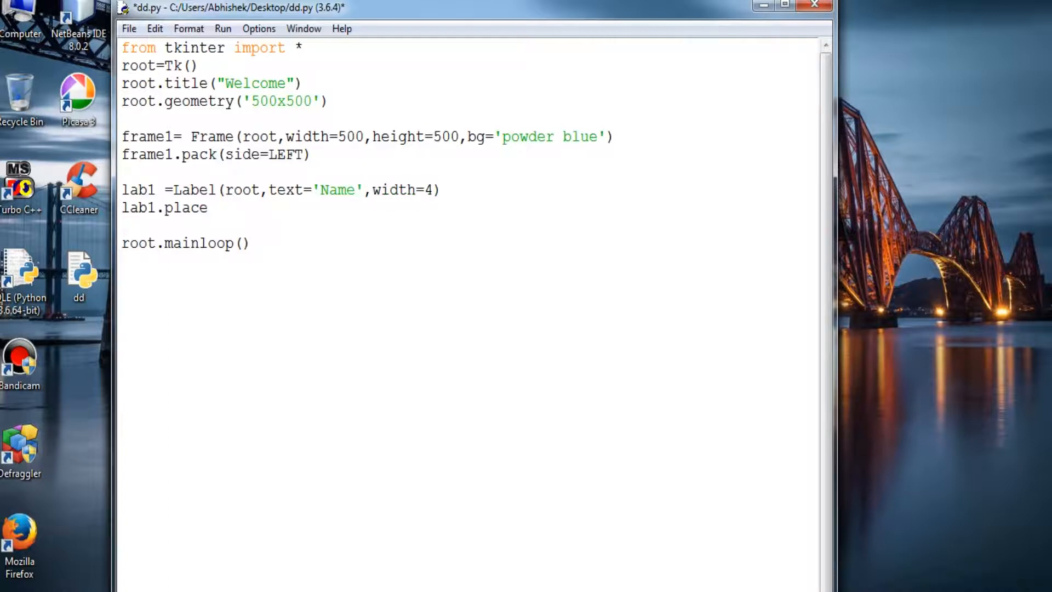
Place lab1 at x=0, y=3, then save and run with F5
{"action": "type", "text": "(x"}
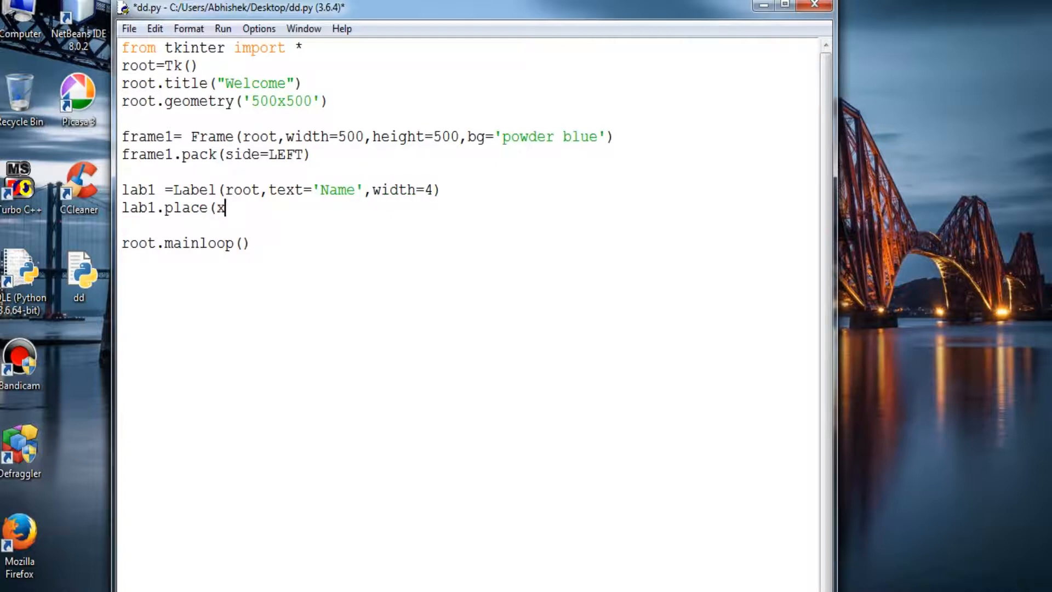
{"action": "type", "text": "=0"}
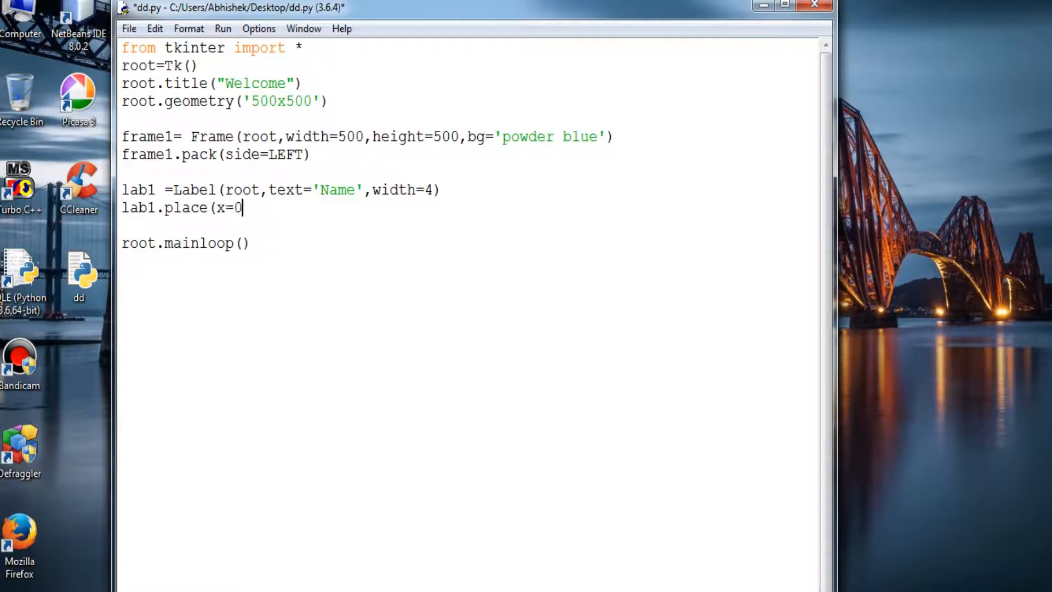
{"action": "type", "text": ",y="}
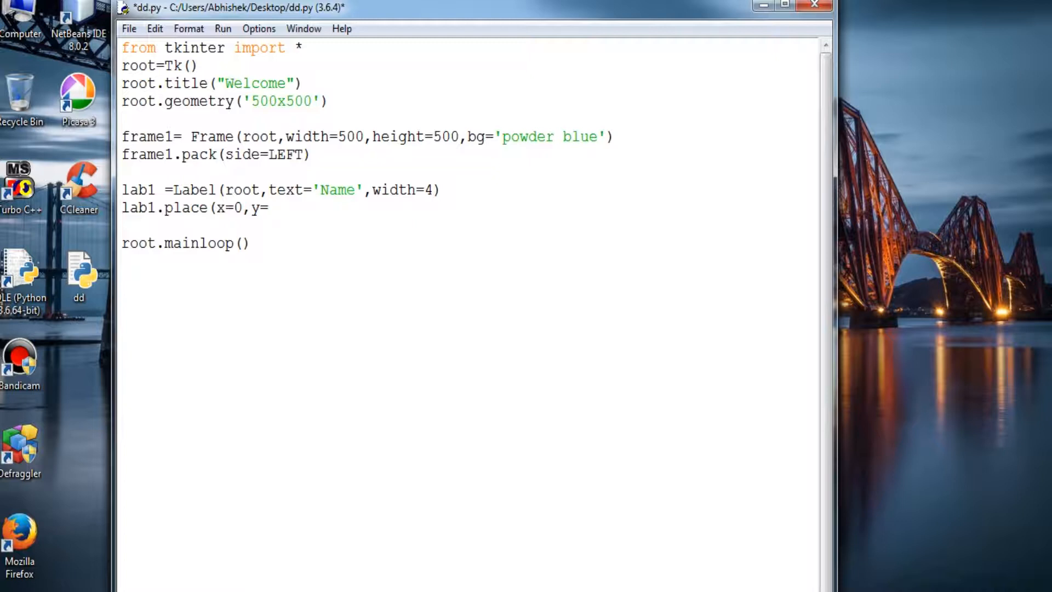
{"action": "type", "text": "3)"}
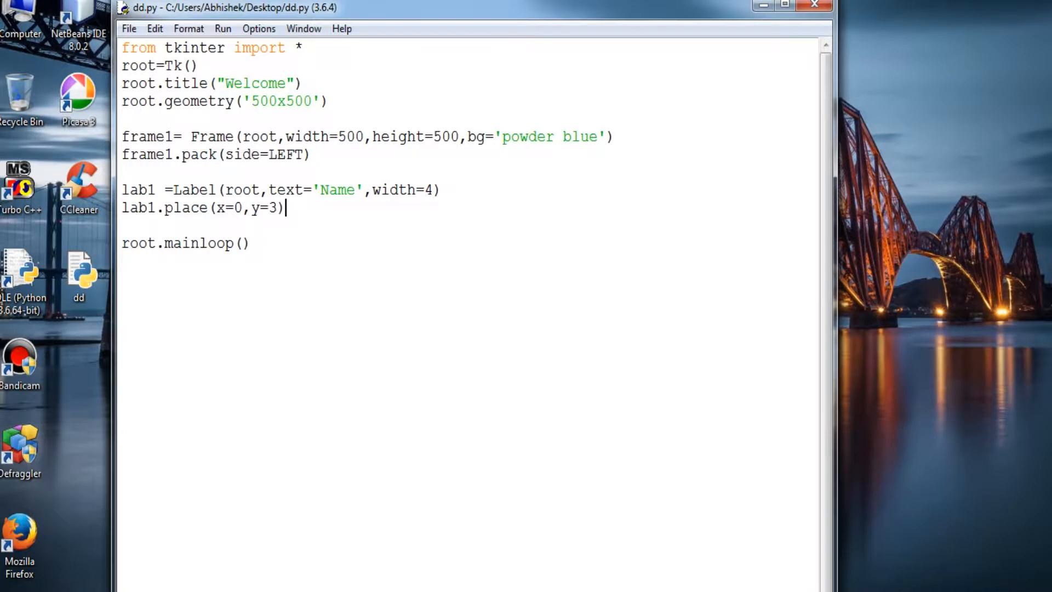
{"action": "key", "text": "F5"}
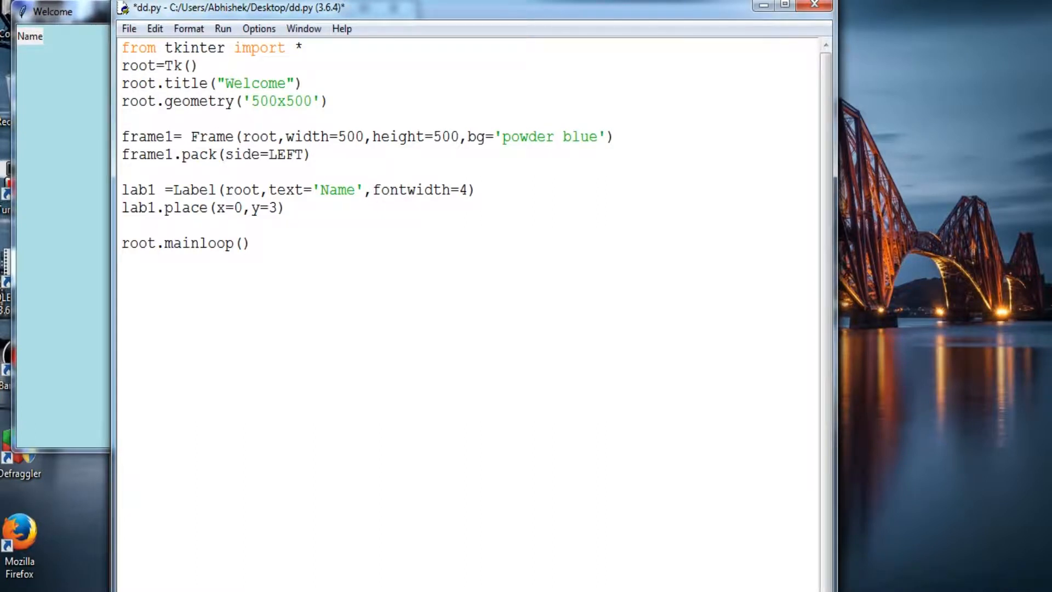
Add font=('Times 20 bold') to the Name label's Label call
{"action": "type", "text": "font=('"}
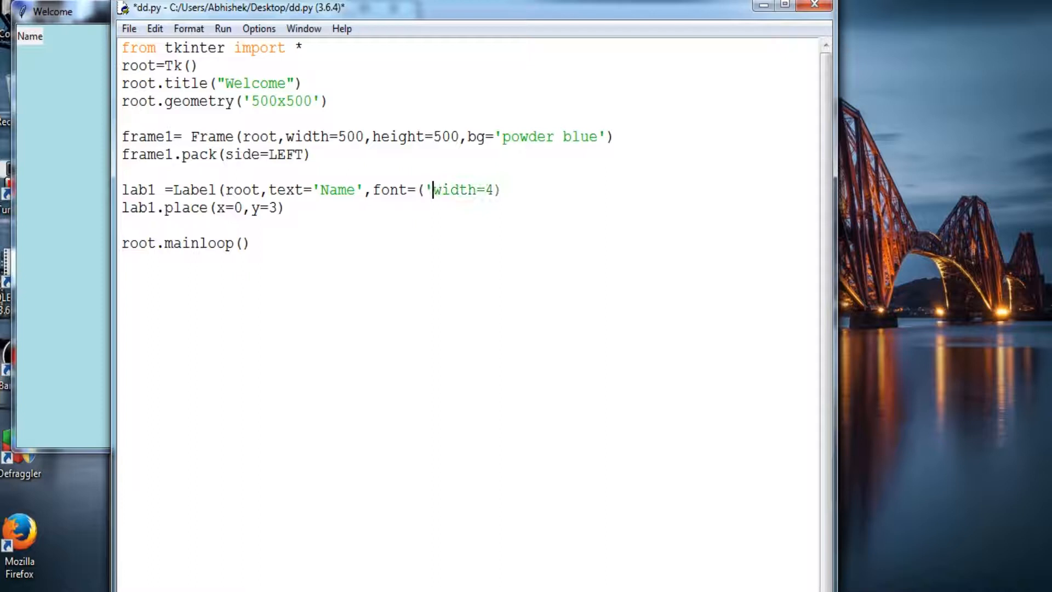
{"action": "type", "text": "Time"}
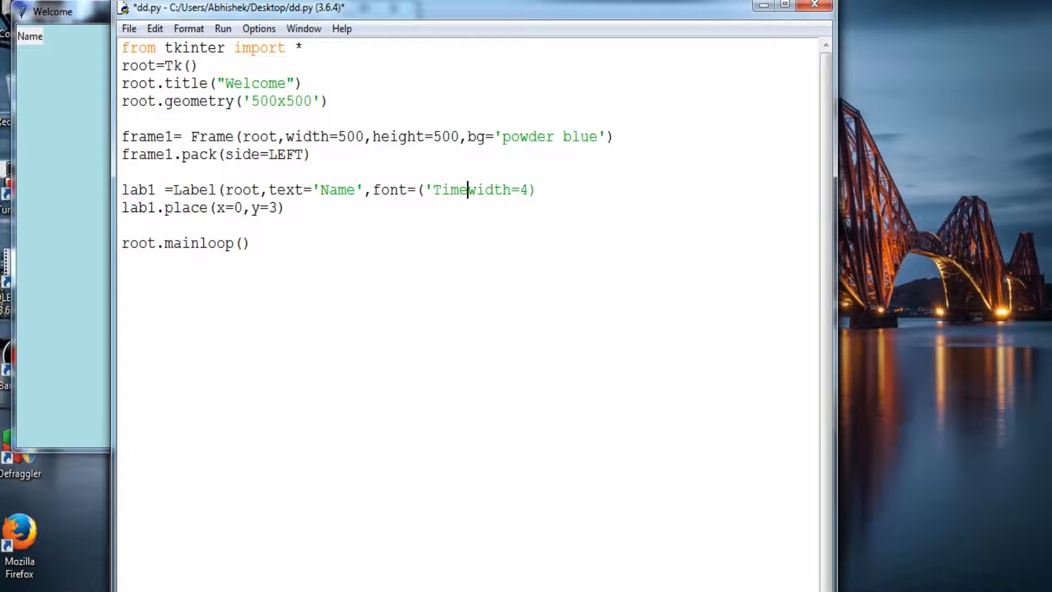
{"action": "type", "text": "s"}
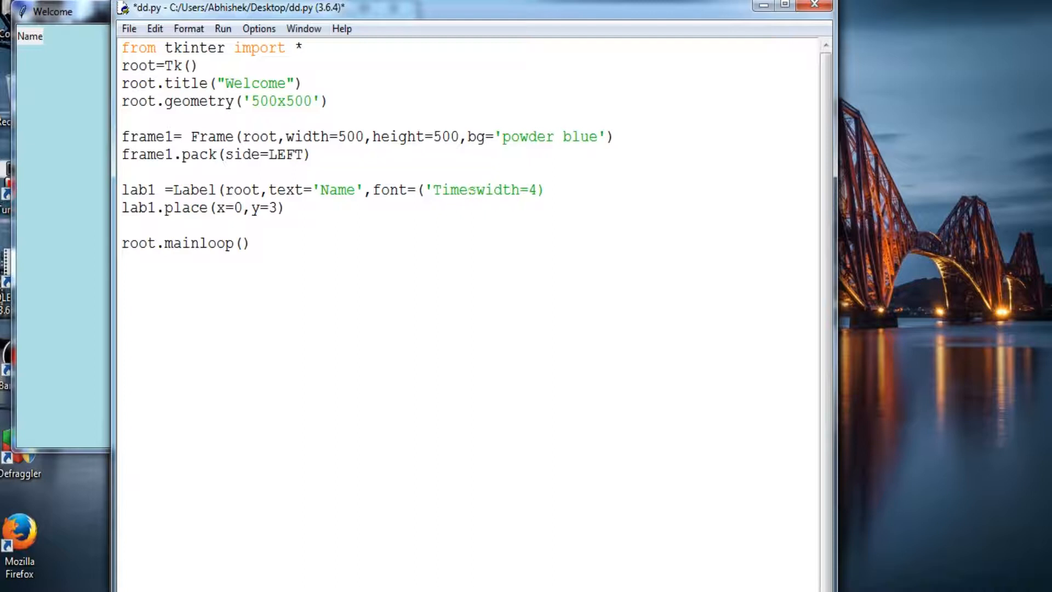
{"action": "type", "text": "\" \""}
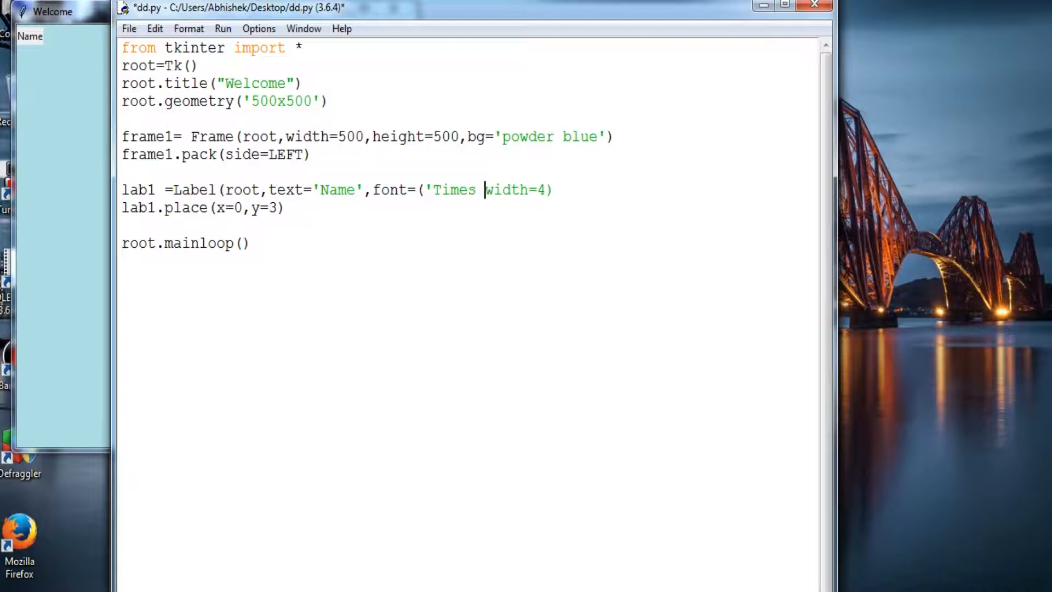
{"action": "type", "text": "20"}
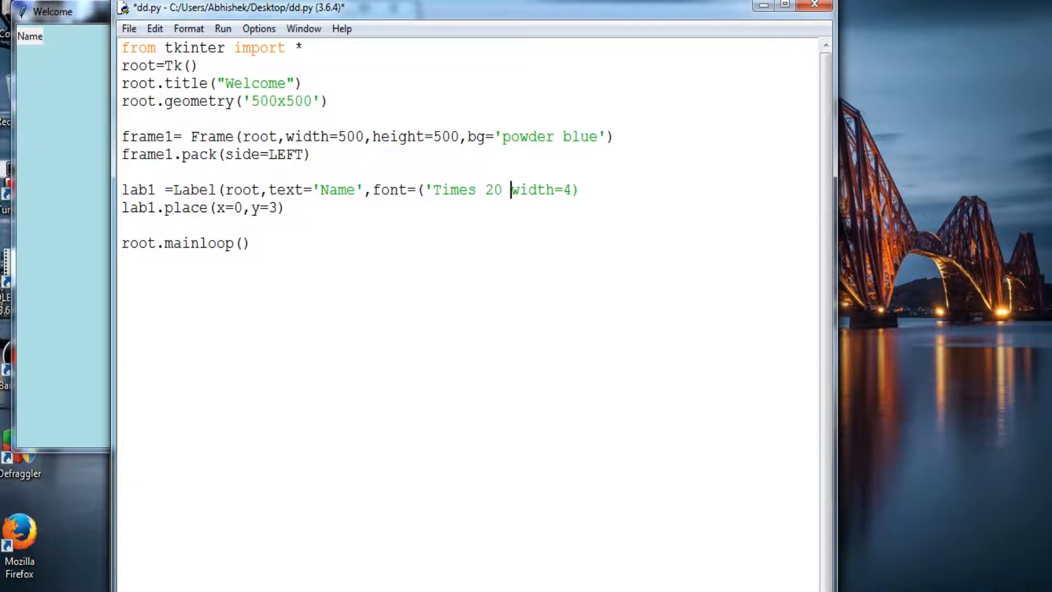
{"action": "type", "text": "bold"}
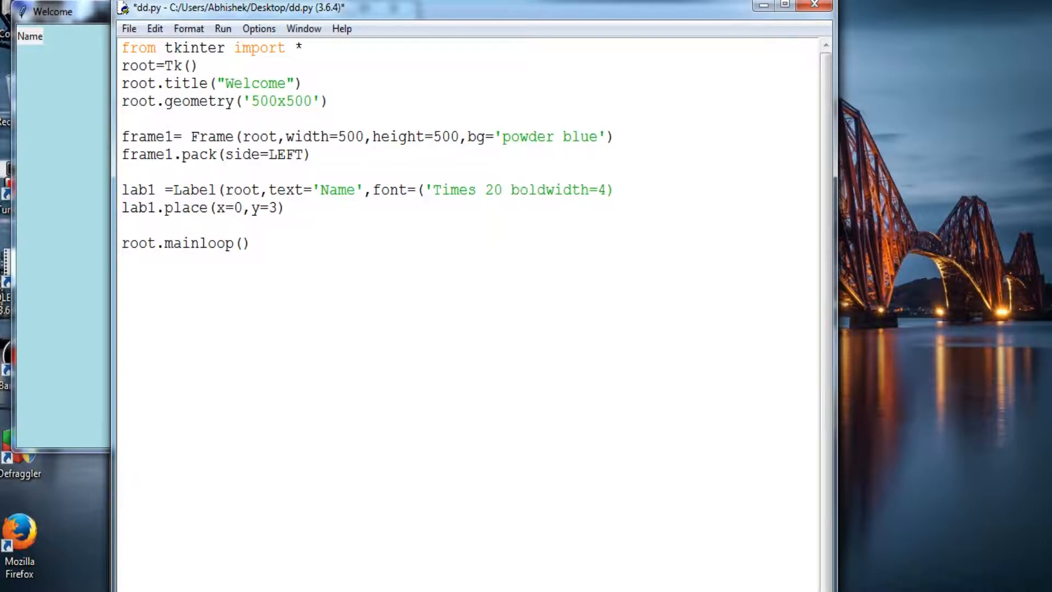
{"action": "type", "text": "'d)"}
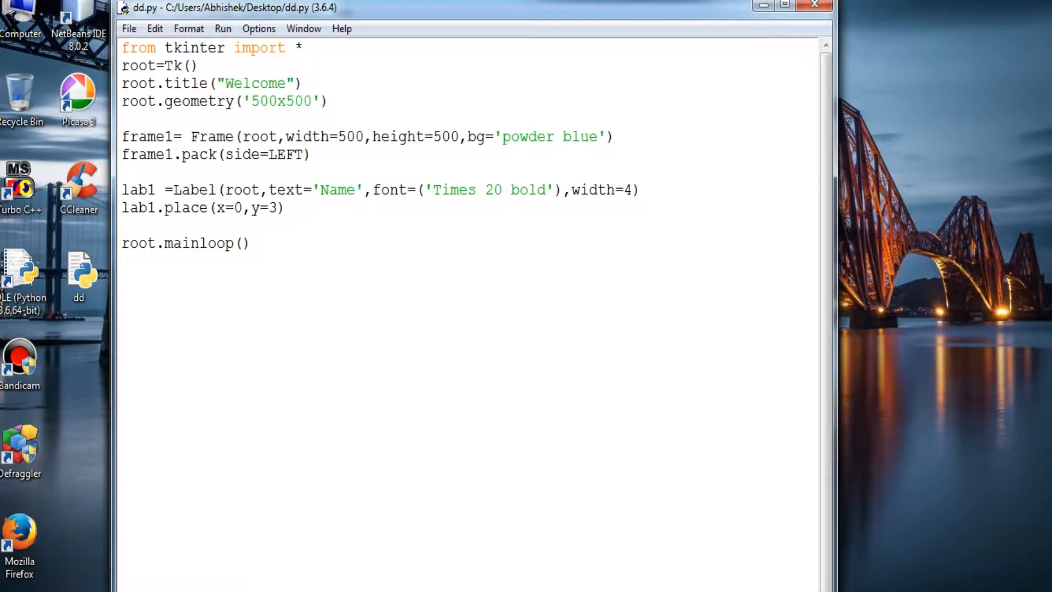
Define text1 as a Text widget in root with width=100 and height=100
{"action": "type", "text": "tex"}
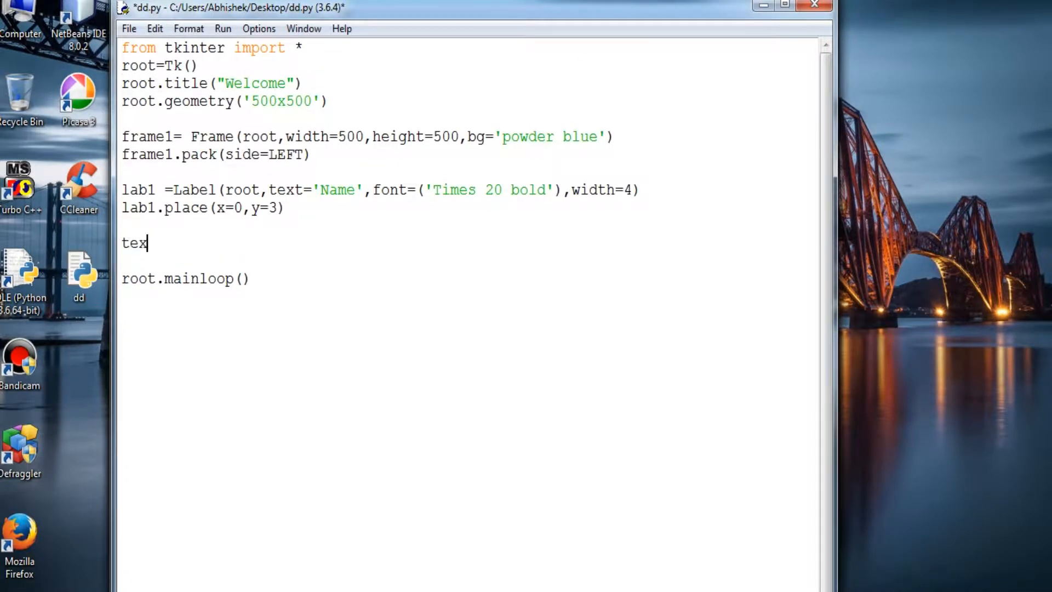
{"action": "type", "text": "t"}
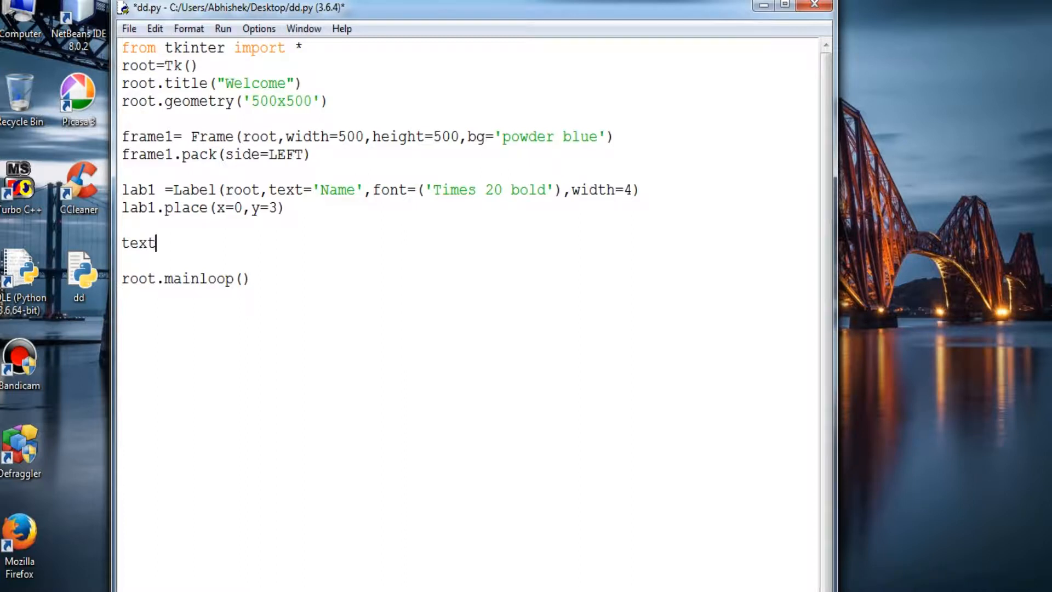
{"action": "type", "text": "1"}
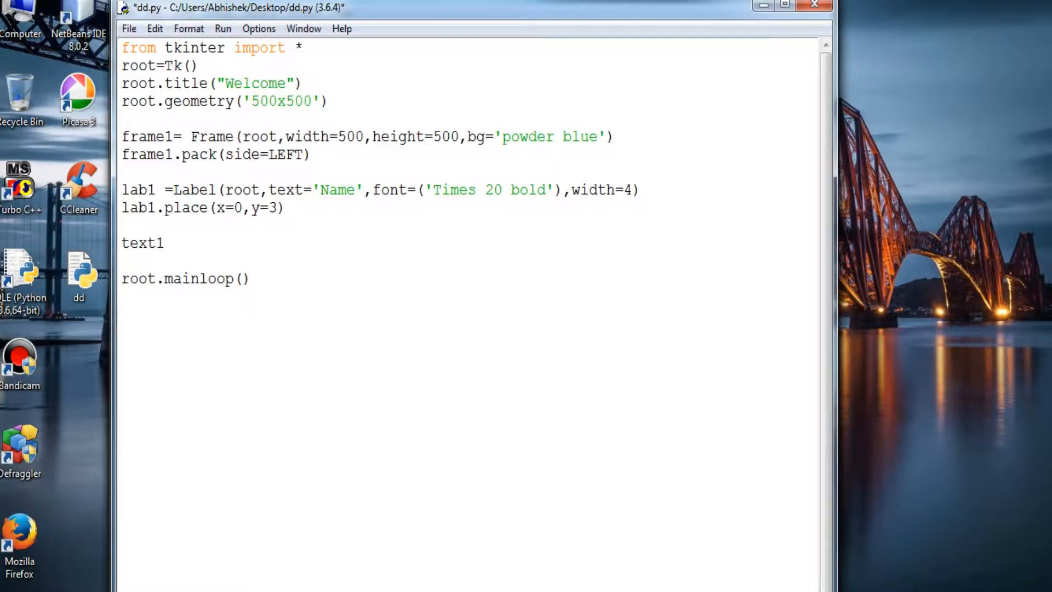
{"action": "type", "text": "=T"}
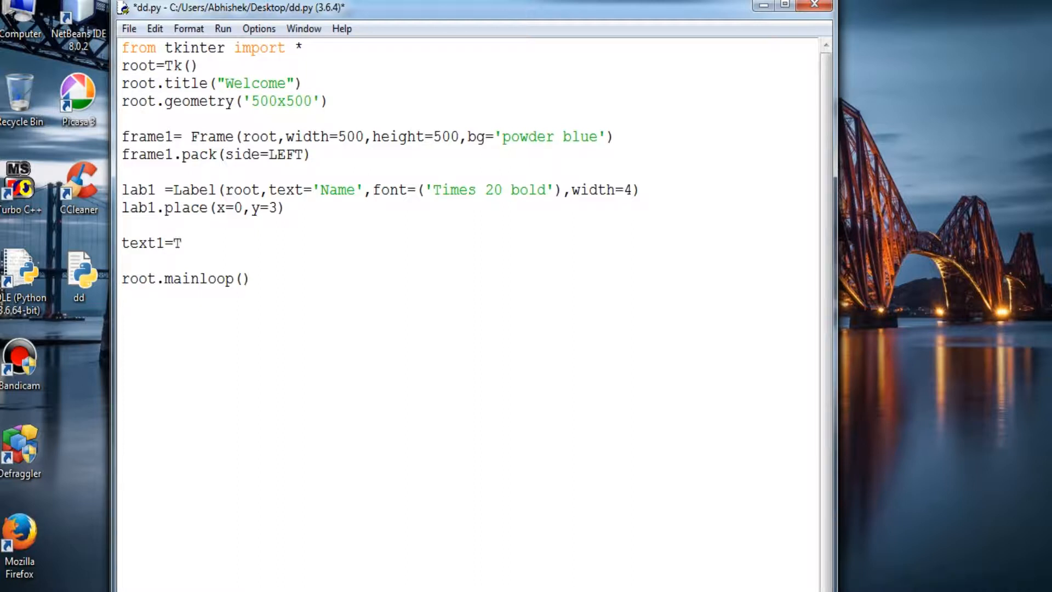
{"action": "type", "text": "ext"}
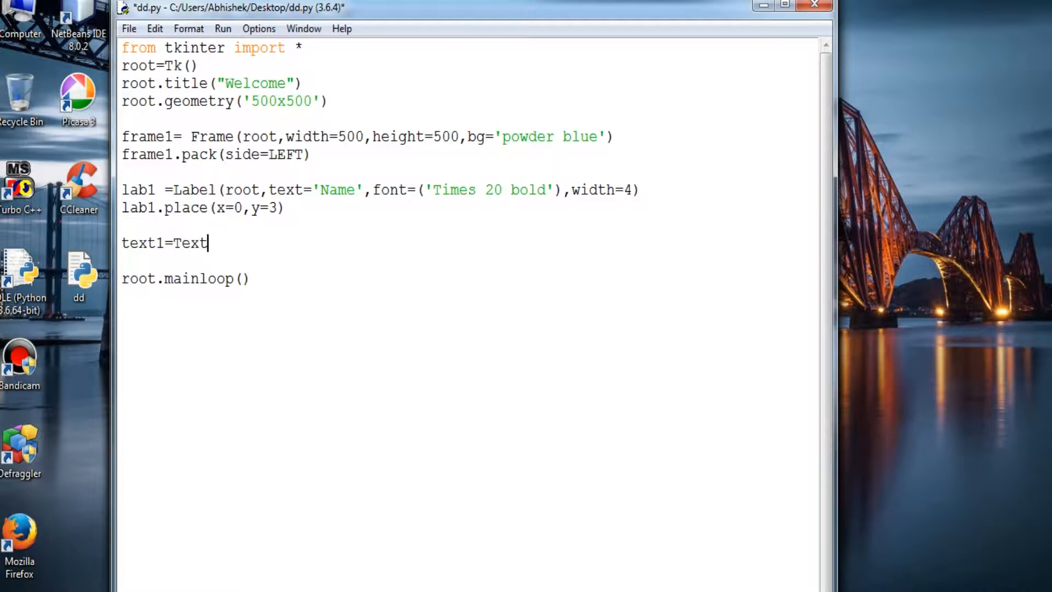
{"action": "type", "text": "(root"}
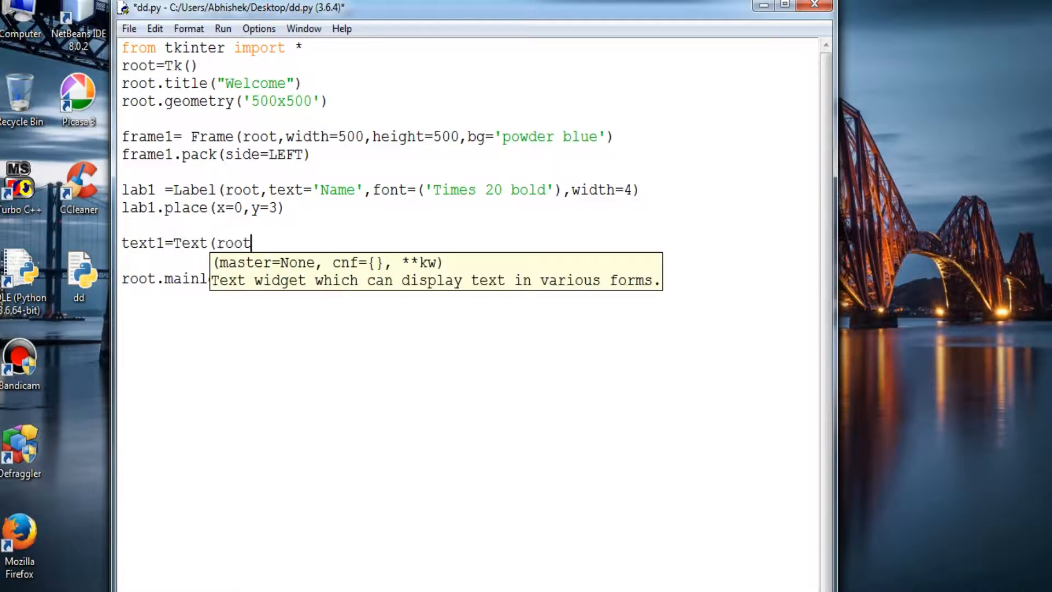
{"action": "type", "text": ","}
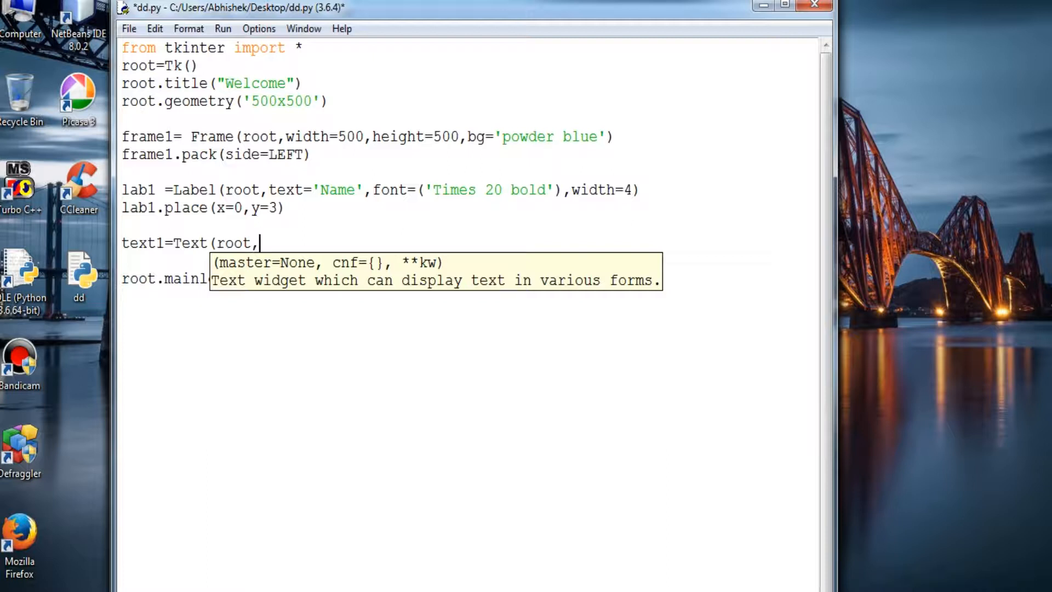
{"action": "type", "text": "width"}
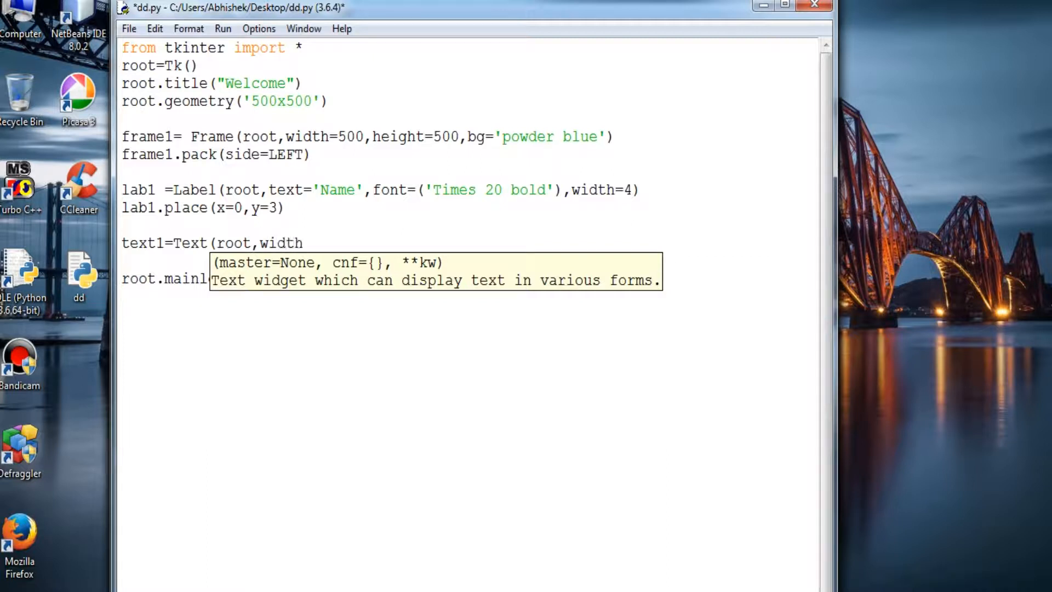
{"action": "type", "text": "=100"}
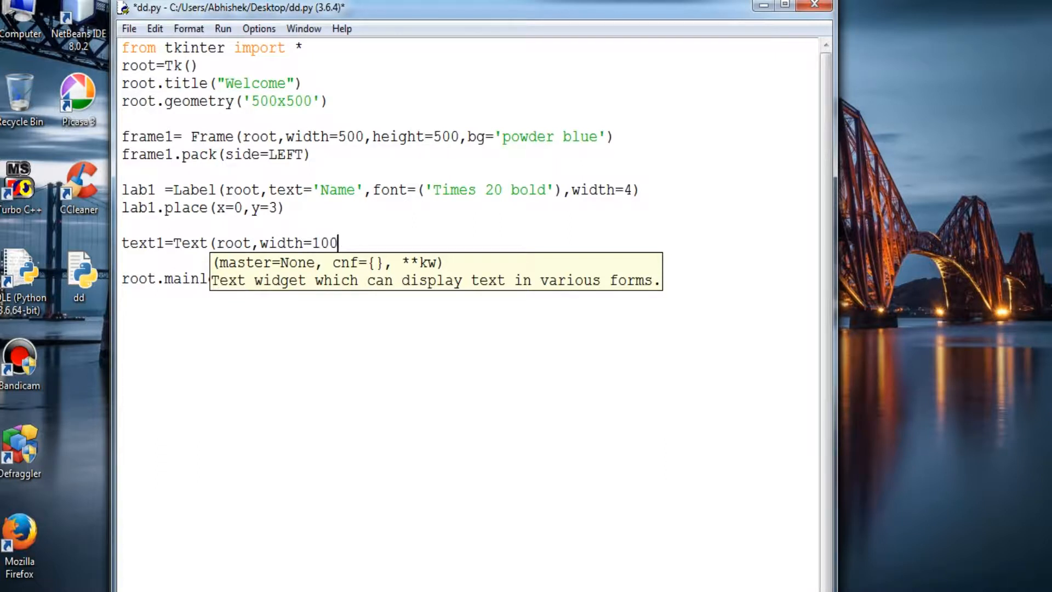
{"action": "type", "text": ",heig"}
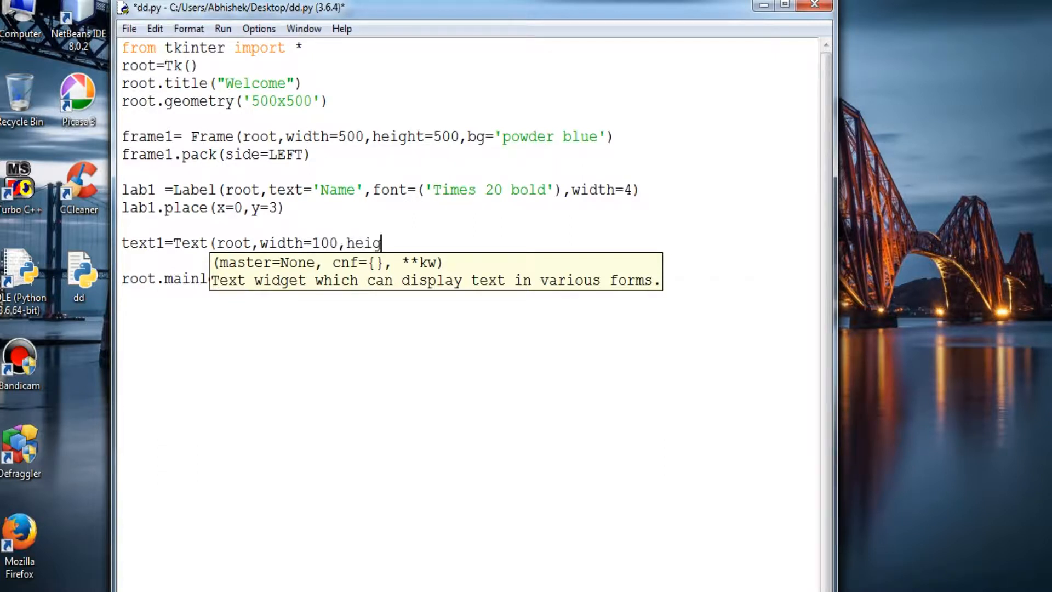
{"action": "type", "text": "ht="}
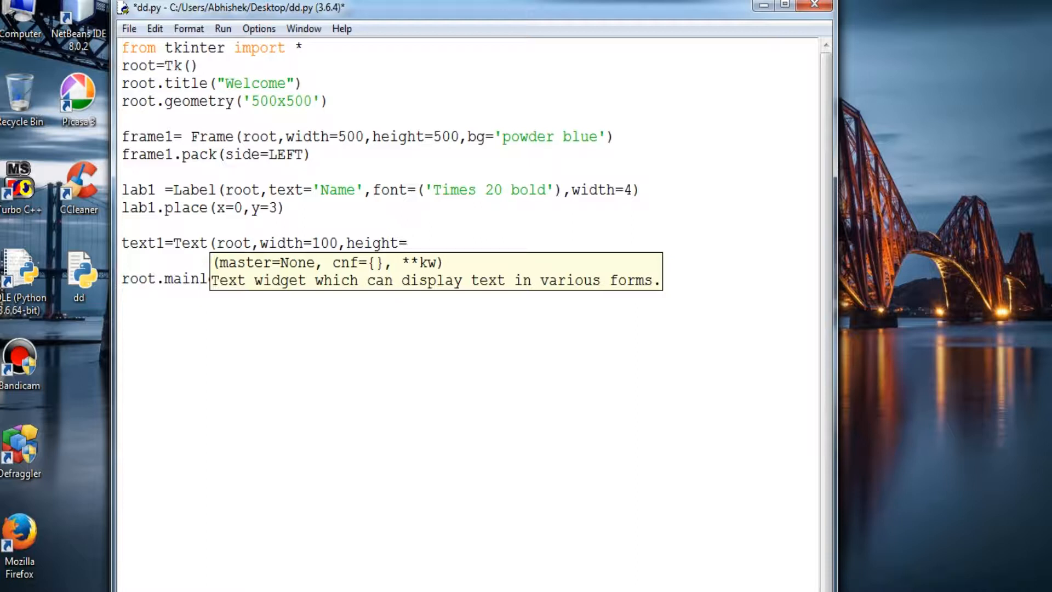
{"action": "type", "text": "100"}
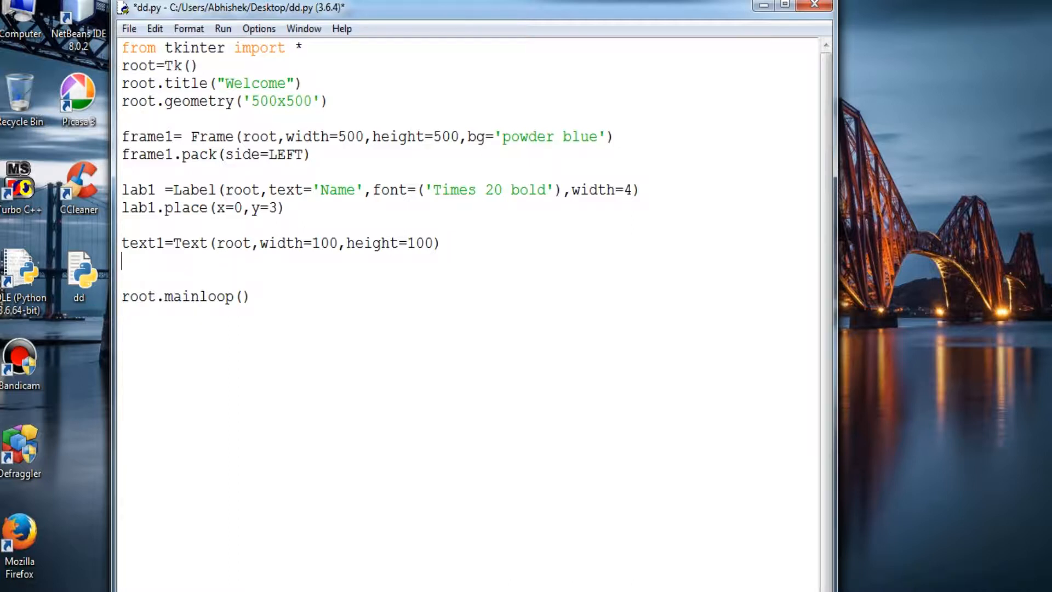
Place text1 at x=5, y=6 and run the script
{"action": "type", "text": "text"}
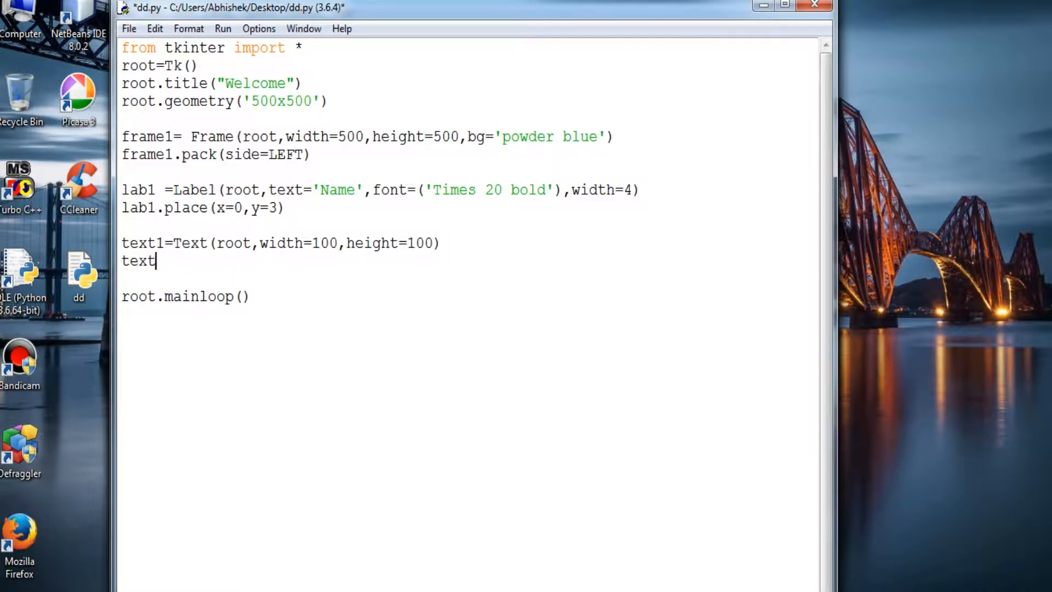
{"action": "type", "text": "1."}
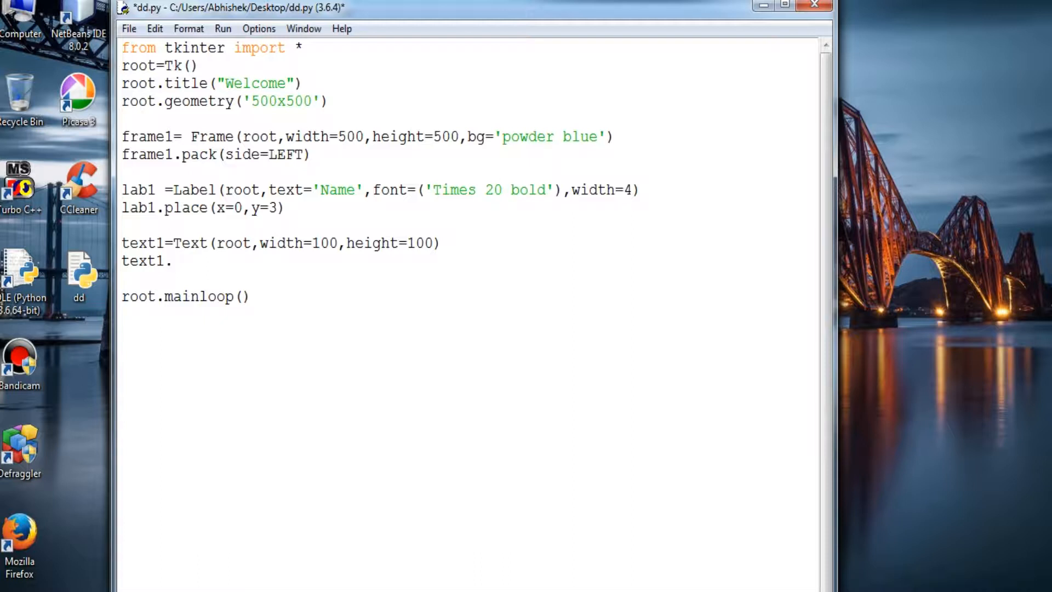
{"action": "type", "text": "plac"}
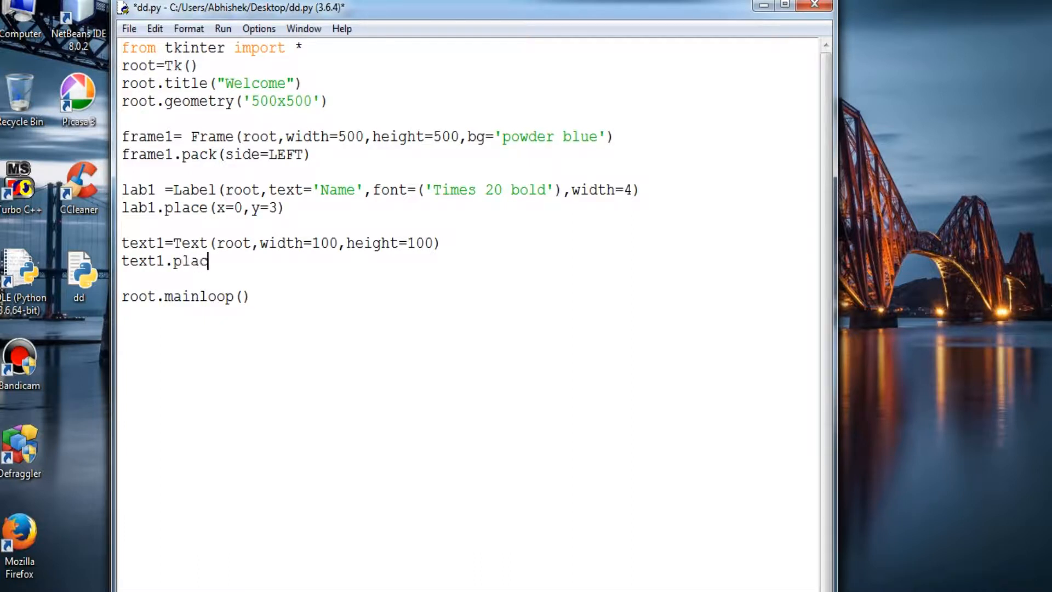
{"action": "type", "text": "e(x"}
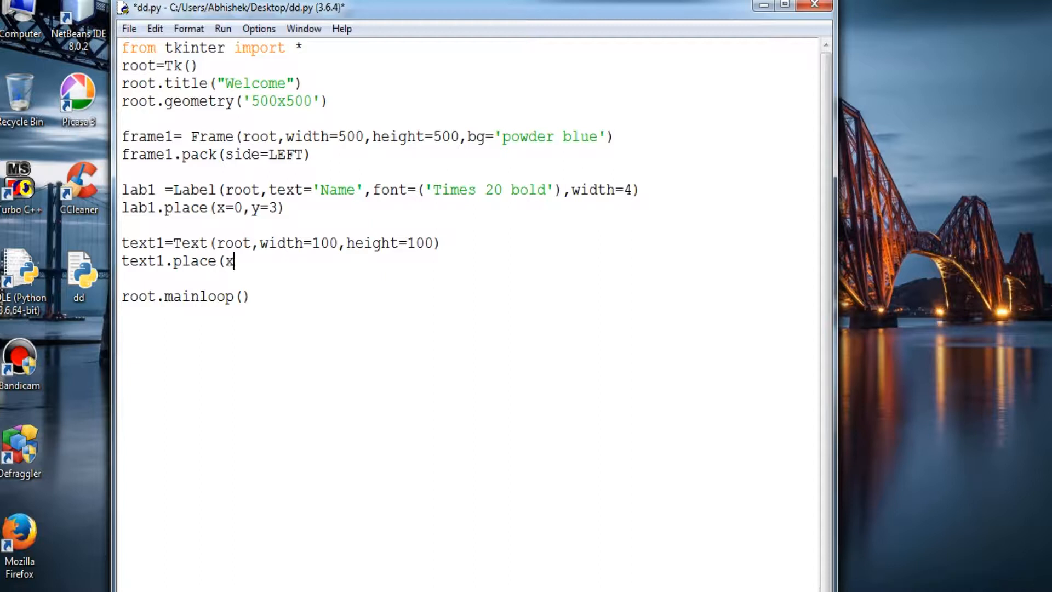
{"action": "type", "text": "="}
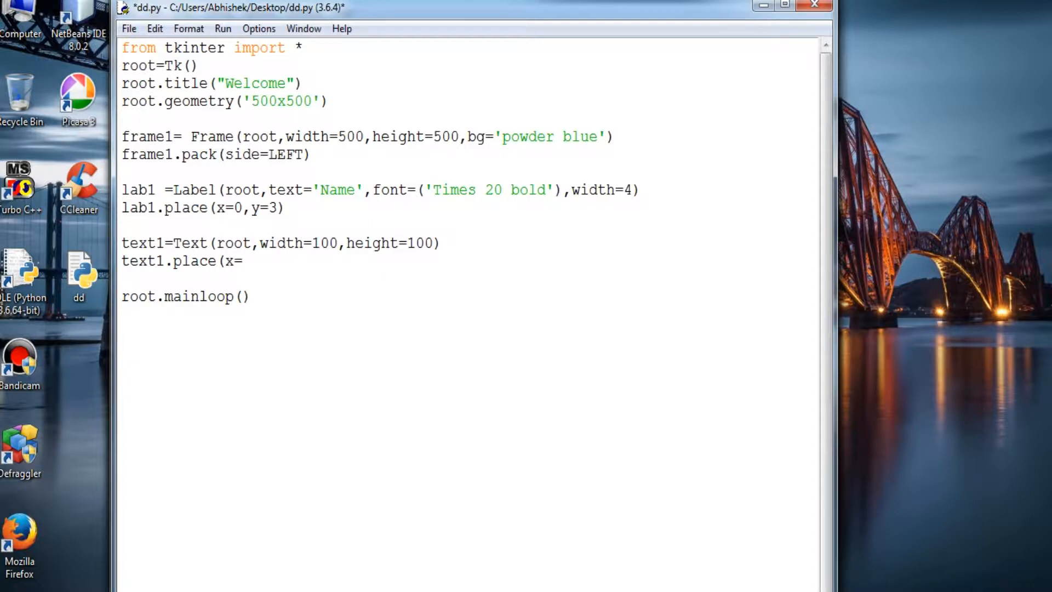
{"action": "type", "text": "5,y"}
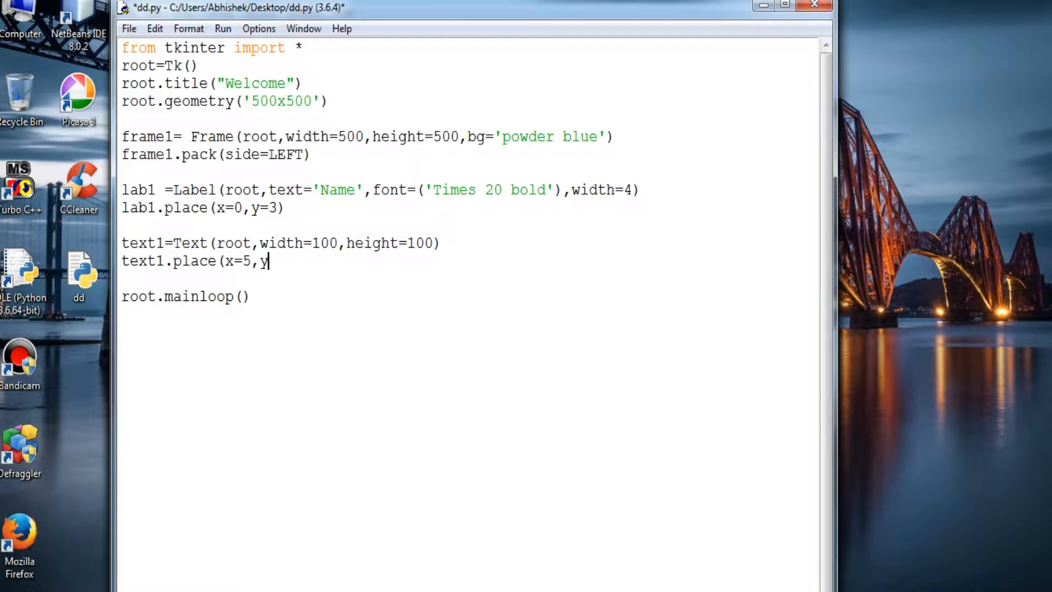
{"action": "type", "text": "6"}
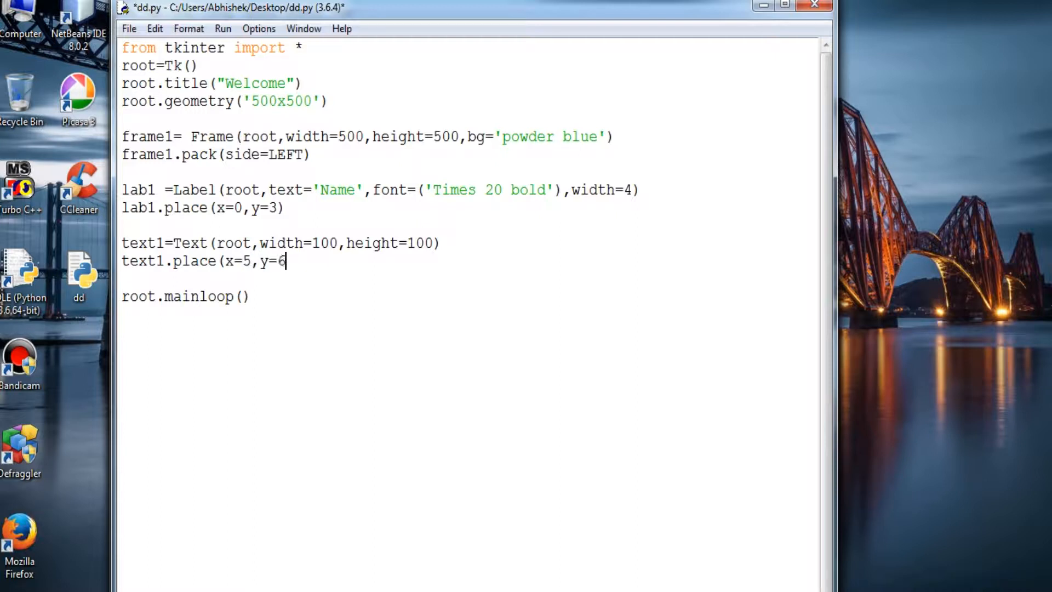
{"action": "type", "text": ")"}
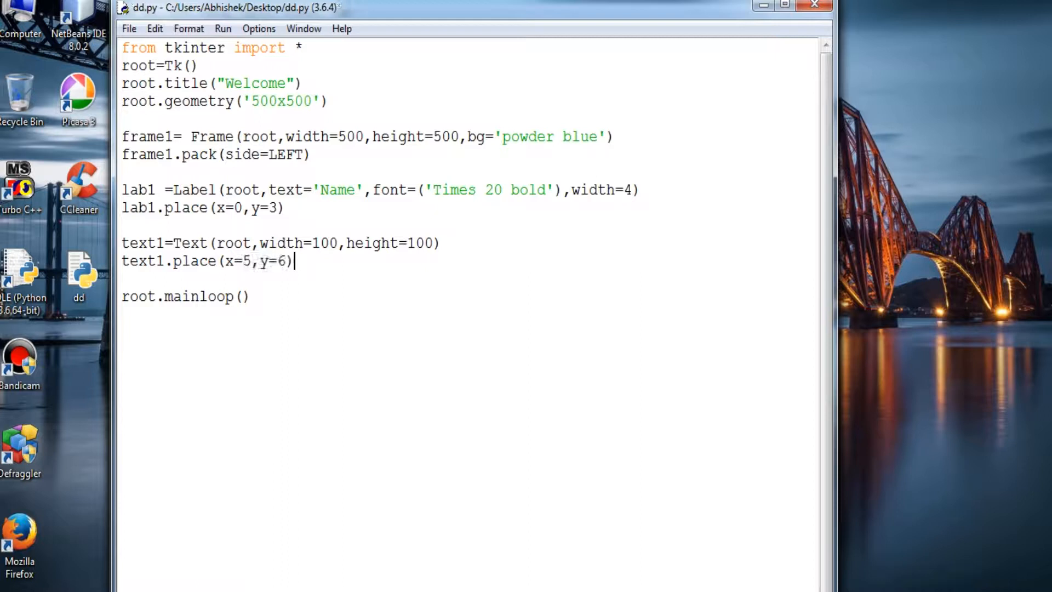
{"action": "key", "text": "F5"}
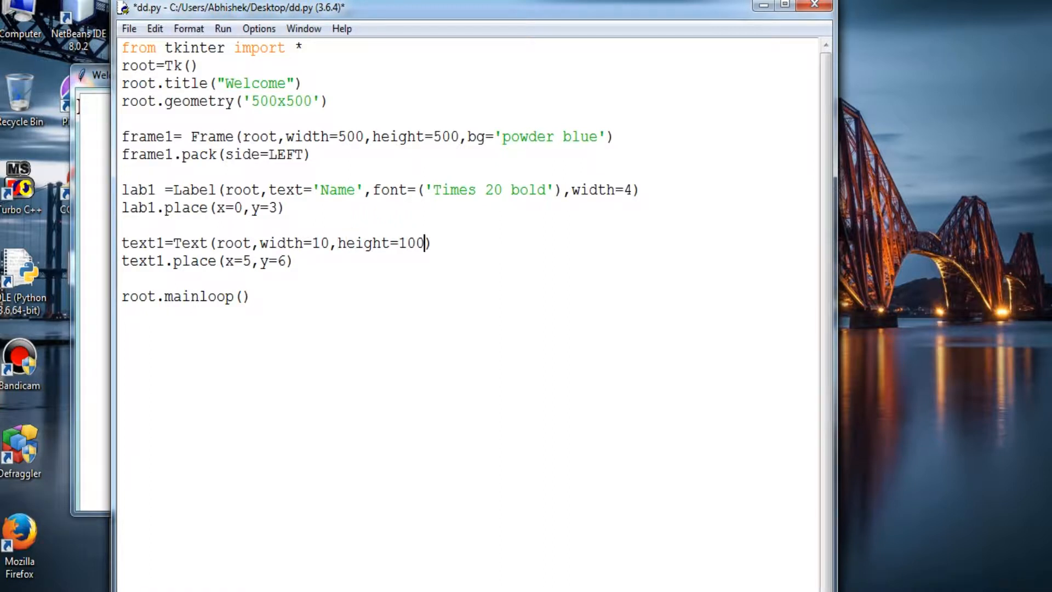
Change the Text box height to 20 and run the updated script
{"action": "key", "text": "BackSpace"}
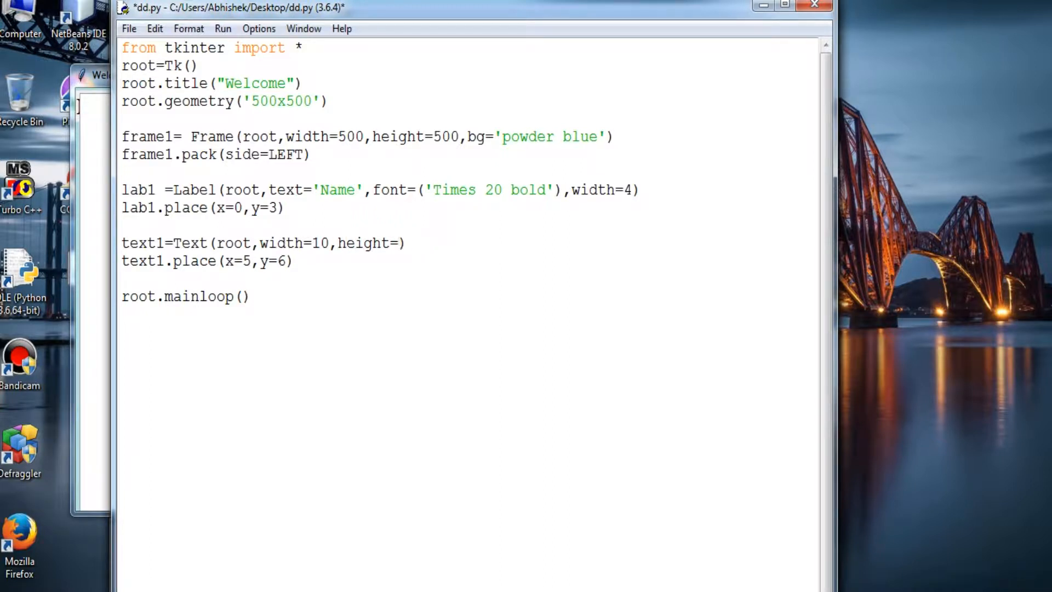
{"action": "type", "text": "20"}
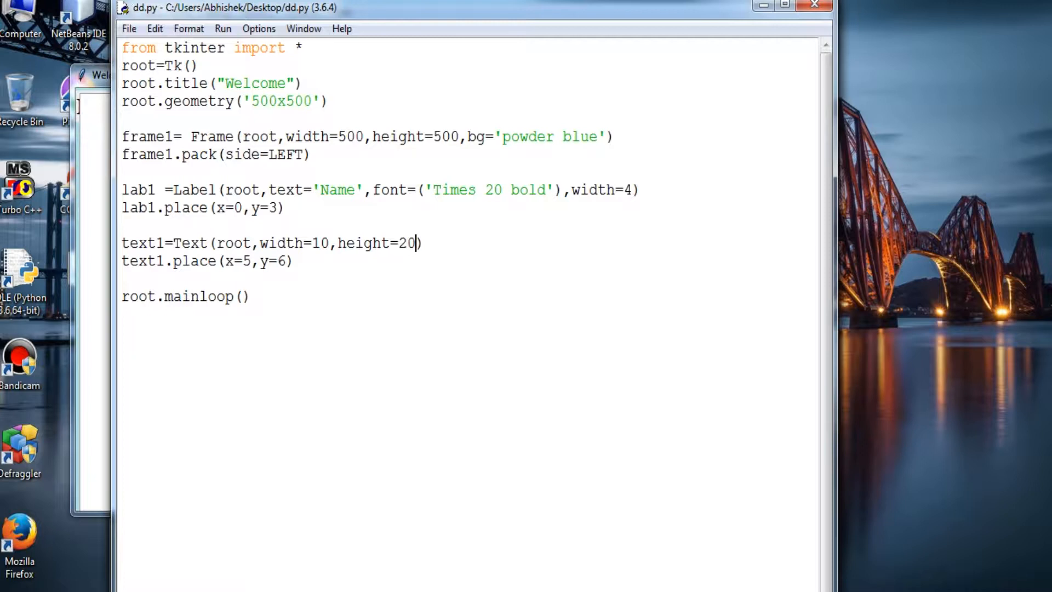
{"action": "key", "text": "F5"}
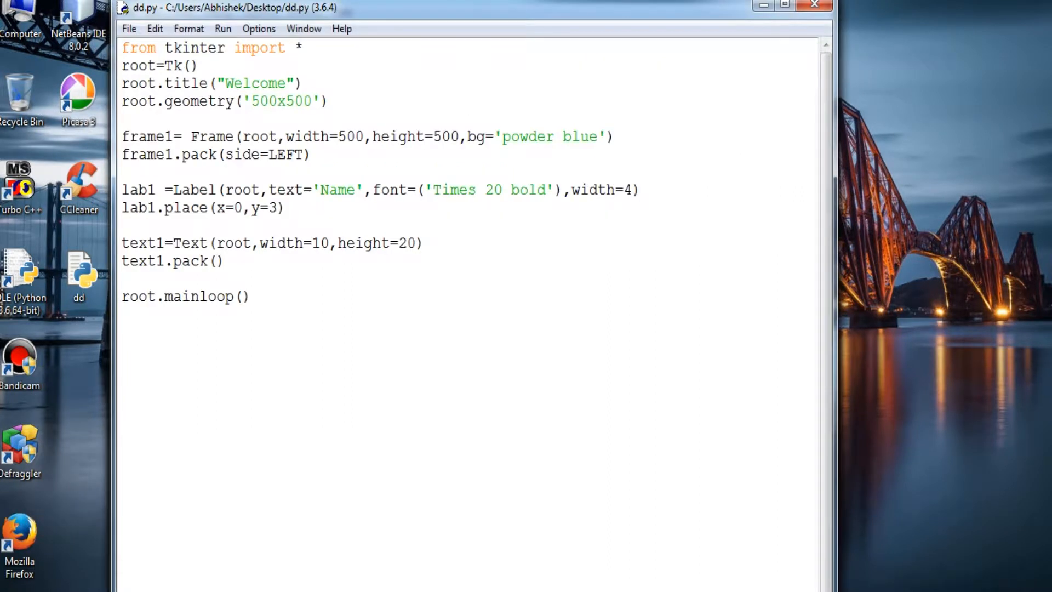
Pack the Text box with side=LEFT and run the script
{"action": "type", "text": "side="}
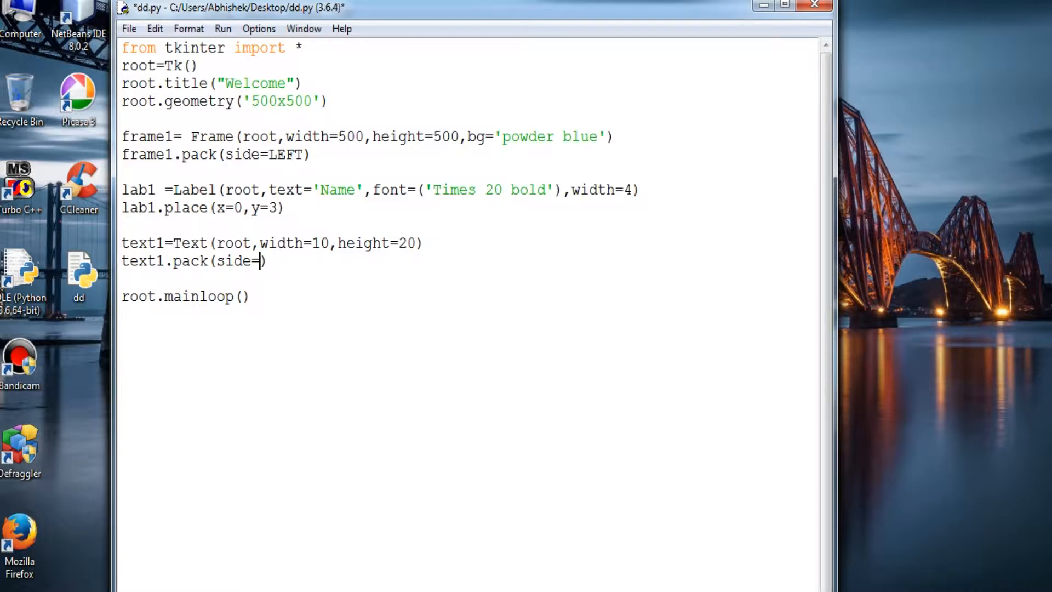
{"action": "type", "text": "Left"}
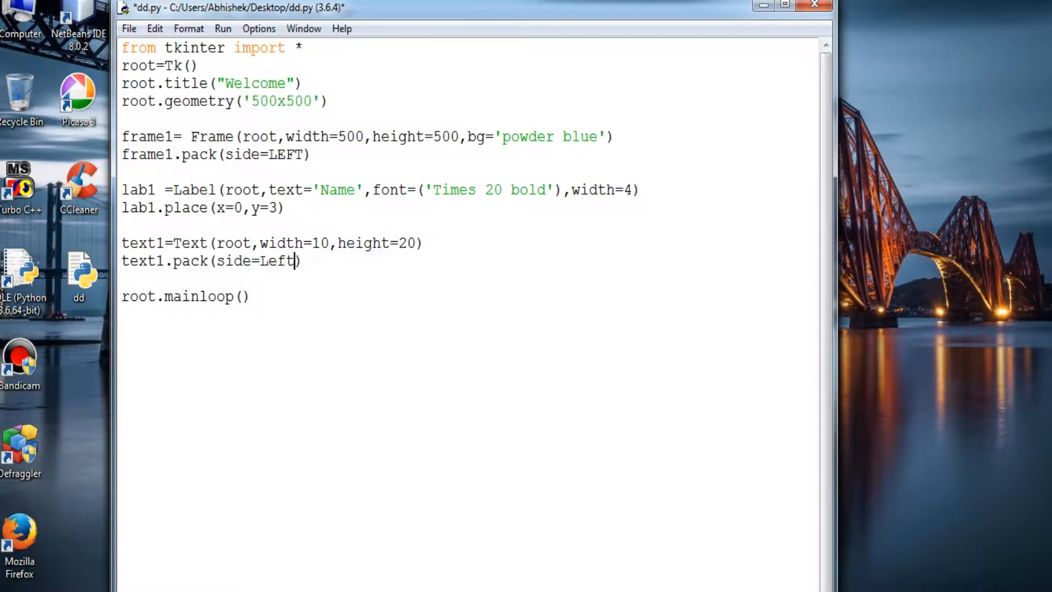
{"action": "key", "text": "BackSpace"}
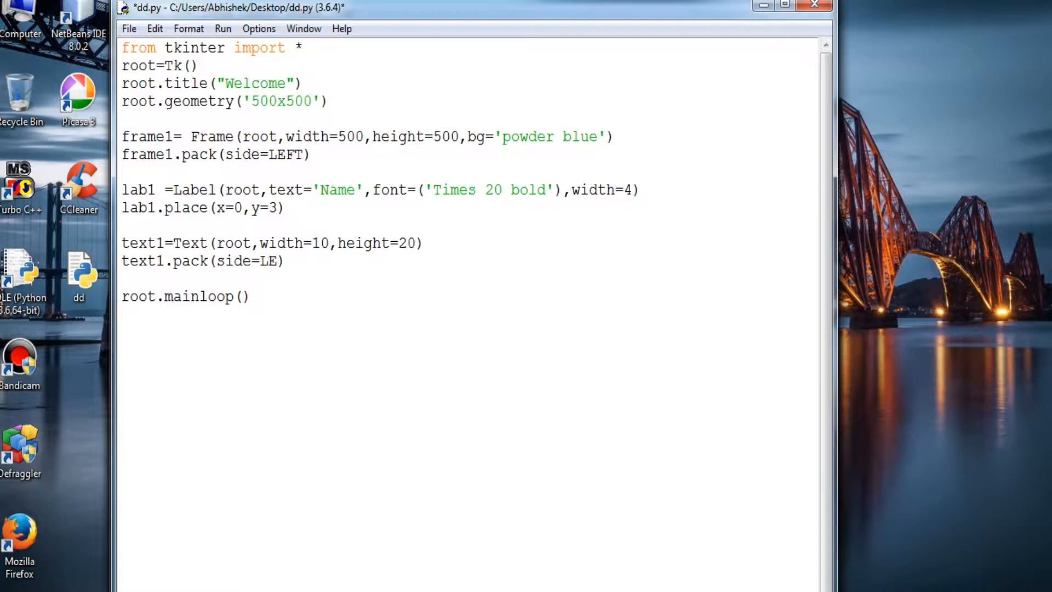
{"action": "key", "text": "F5"}
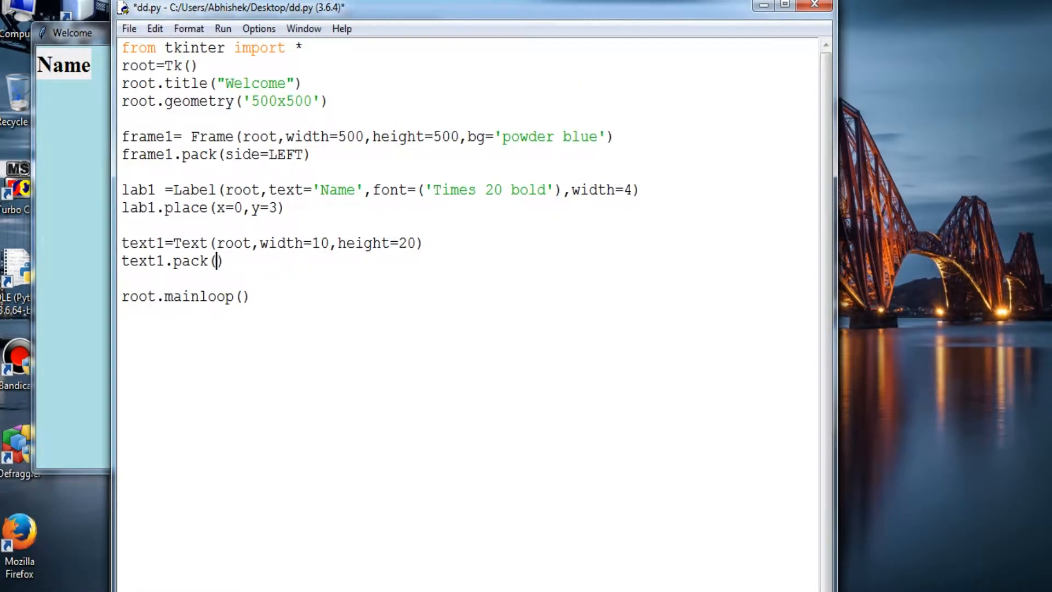
Replace the pack call with text1.place(x=10,y=0)
{"action": "type", "text": "place"}
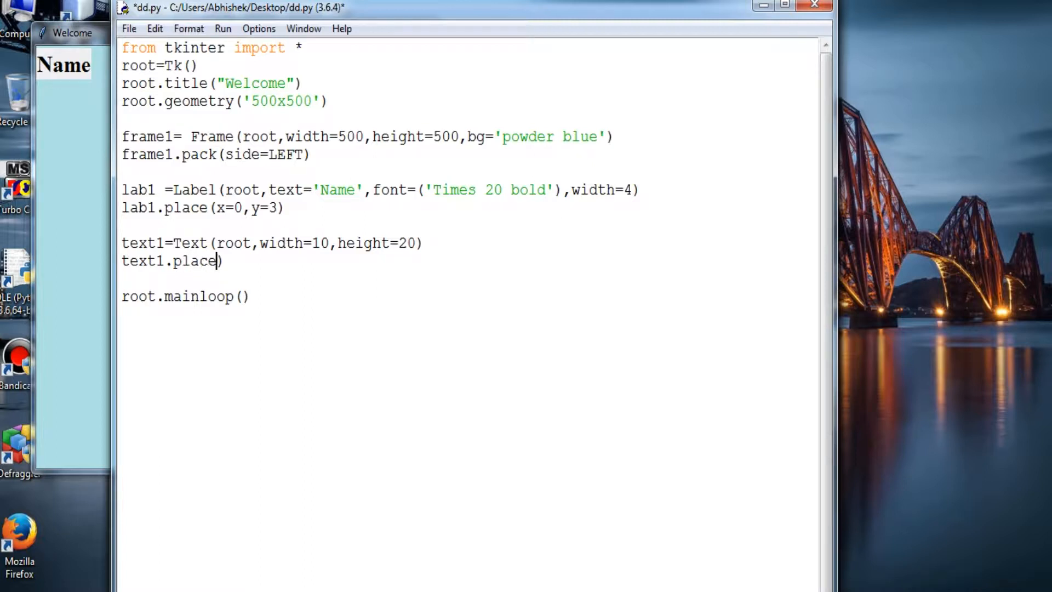
{"action": "type", "text": "("}
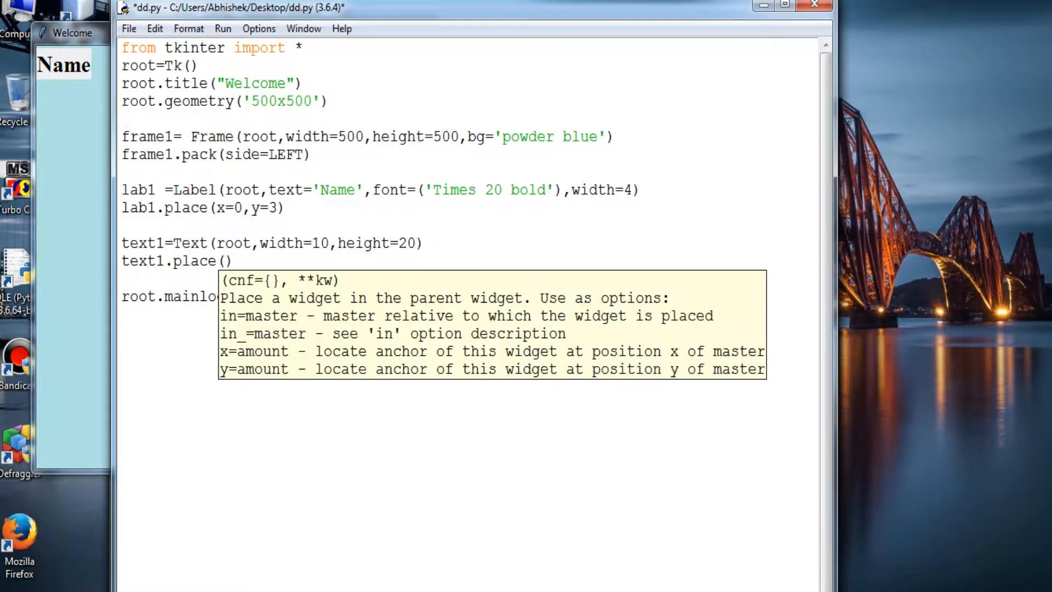
{"action": "type", "text": "x="}
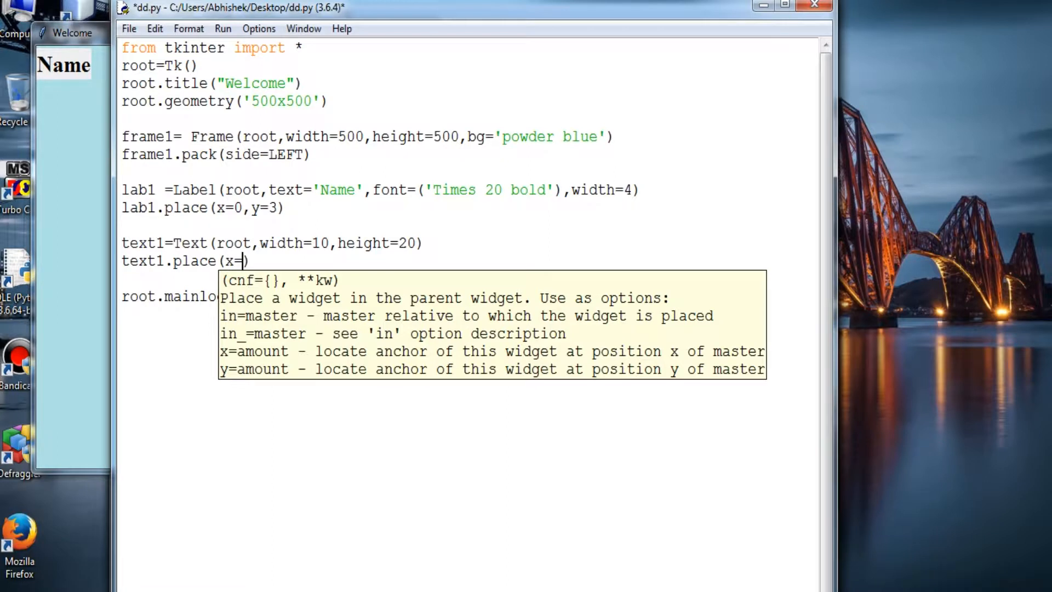
{"action": "type", "text": "10"}
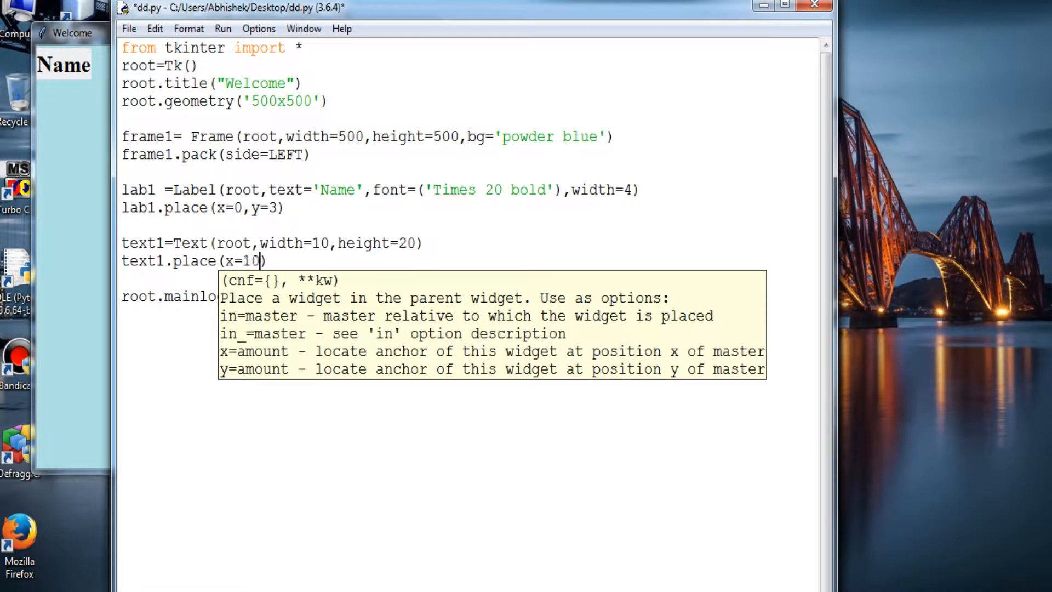
{"action": "type", "text": ",y"}
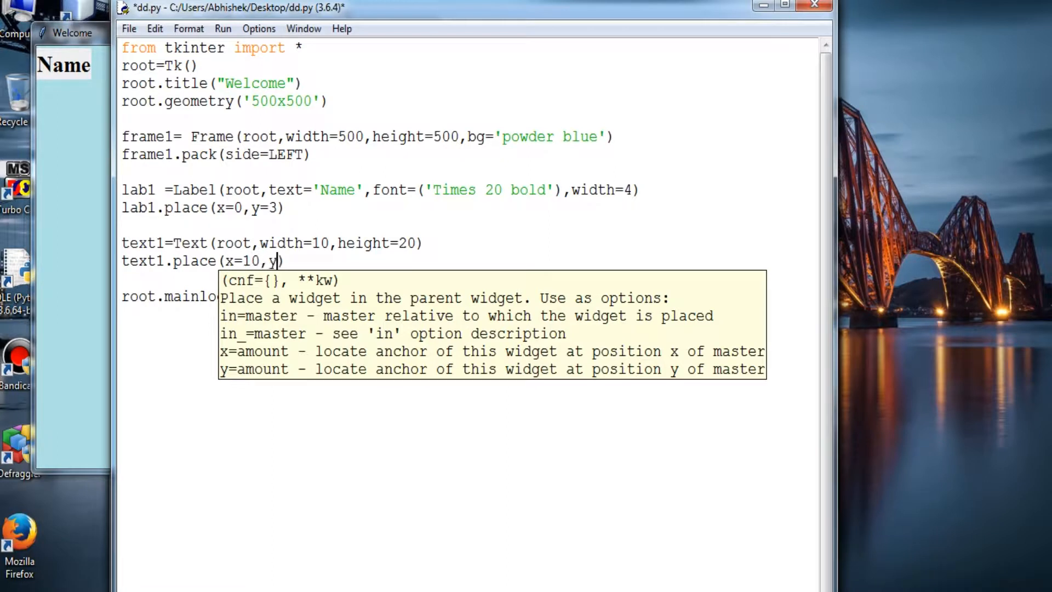
{"action": "type", "text": "="}
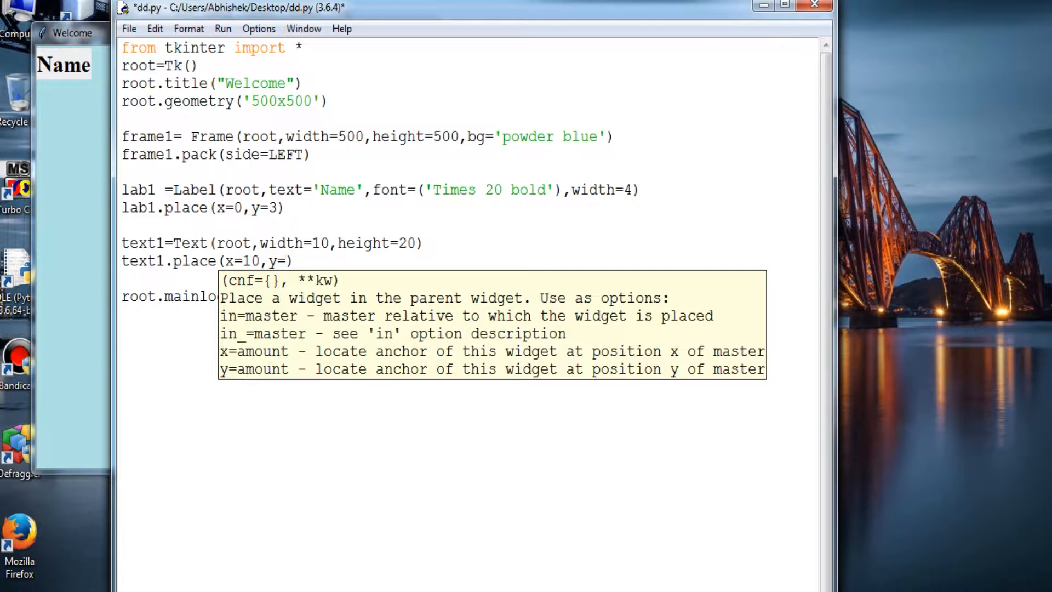
{"action": "type", "text": "0"}
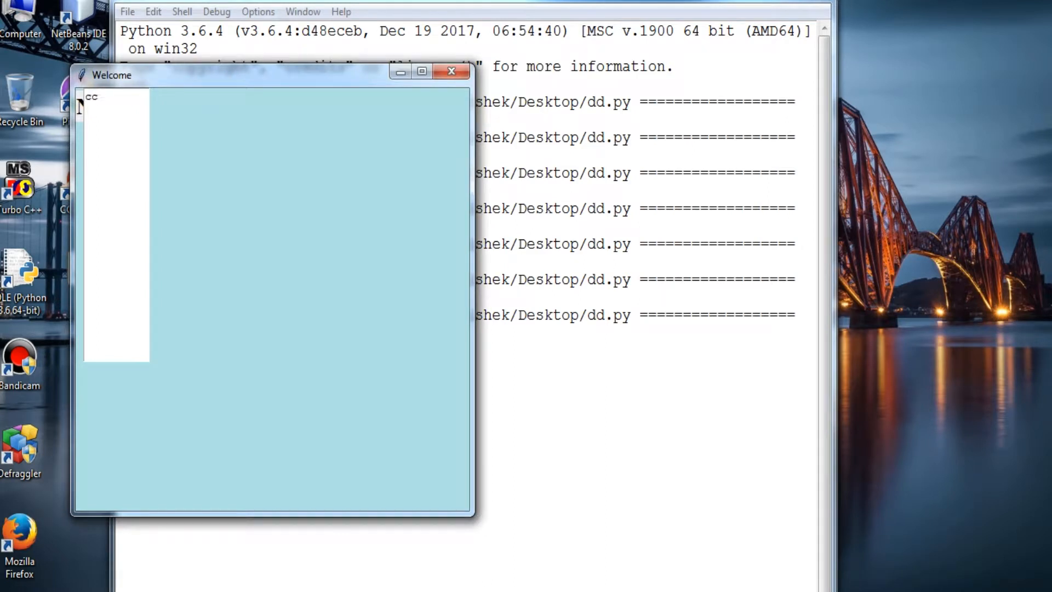
Move text1 to x=100, y=0, test typing in it, then close the window
{"action": "type", "text": "cccc"}
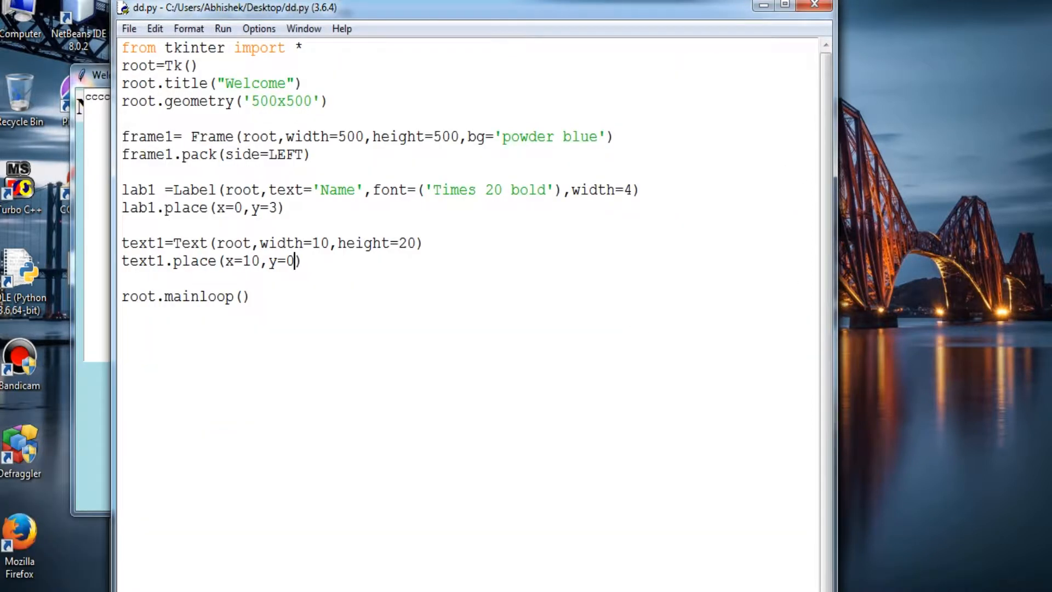
{"action": "type", "text": "0"}
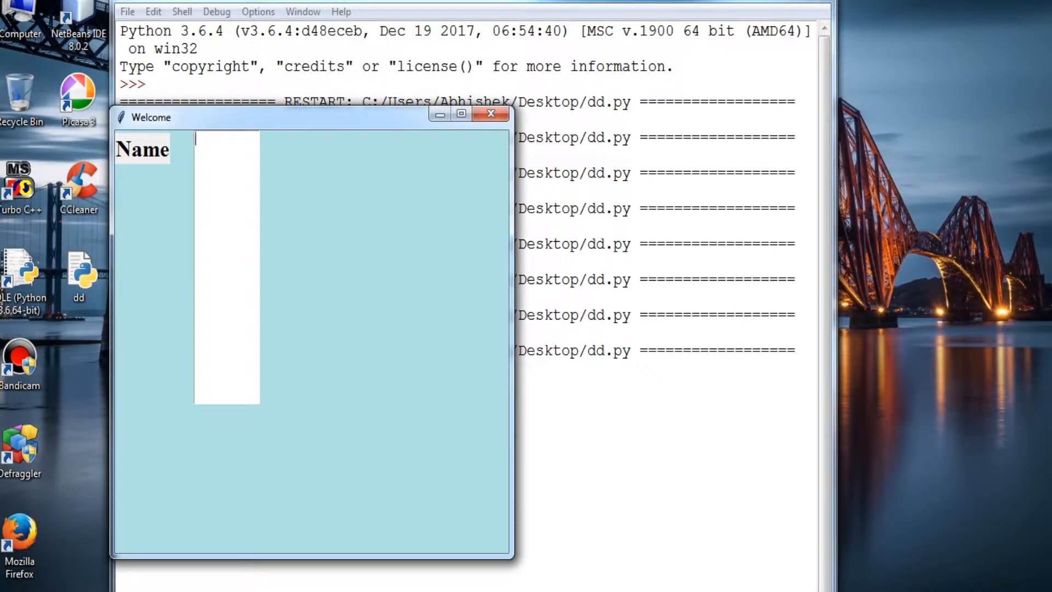
{"action": "type", "text": "fffffvxxvxxvxvxv"}
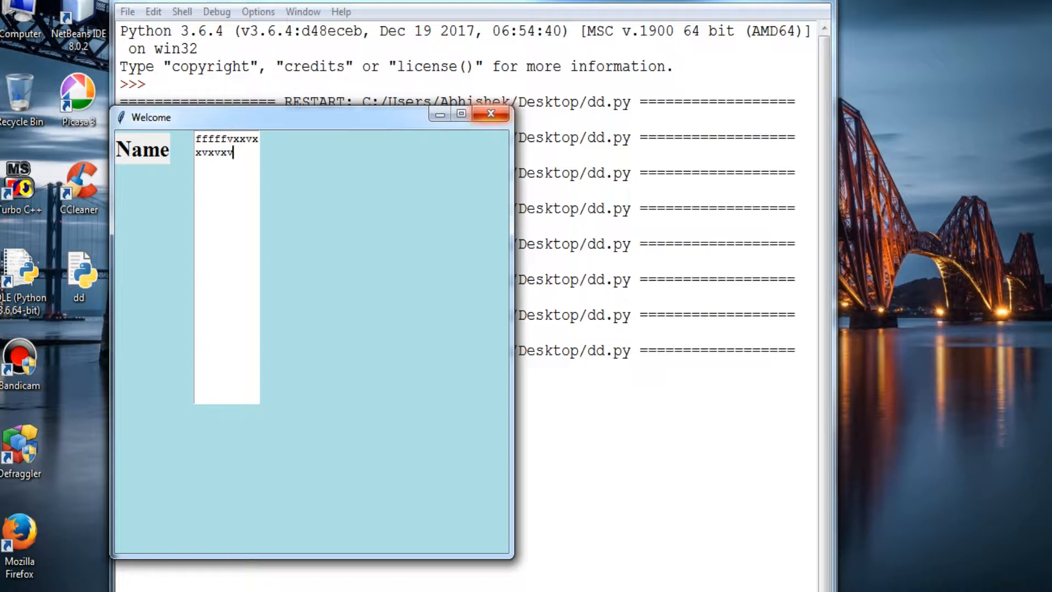
{"action": "left_click", "coordinate": [491, 114]}
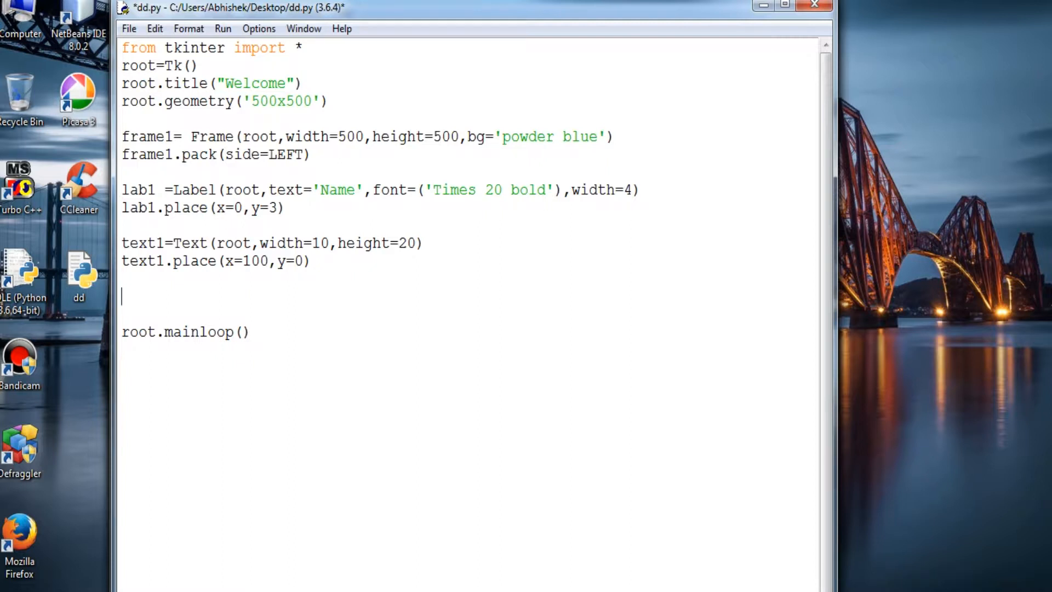
Add ent1=Entry(root, width=4, font 'Times 20 bold') and start ent1.pack
{"action": "type", "text": "ent1="}
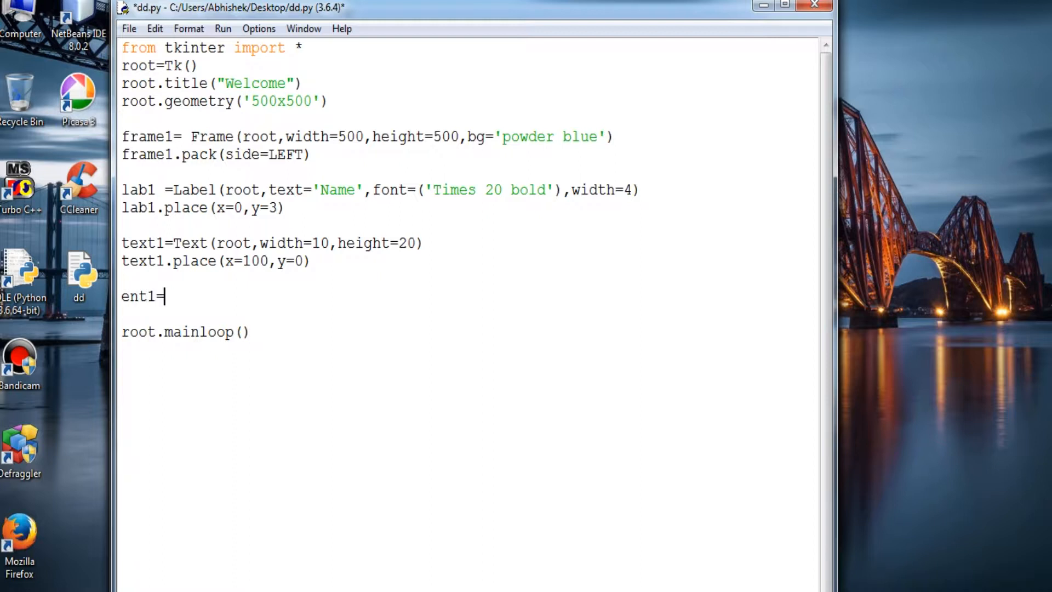
{"action": "type", "text": "En"}
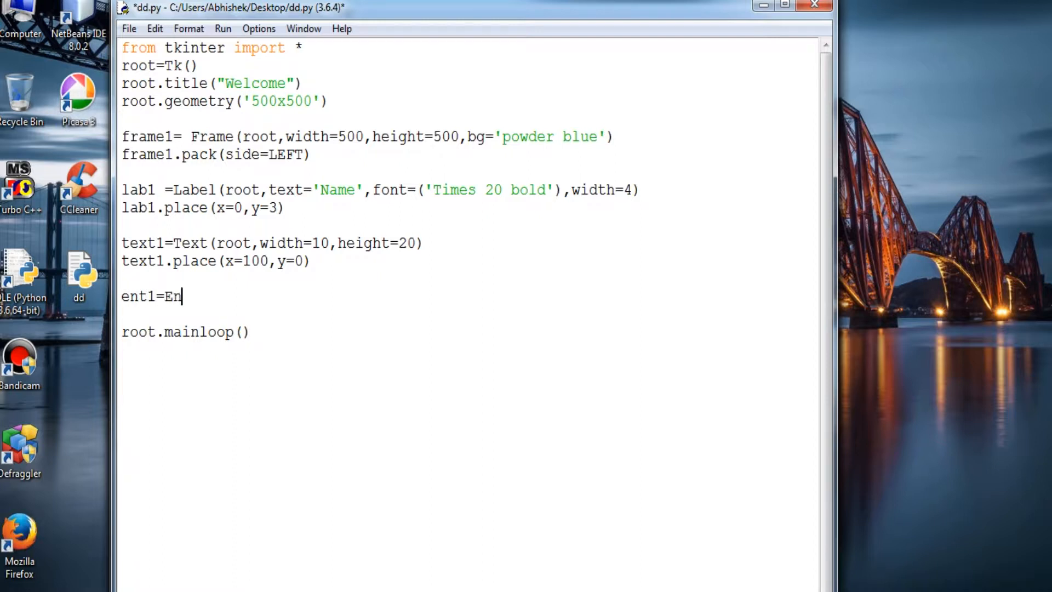
{"action": "type", "text": "try(roo"}
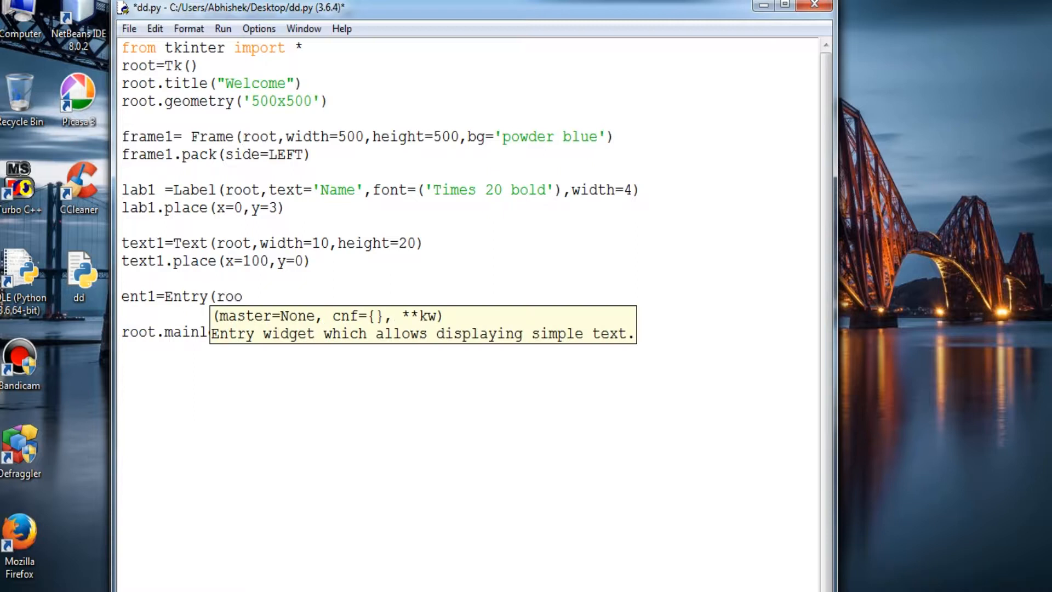
{"action": "type", "text": "t,"}
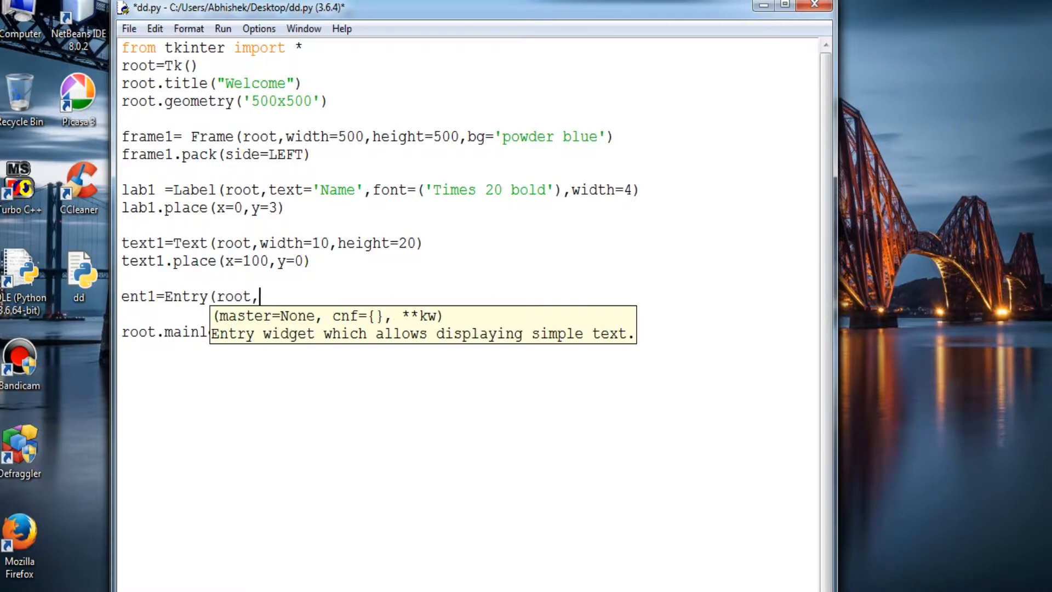
{"action": "type", "text": "with"}
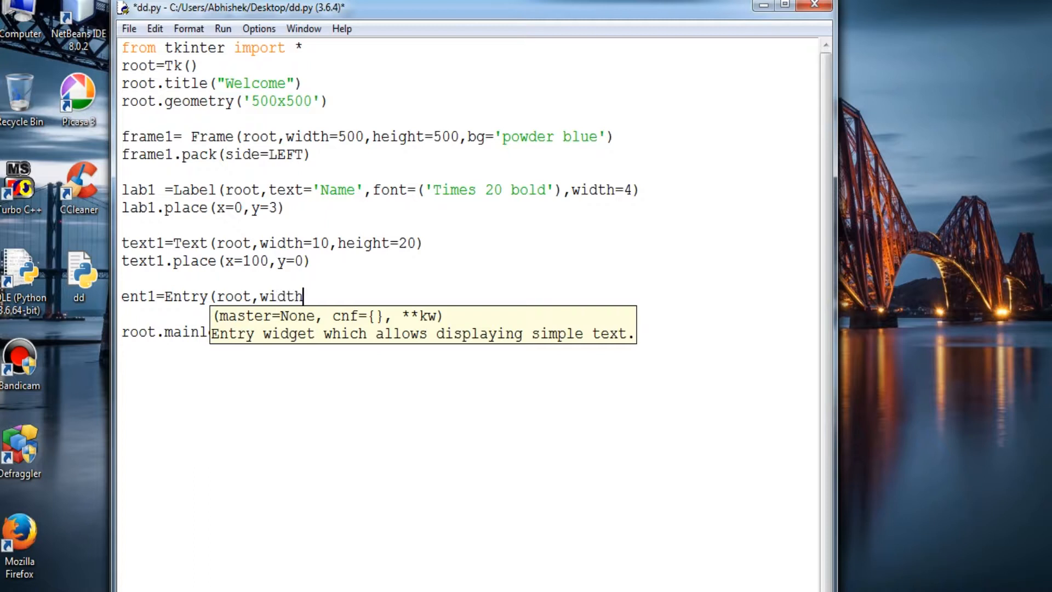
{"action": "type", "text": "=4,"}
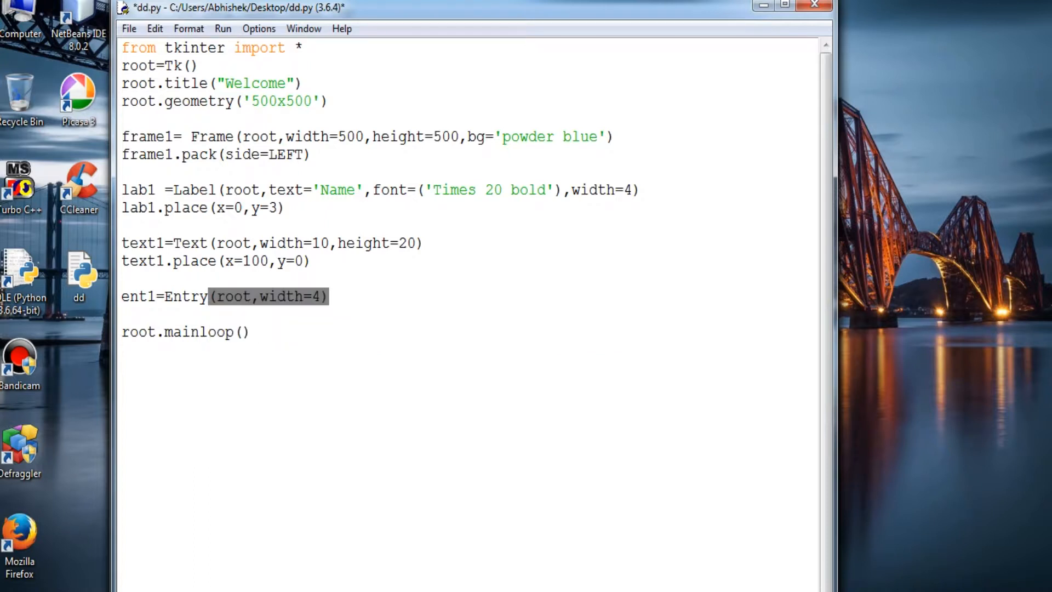
{"action": "type", "text": ","}
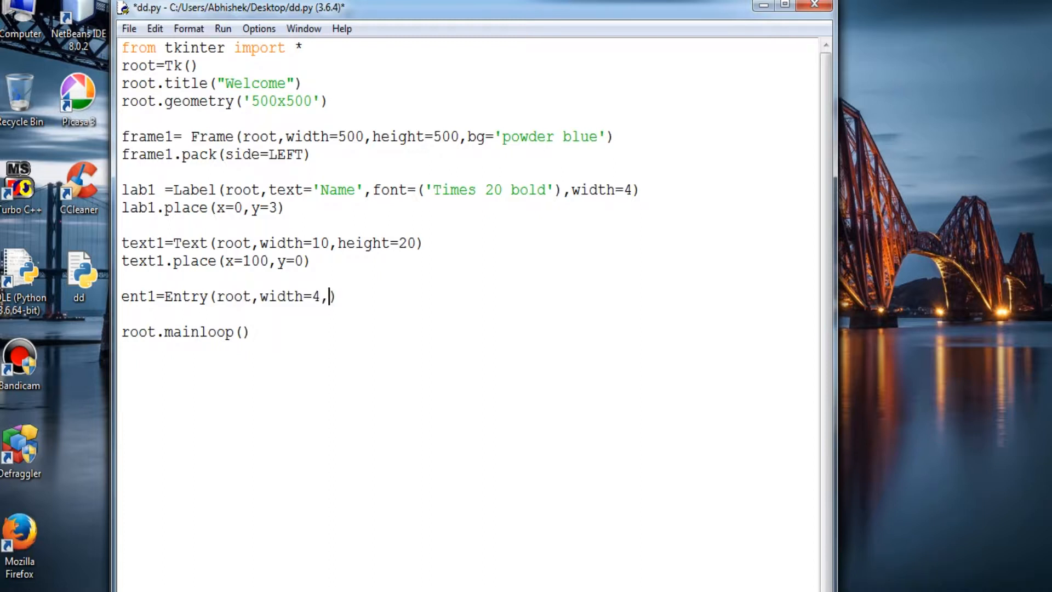
{"action": "type", "text": "font"}
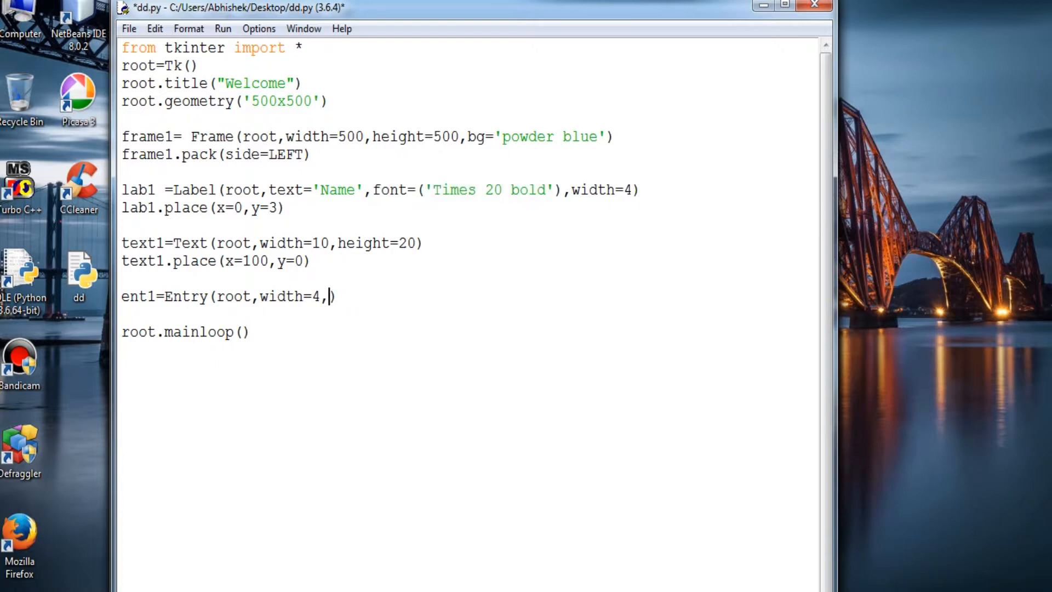
{"action": "type", "text": "font=('Times 20 bold'"}
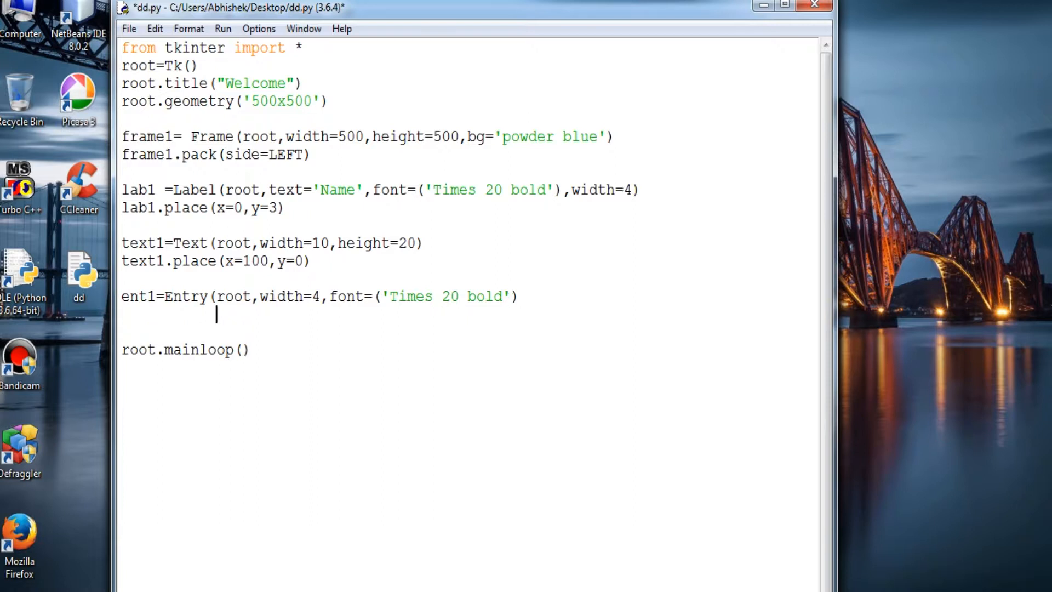
{"action": "type", "text": "ent1"}
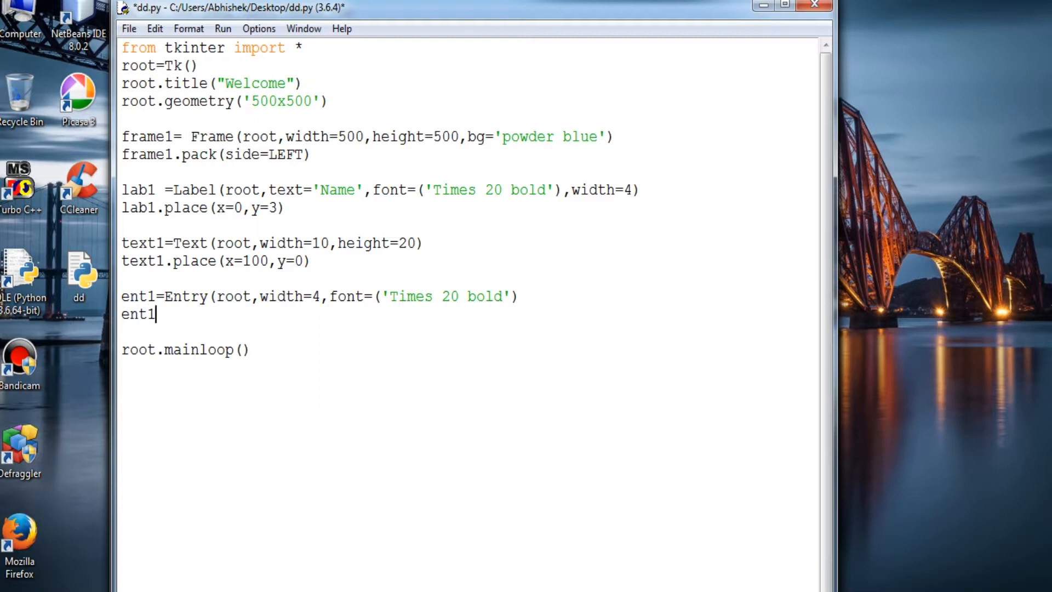
{"action": "type", "text": ".p"}
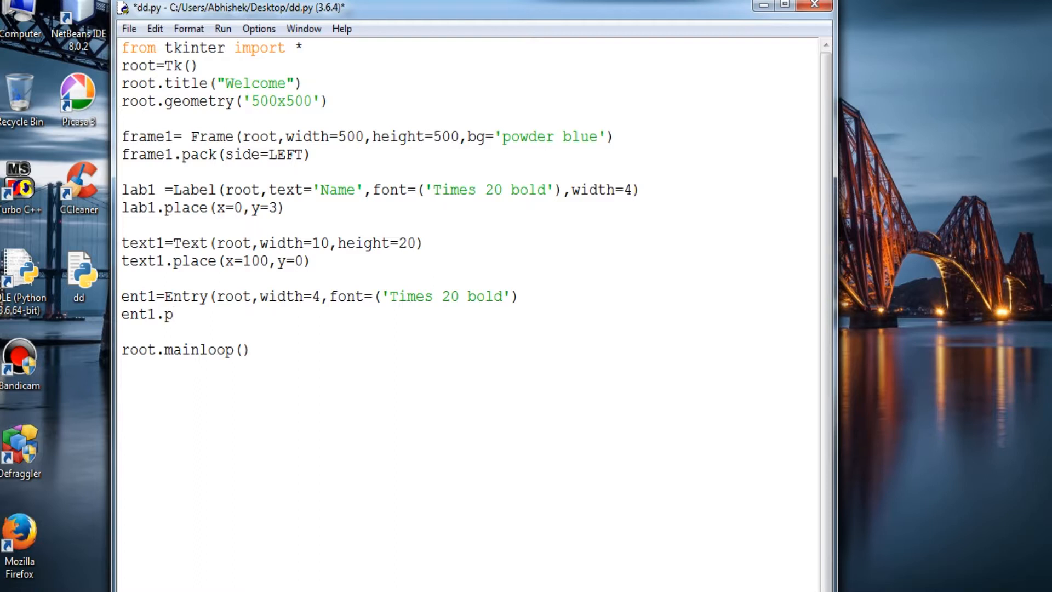
{"action": "type", "text": "ack("}
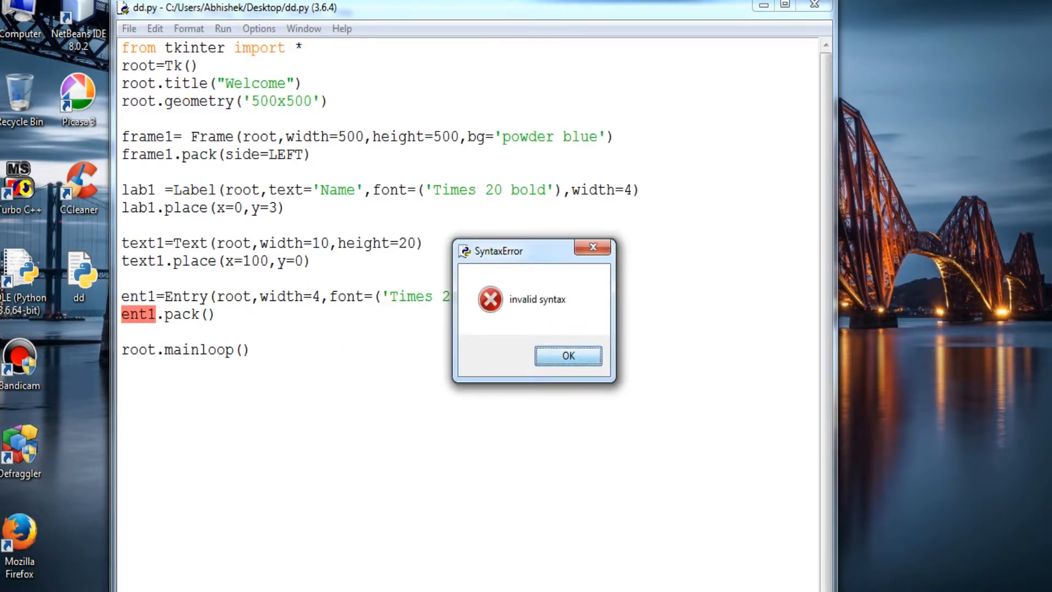
Dismiss the SyntaxError and add the missing closing parenthesis to the Entry line
{"action": "left_click", "coordinate": [567, 355]}
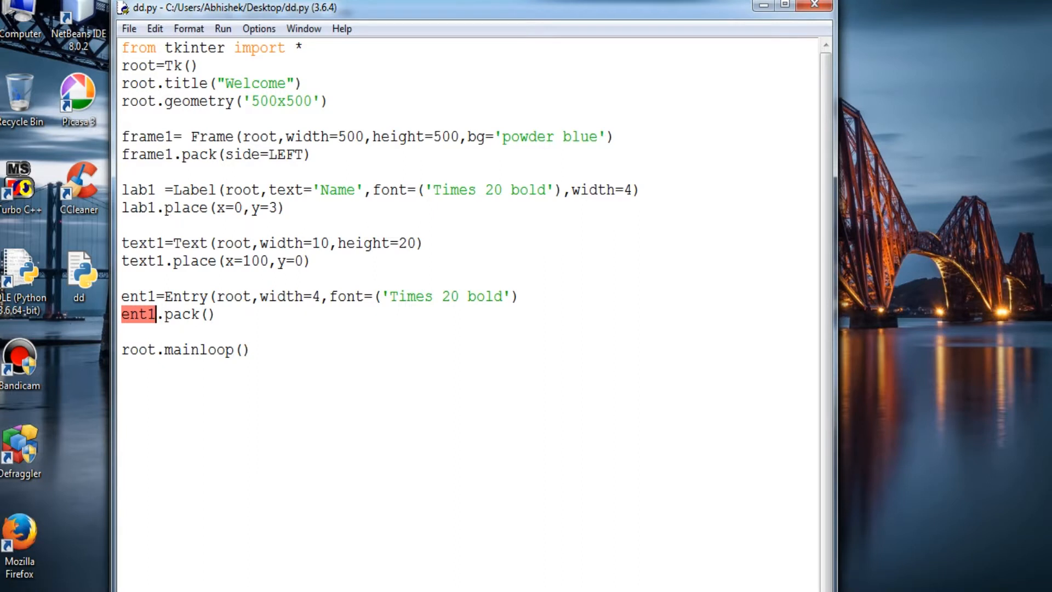
{"action": "left_click", "coordinate": [520, 296]}
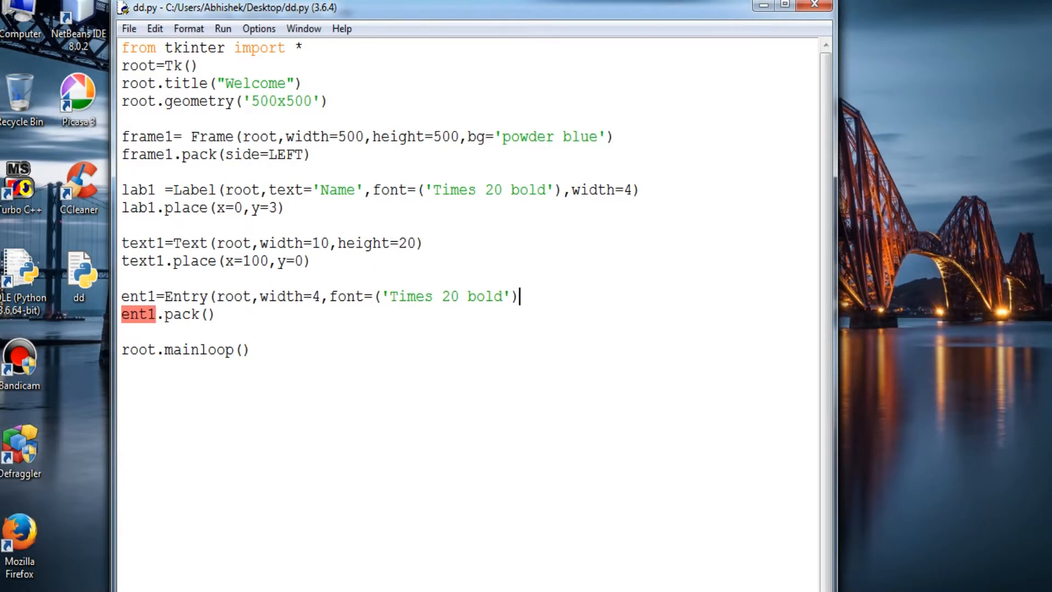
{"action": "type", "text": ")"}
{"action": "left_click", "coordinate": [169, 314]}
{"action": "type", "text": "l"}
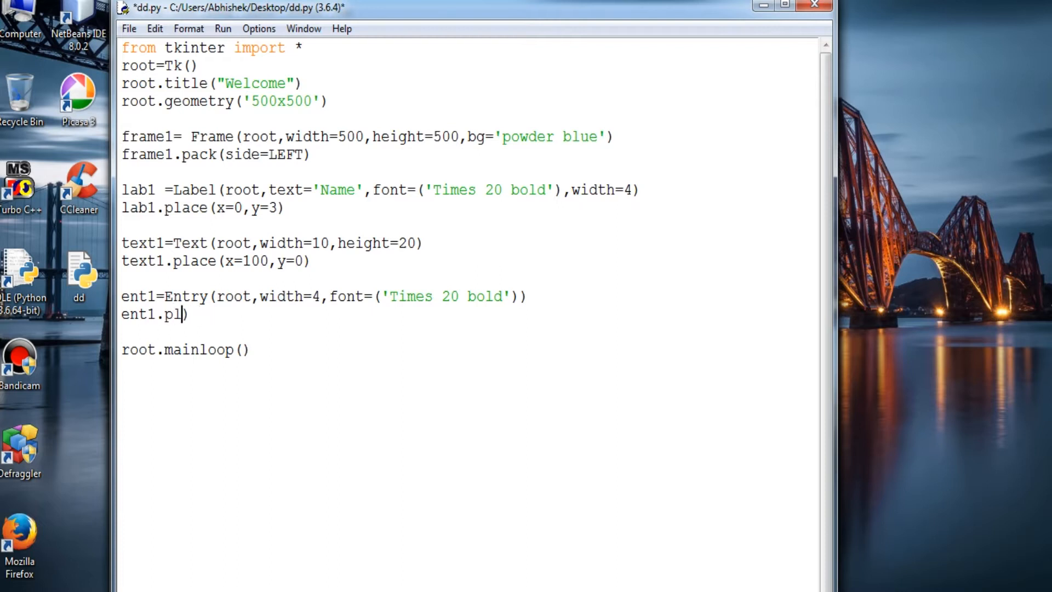
Change the Entry call to ent1.place(x=200,y=10)
{"action": "type", "text": "ace"}
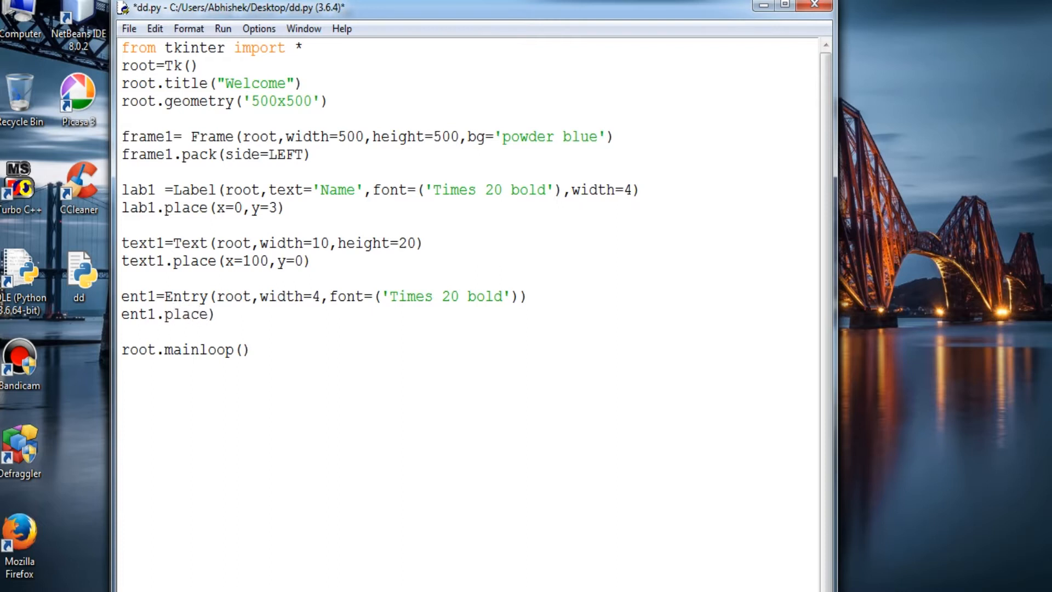
{"action": "type", "text": "(x="}
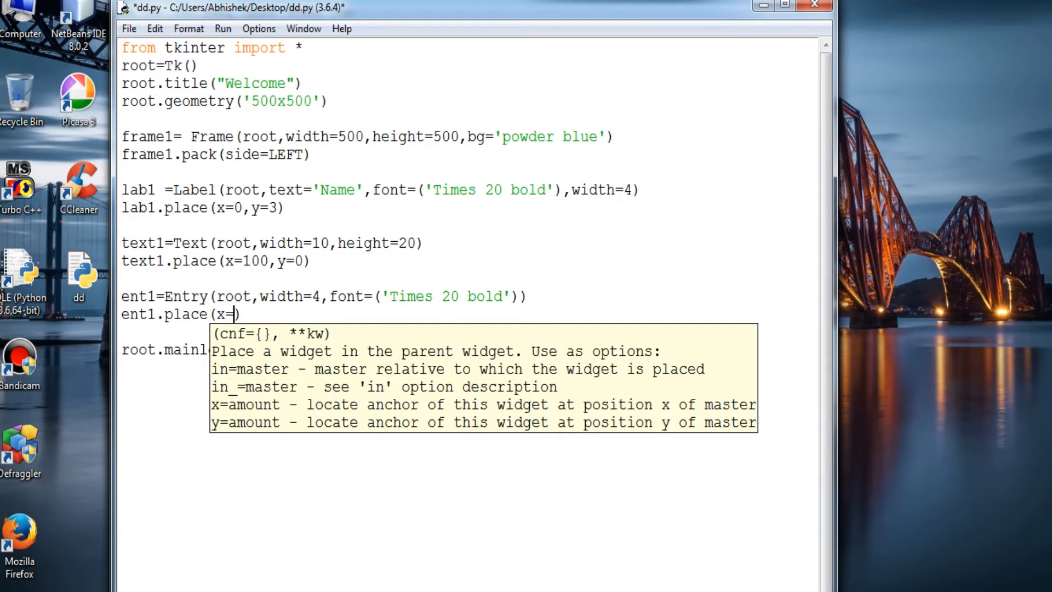
{"action": "type", "text": "2"}
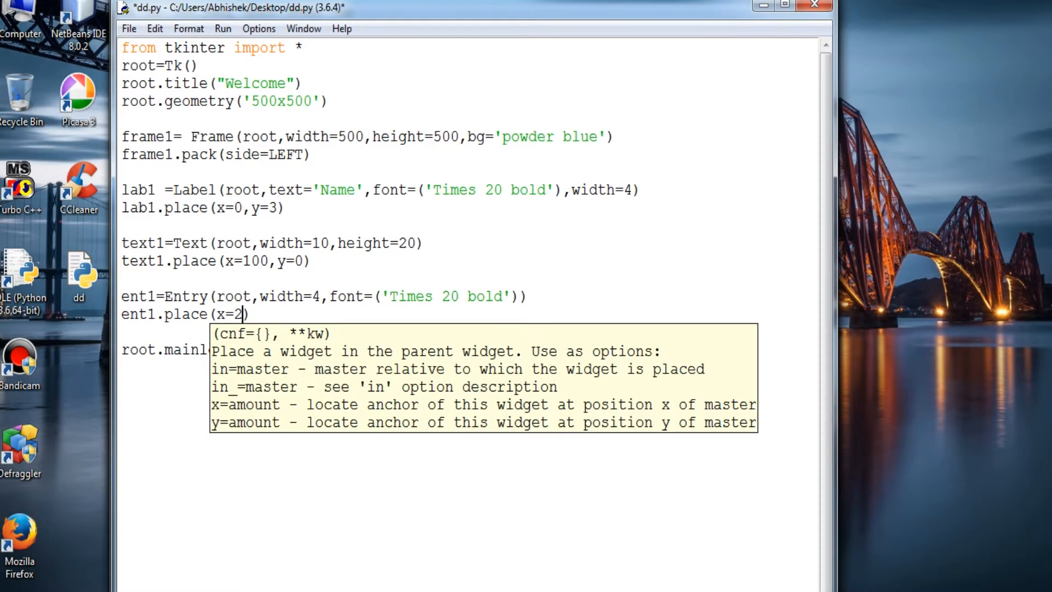
{"action": "type", "text": "00,"}
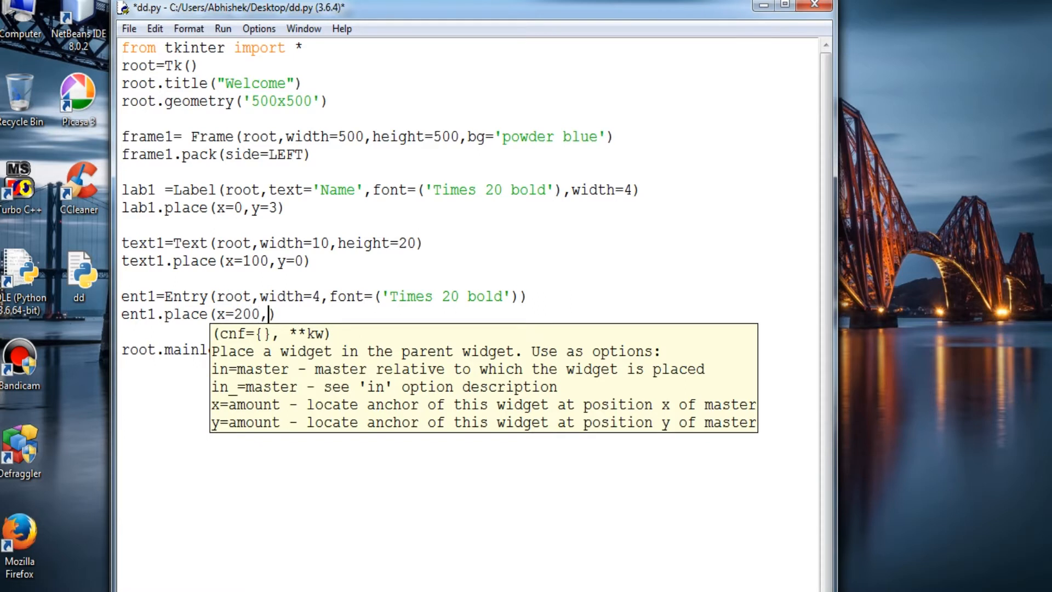
{"action": "type", "text": "y"}
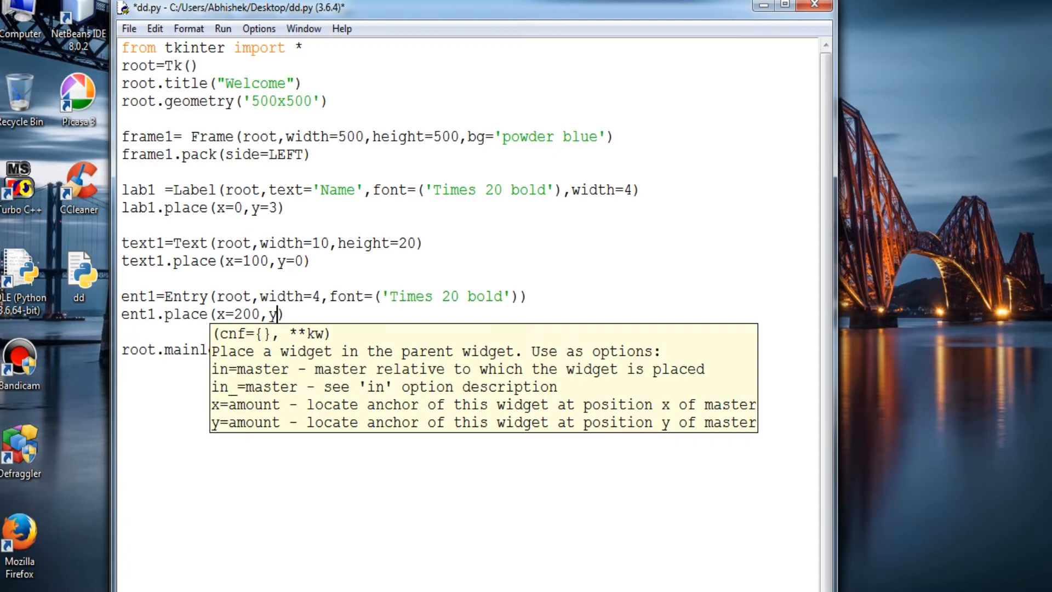
{"action": "type", "text": "10"}
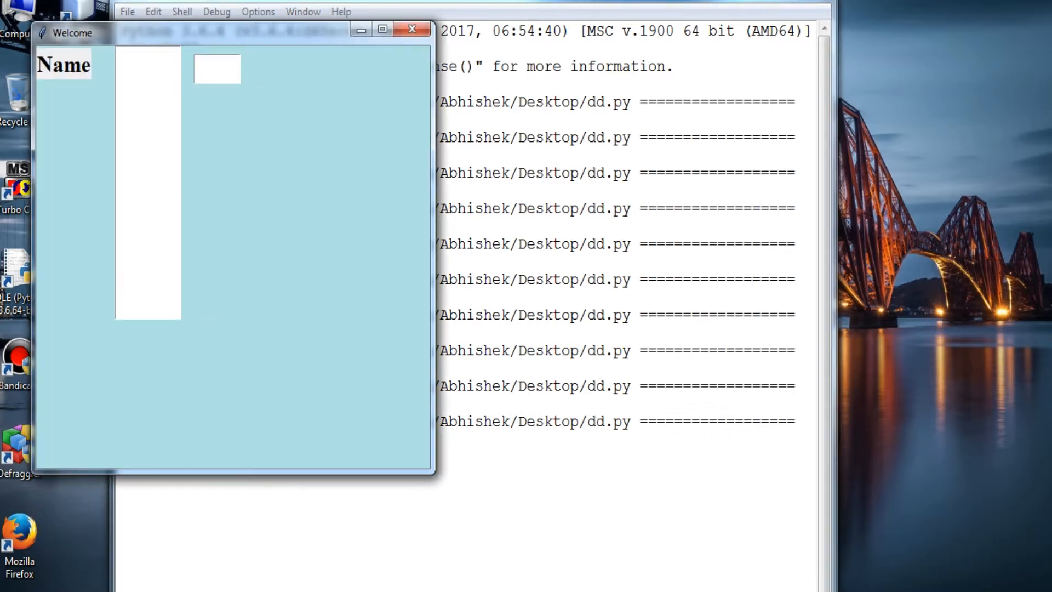
Type test letters into the entry field, erase them, and refocus the empty field
{"action": "type", "text": "ffffff"}
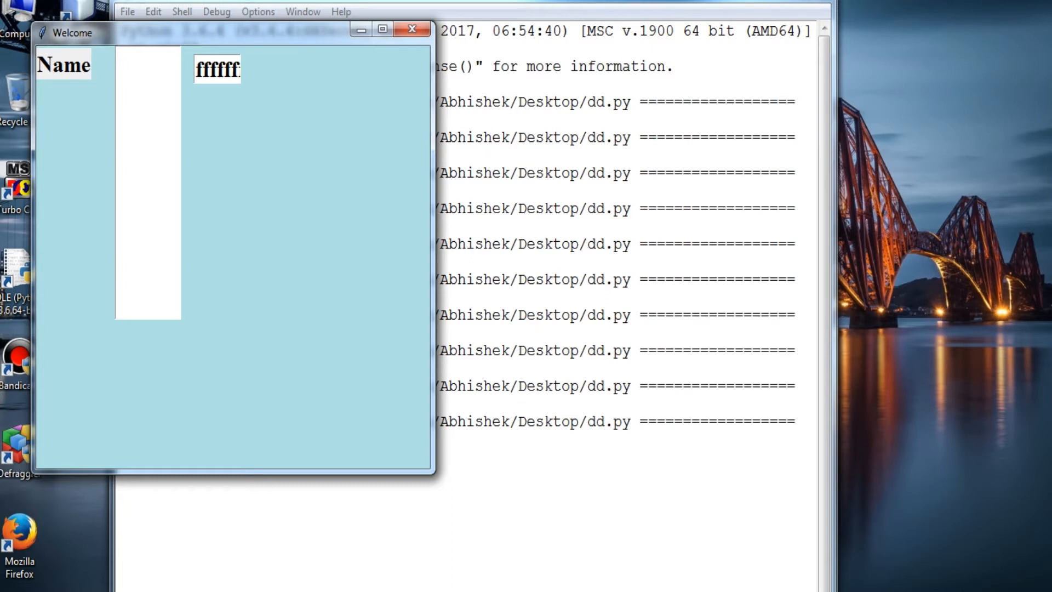
{"action": "key", "text": "BackSpace"}
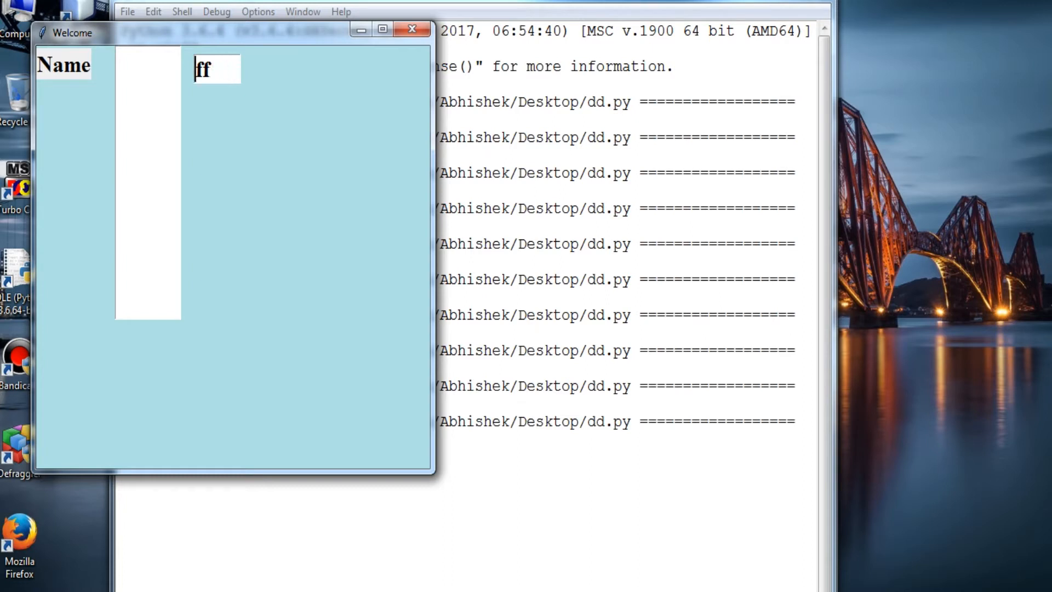
{"action": "key", "text": "backspace"}
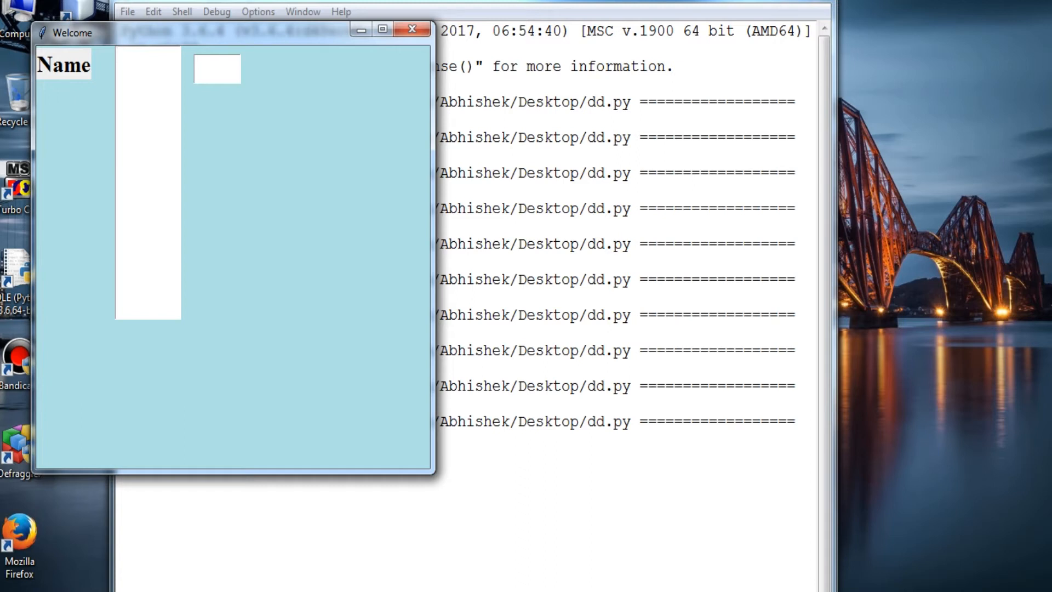
{"action": "left_click", "coordinate": [215, 67]}
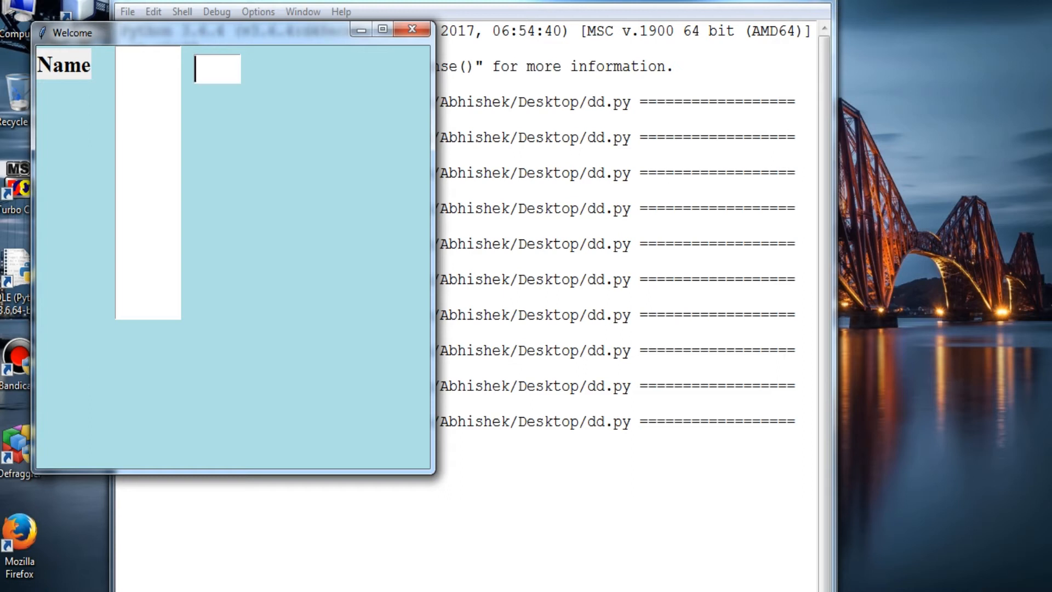
{"action": "left_click", "coordinate": [410, 29]}
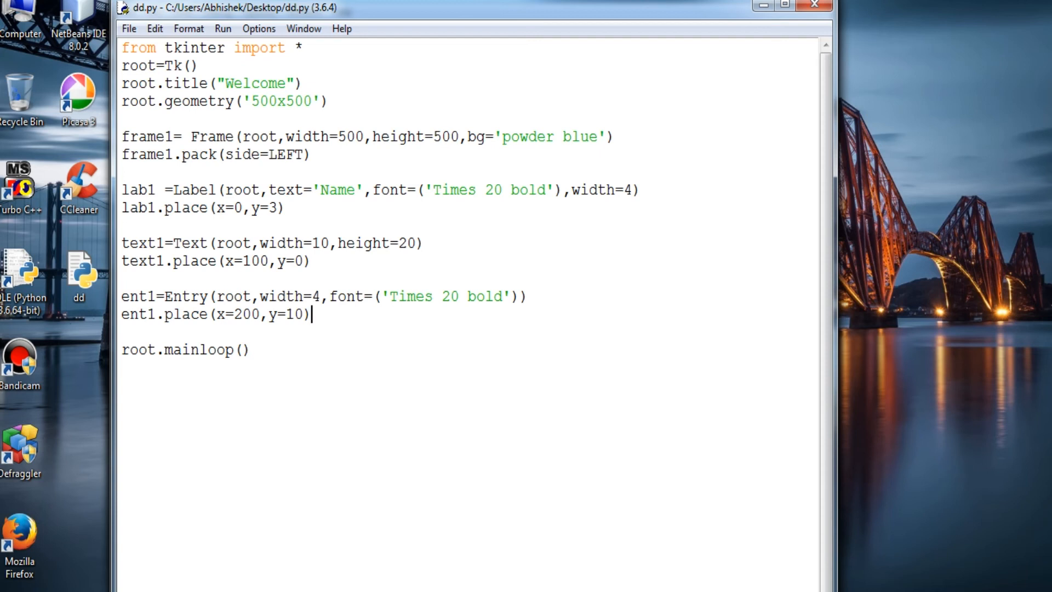
Insert a blank line after ent1.place(x=200,y=10)
{"action": "key", "text": "enter"}
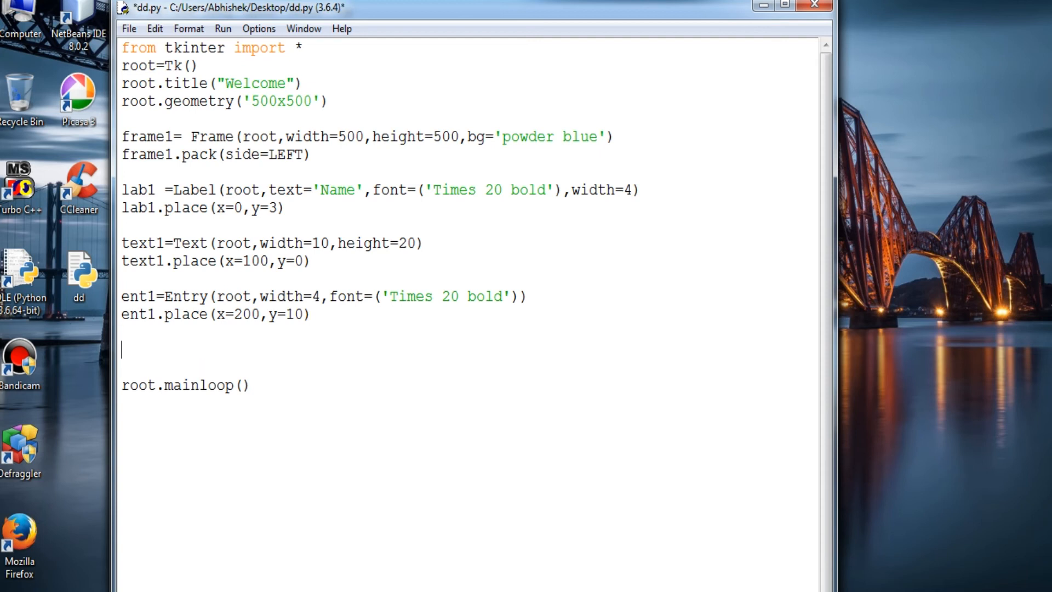